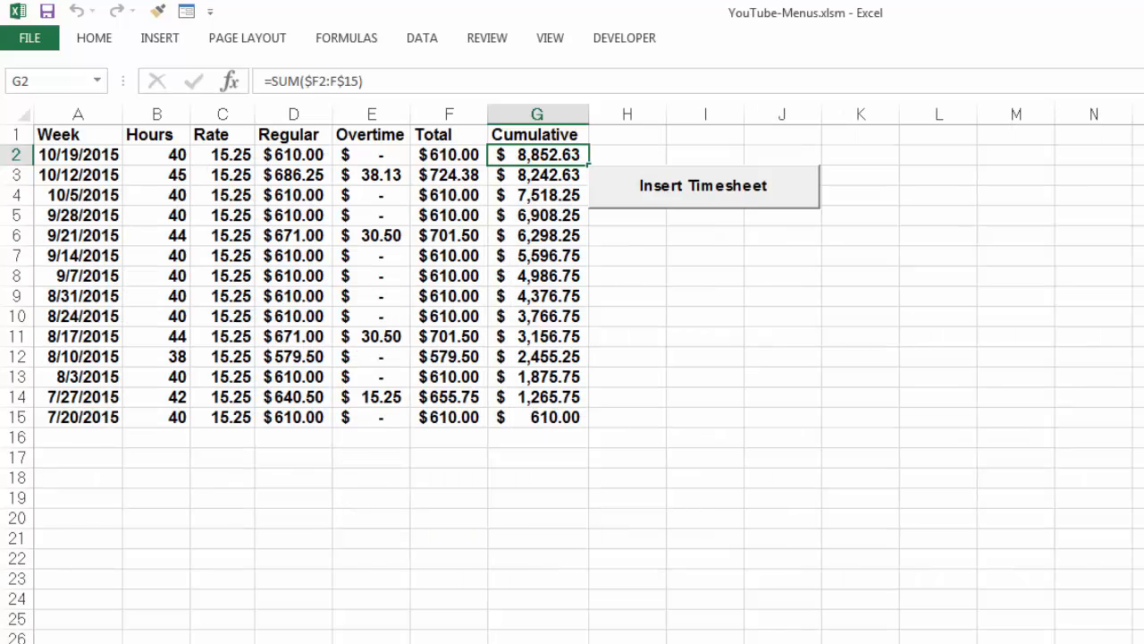
pyautogui.moveTo(441, 568)
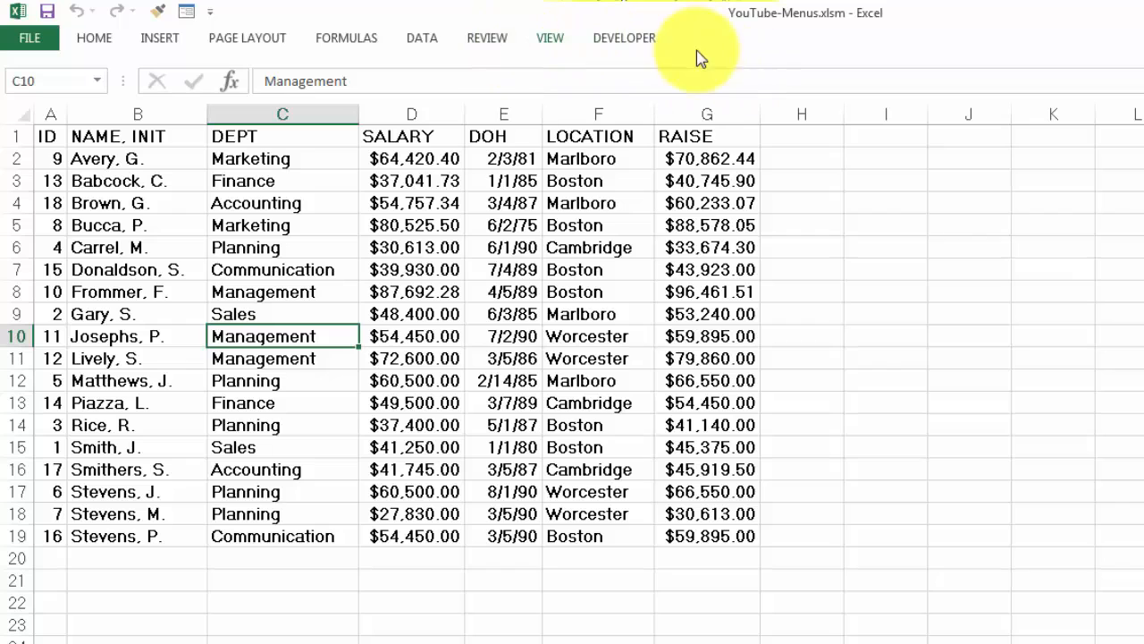
pyautogui.moveTo(803, 163)
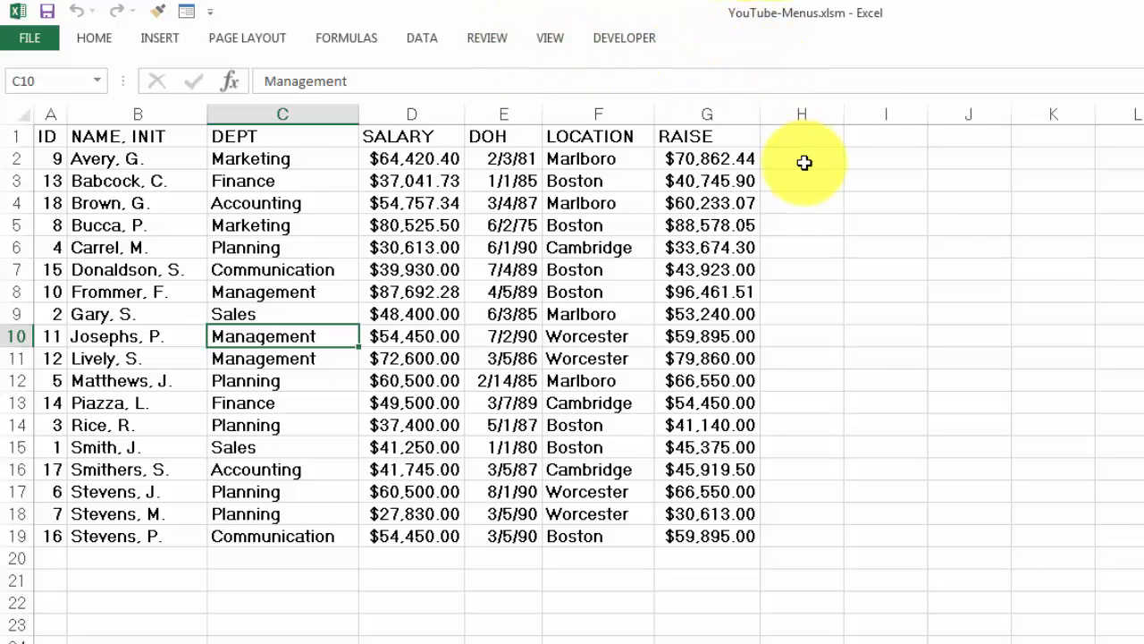
pyautogui.moveTo(974, 45)
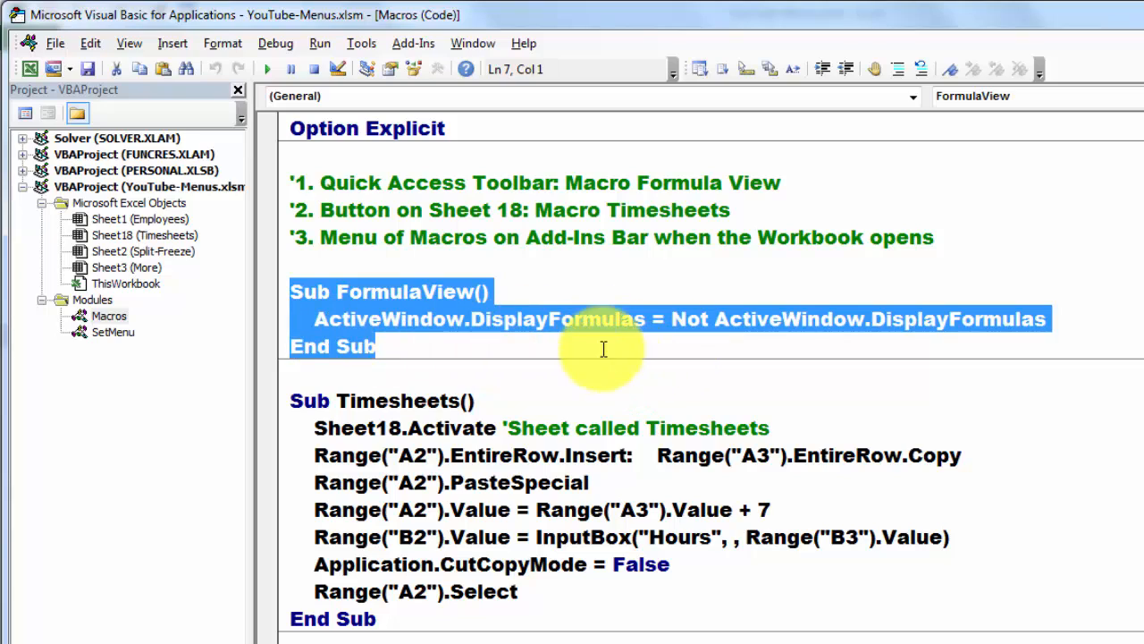
pyautogui.moveTo(561, 374)
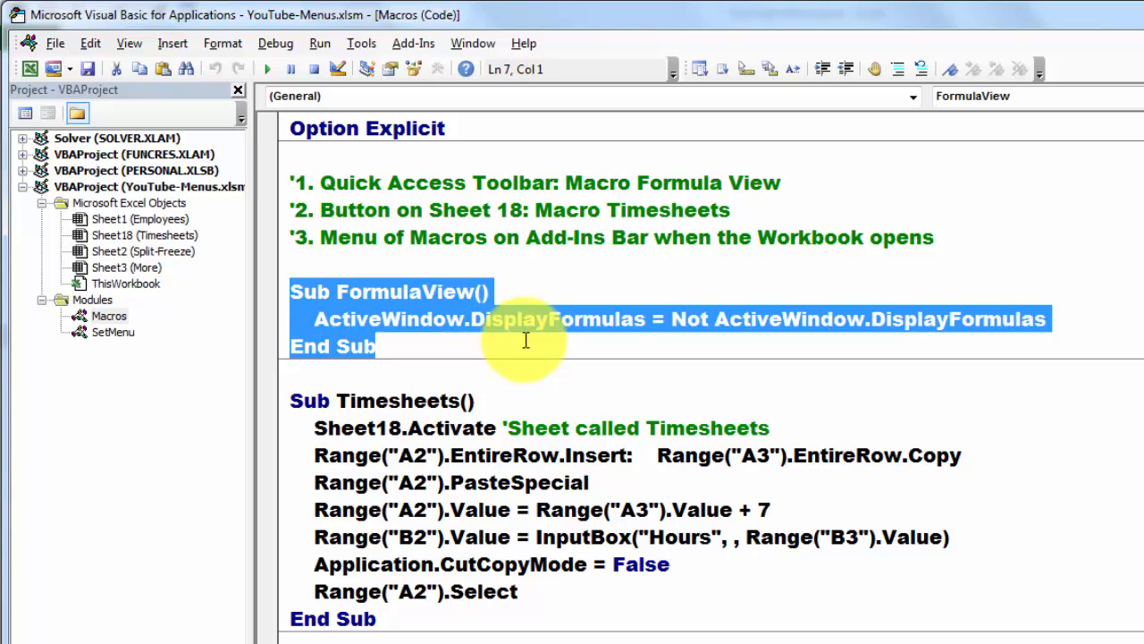
pyautogui.moveTo(445, 342)
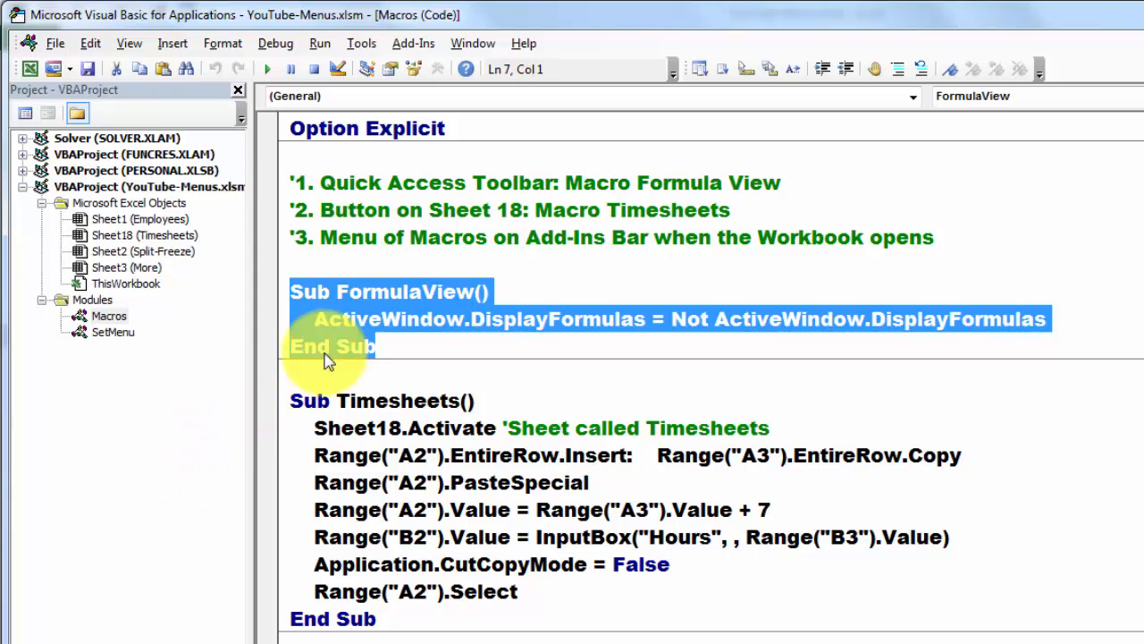
pyautogui.moveTo(599, 400)
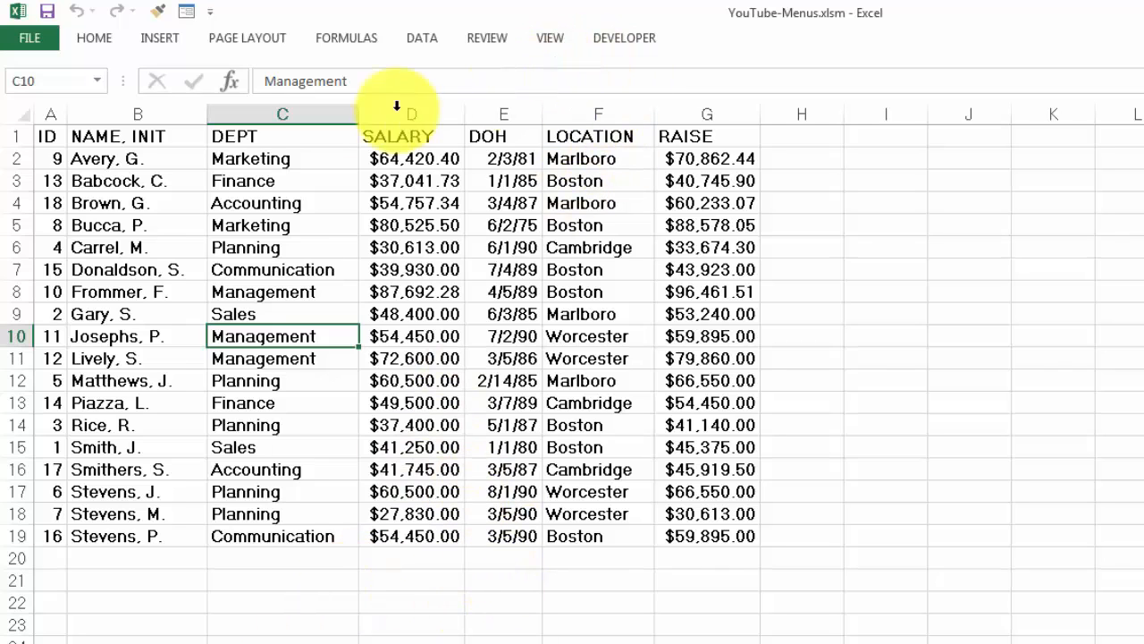
# Add the FormulaView macro to the Quick Access Toolbar through Excel Options
pyautogui.click(29, 37)
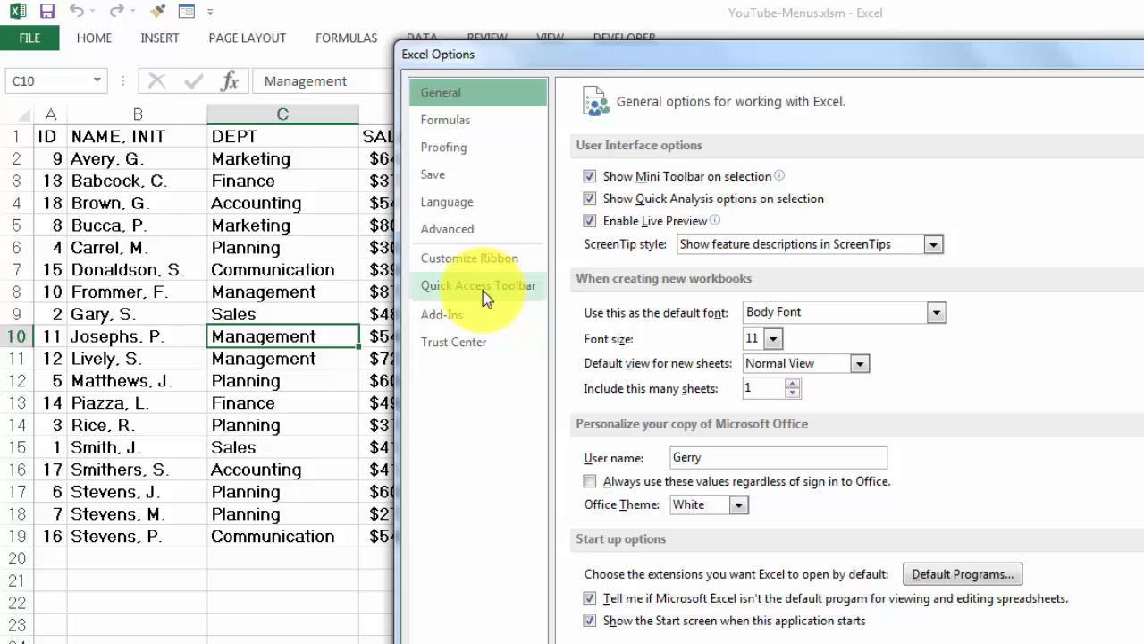
pyautogui.click(477, 284)
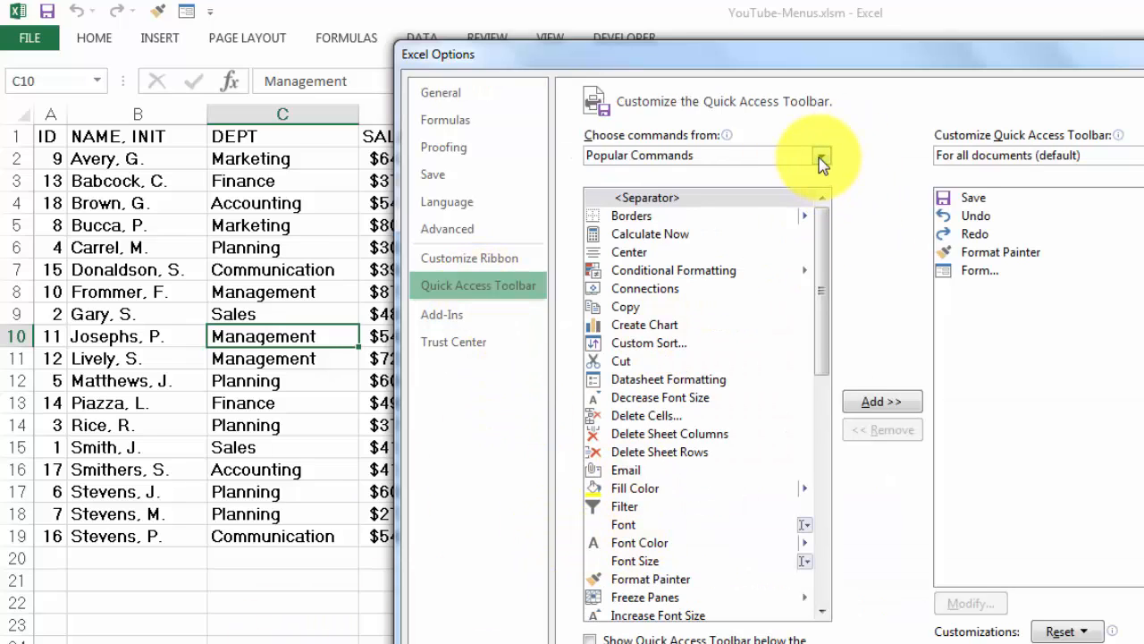
pyautogui.click(820, 154)
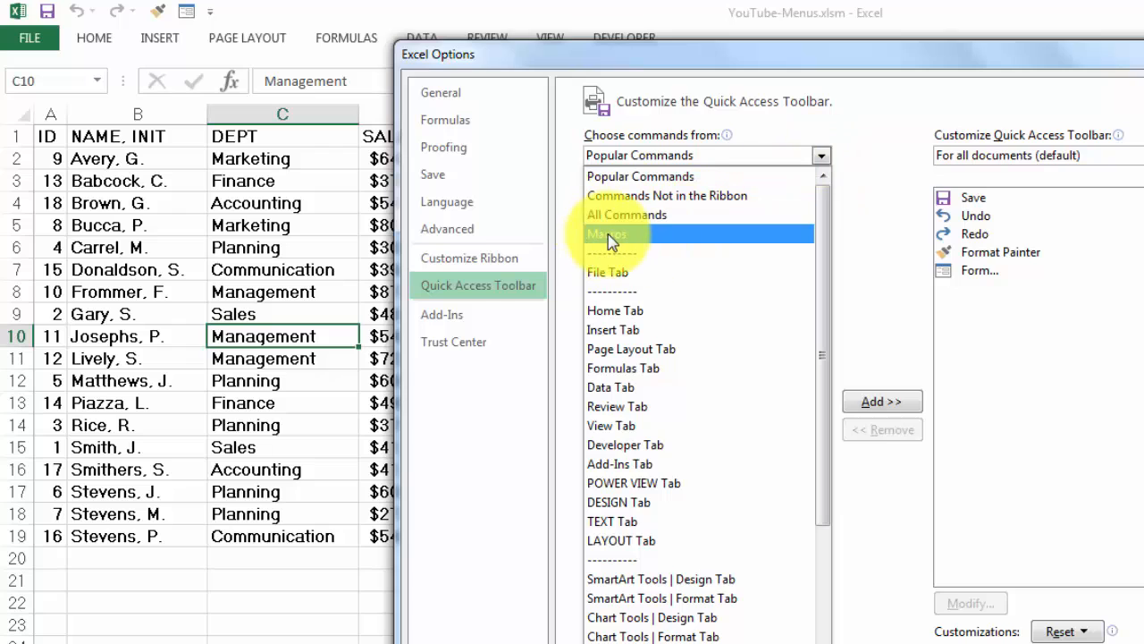
pyautogui.click(608, 233)
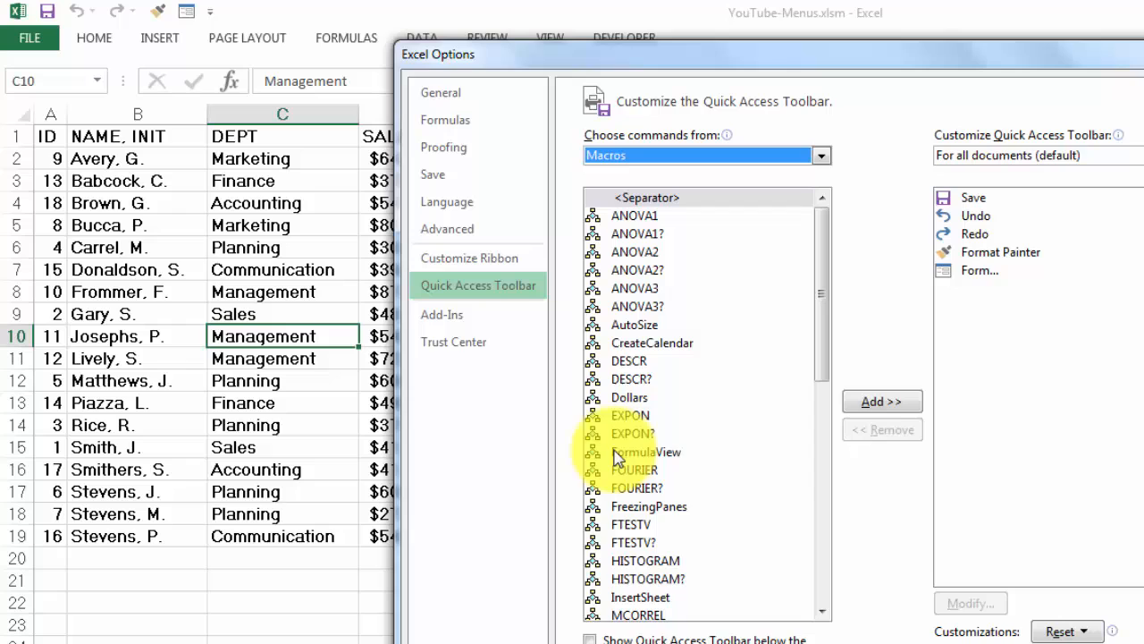
pyautogui.click(646, 452)
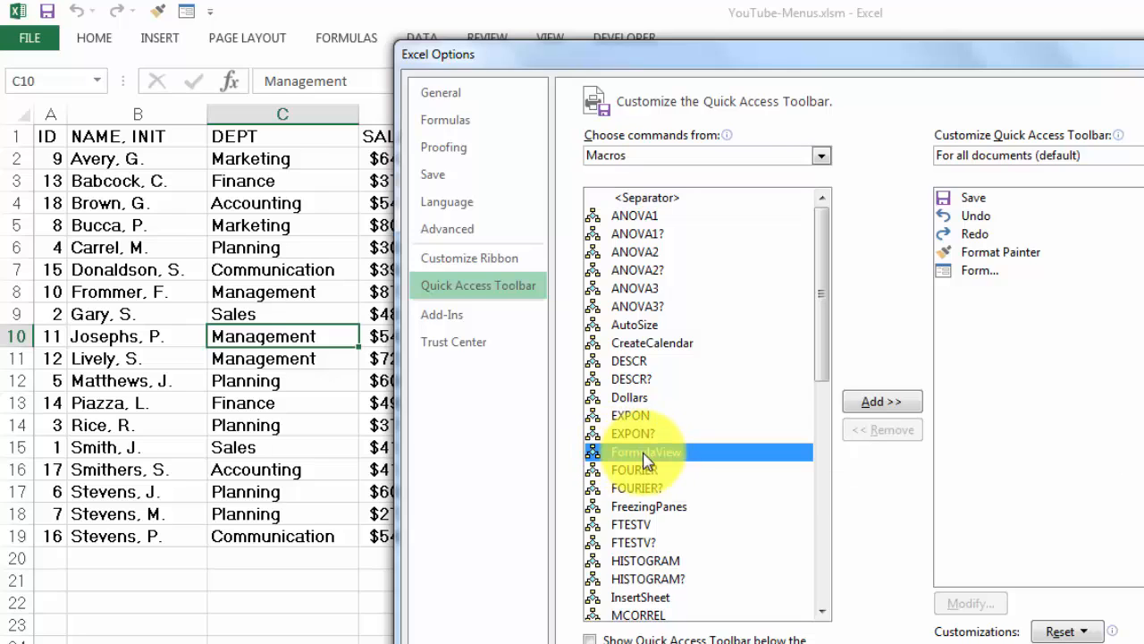
pyautogui.click(880, 401)
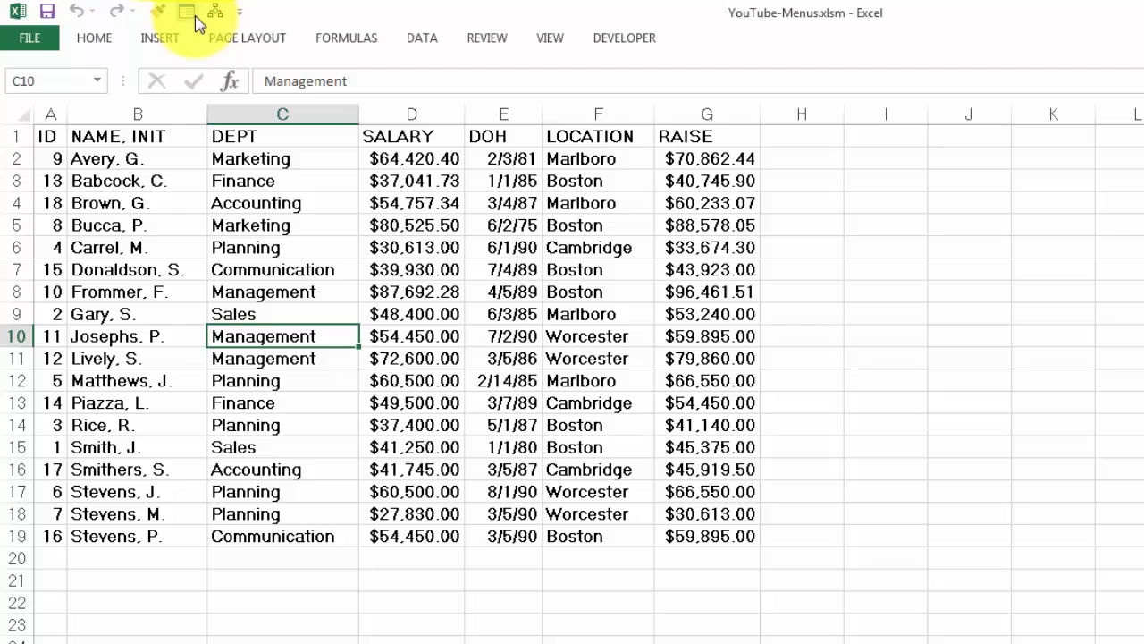
pyautogui.moveTo(216, 16)
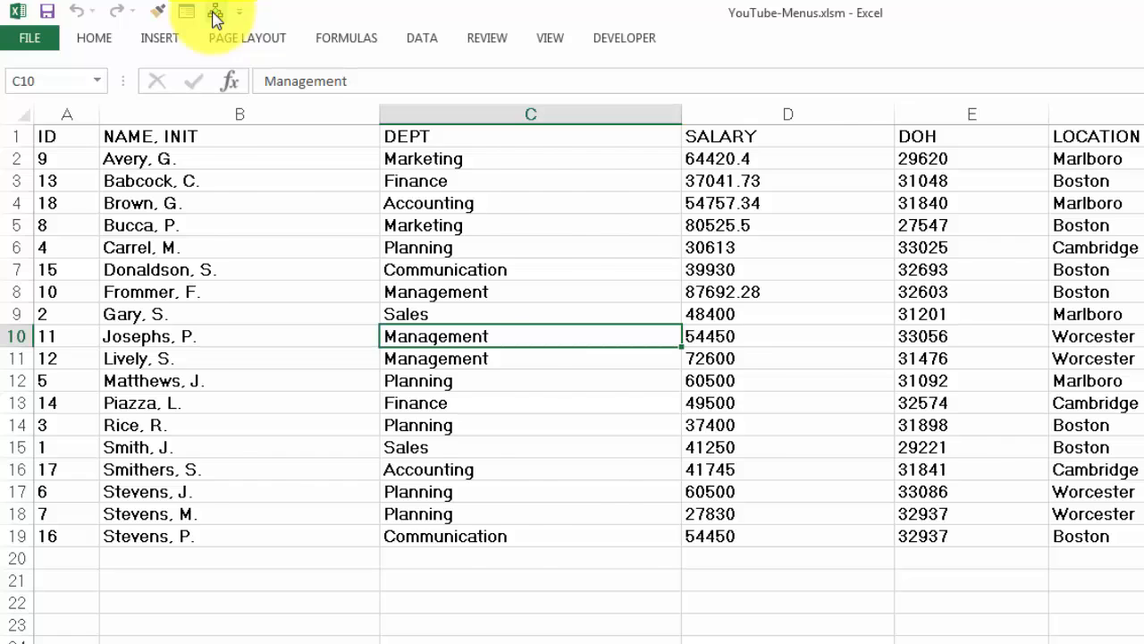
pyautogui.moveTo(214, 19)
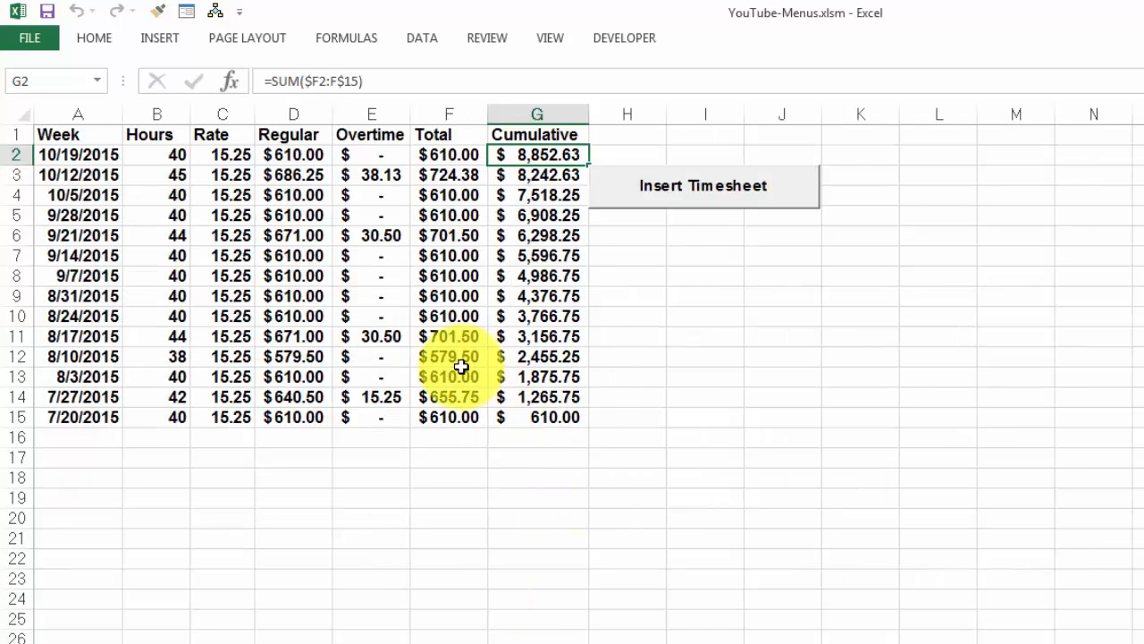
pyautogui.moveTo(732, 274)
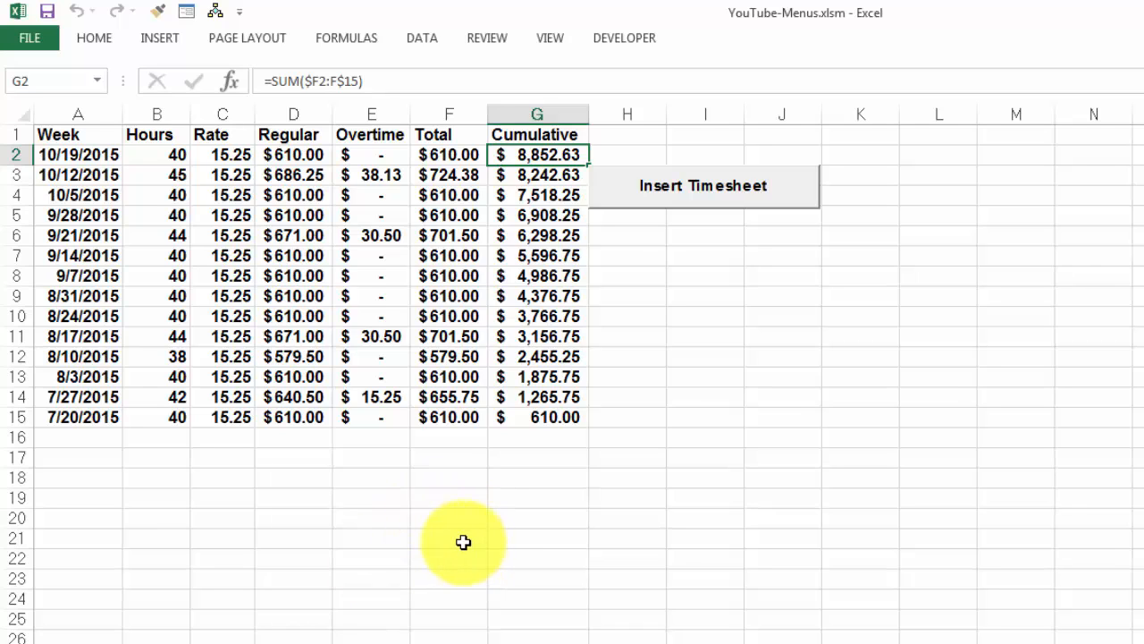
pyautogui.moveTo(689, 184)
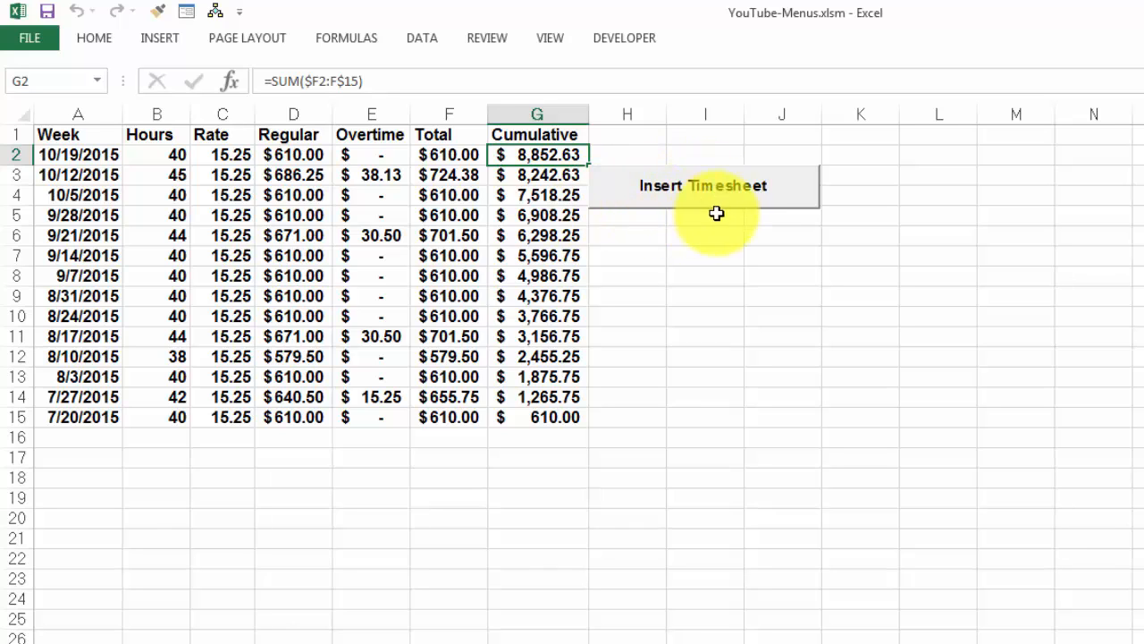
pyautogui.moveTo(338, 154)
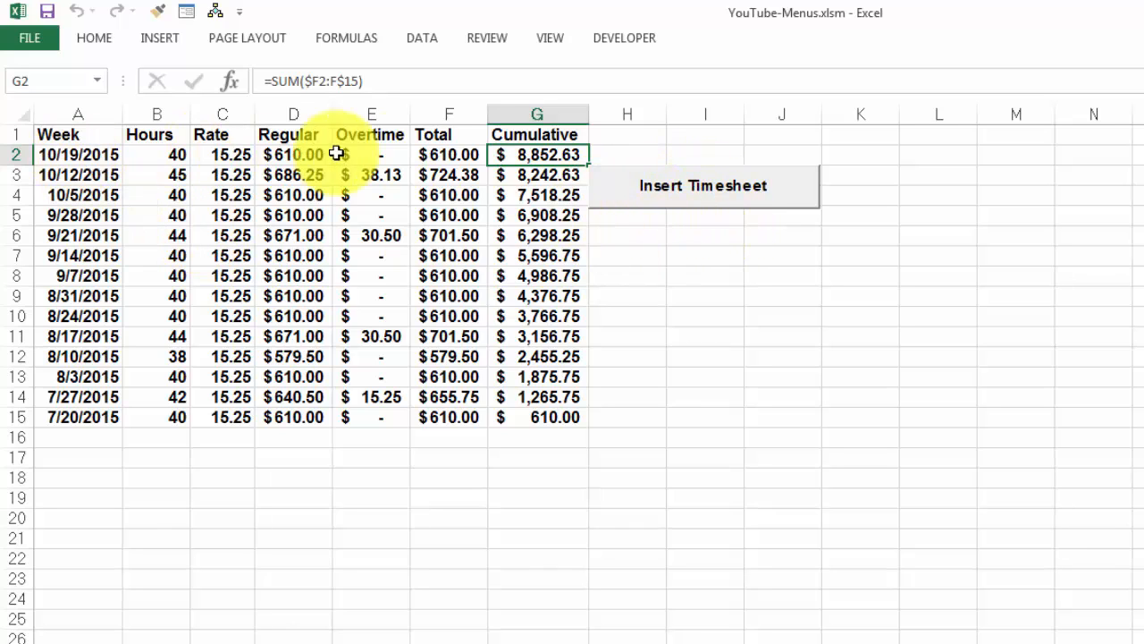
pyautogui.moveTo(47, 259)
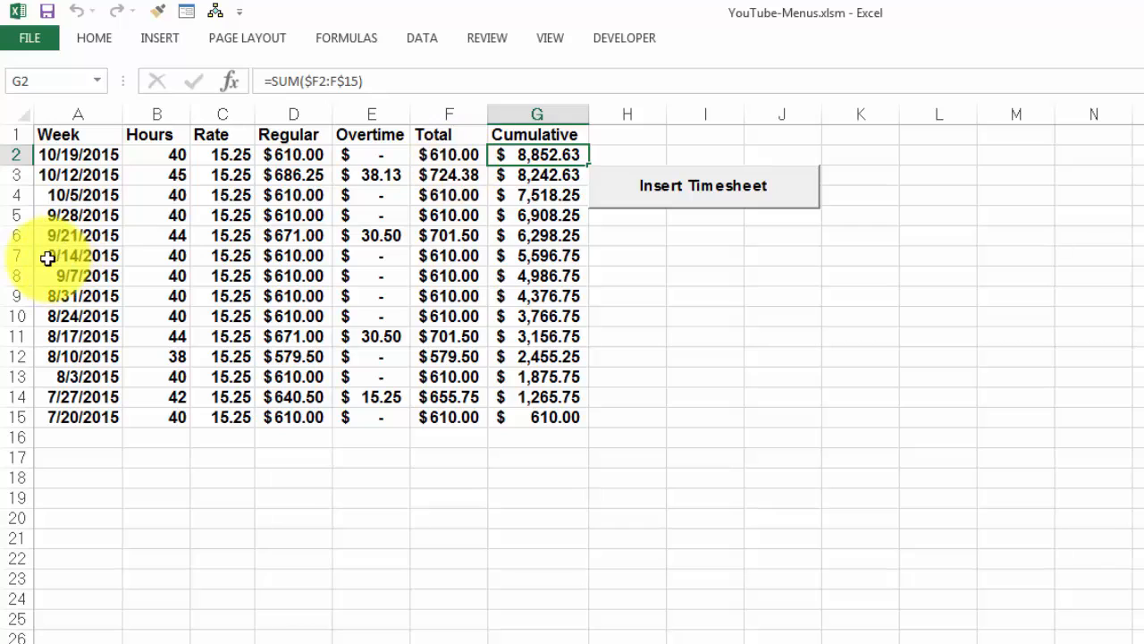
pyautogui.moveTo(701, 185)
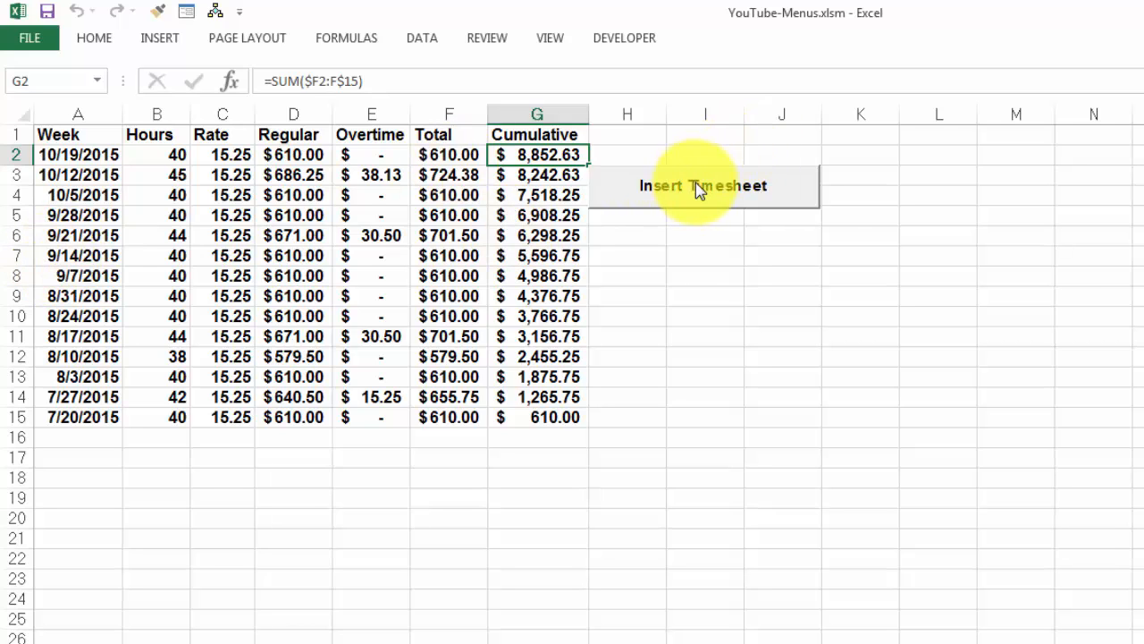
# Insert timesheet weeks 10/26/2015 and 11/2/2015, accepting 40 hours for each
pyautogui.click(703, 185)
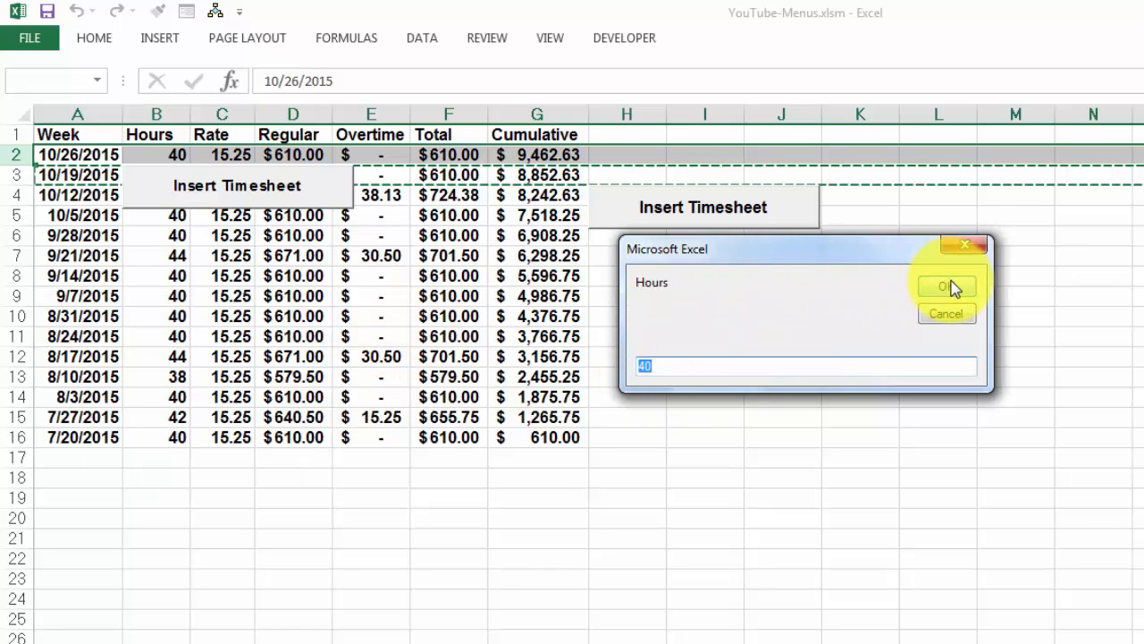
pyautogui.click(946, 285)
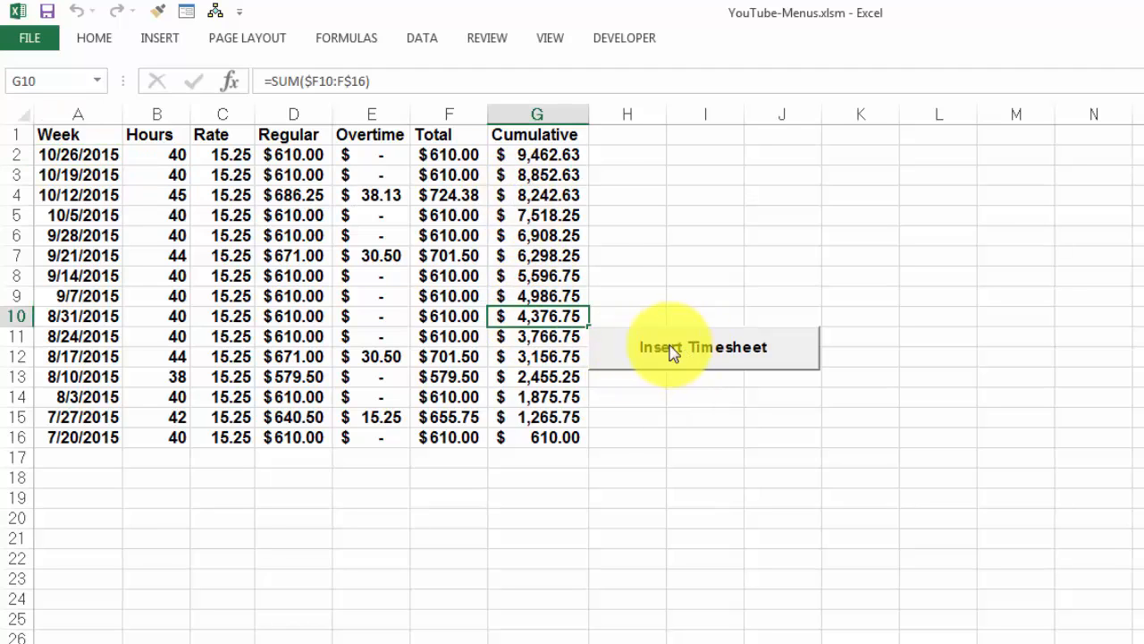
pyautogui.moveTo(658, 349)
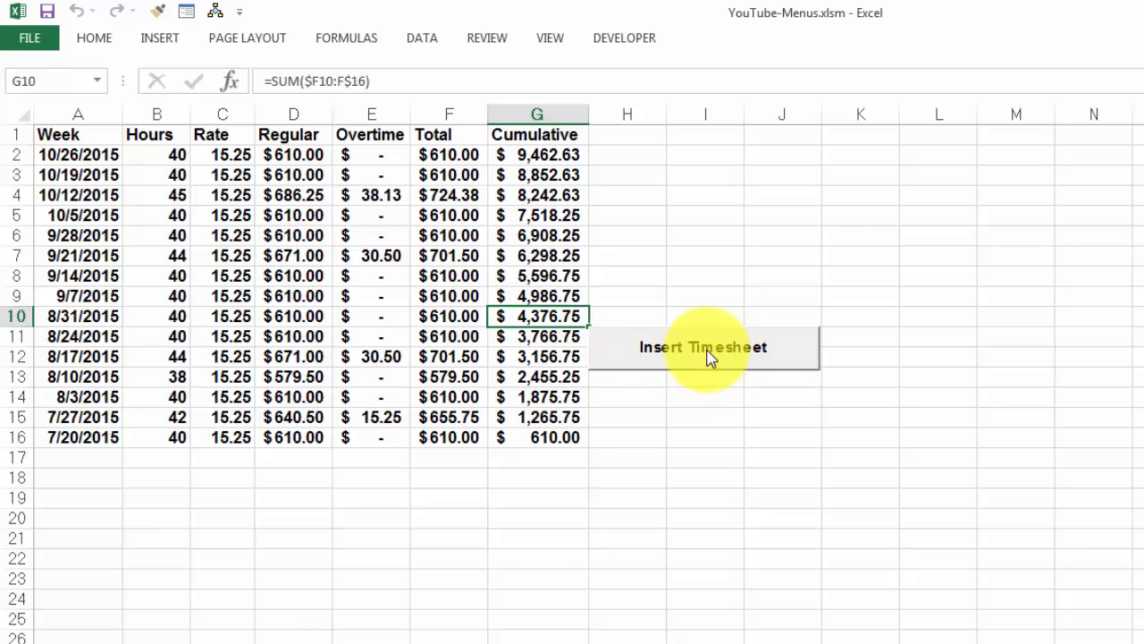
pyautogui.click(702, 347)
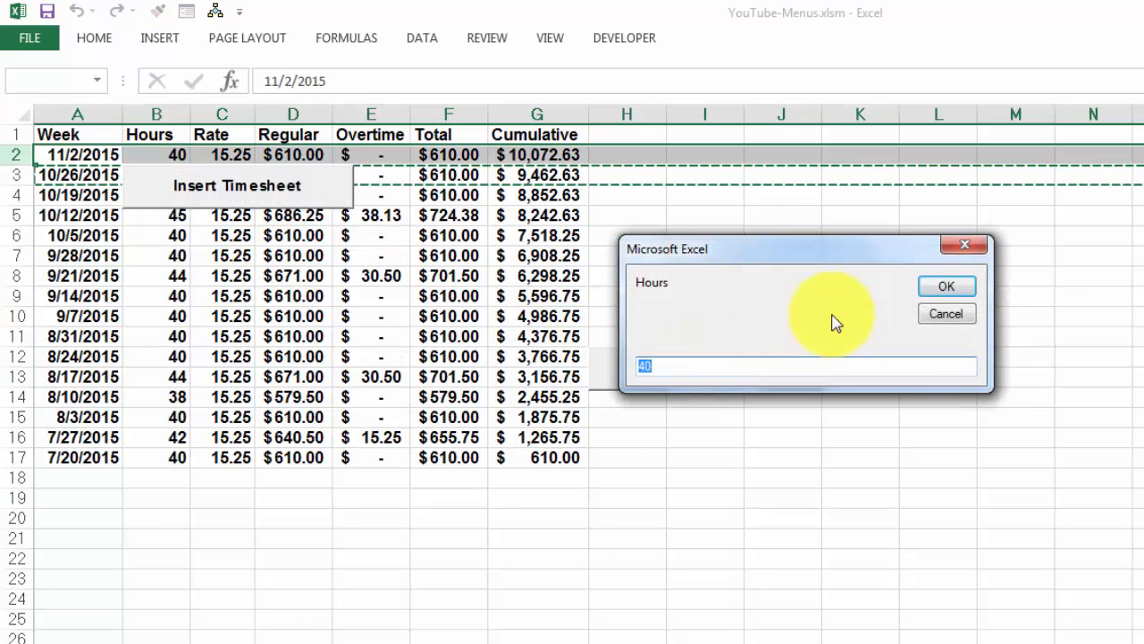
pyautogui.click(945, 285)
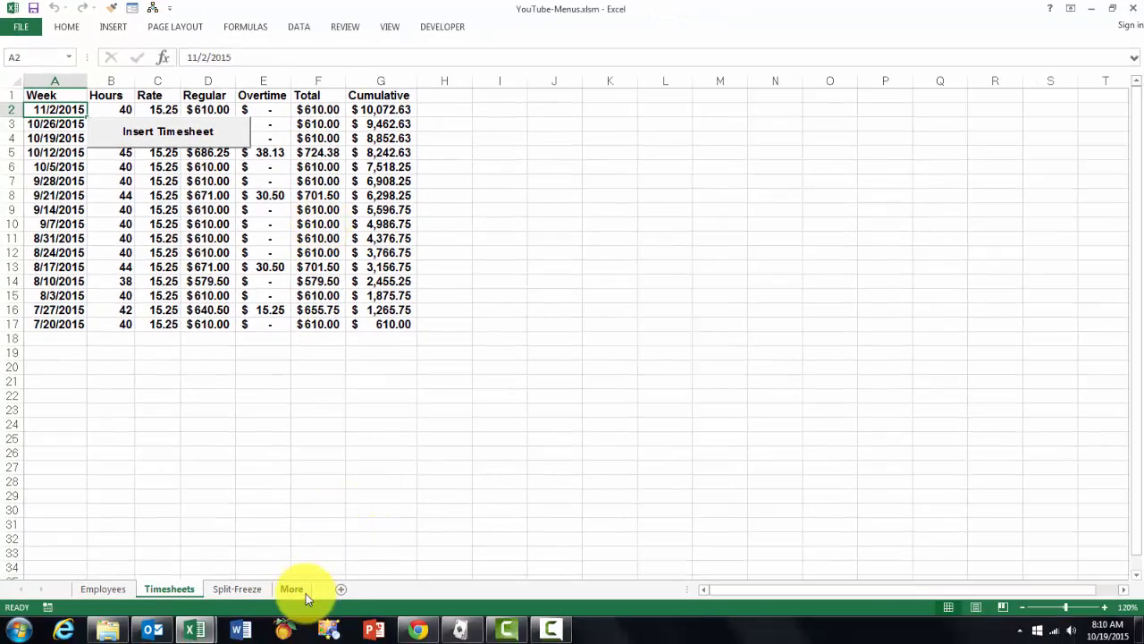
# View the More sheet, then bring the workbook forward and return to Timesheets
pyautogui.click(291, 588)
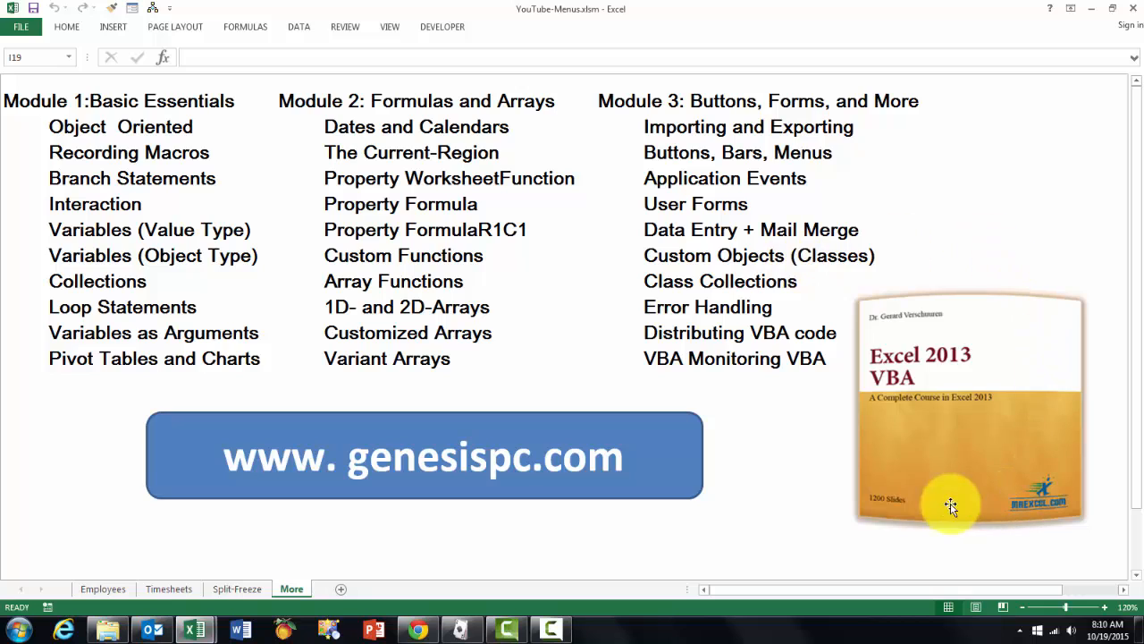
pyautogui.moveTo(953, 472)
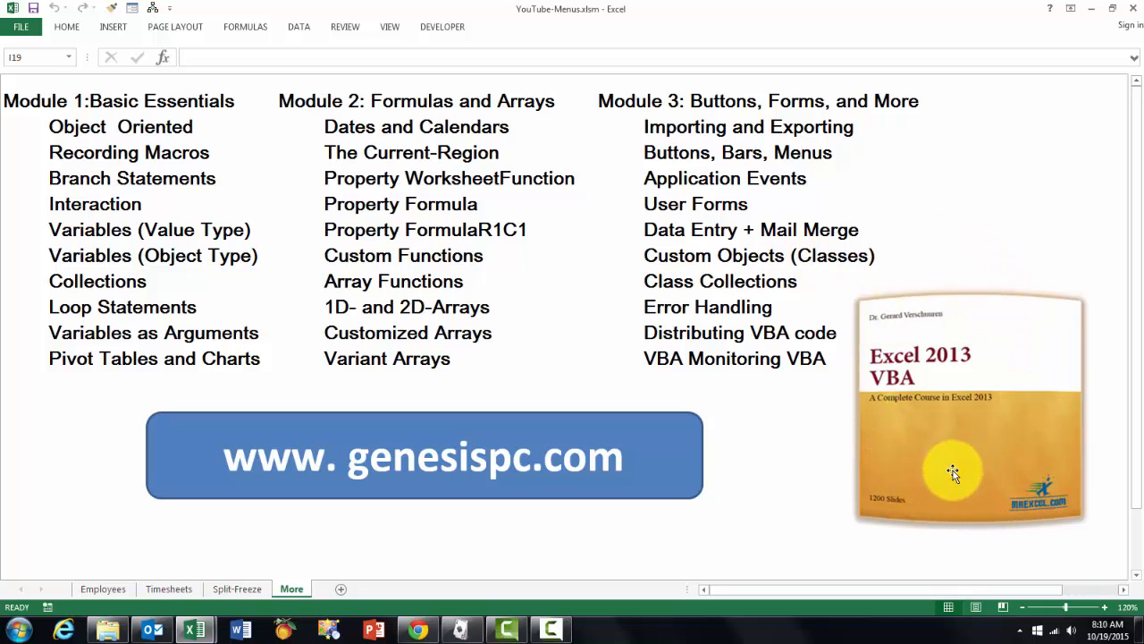
pyautogui.moveTo(807, 555)
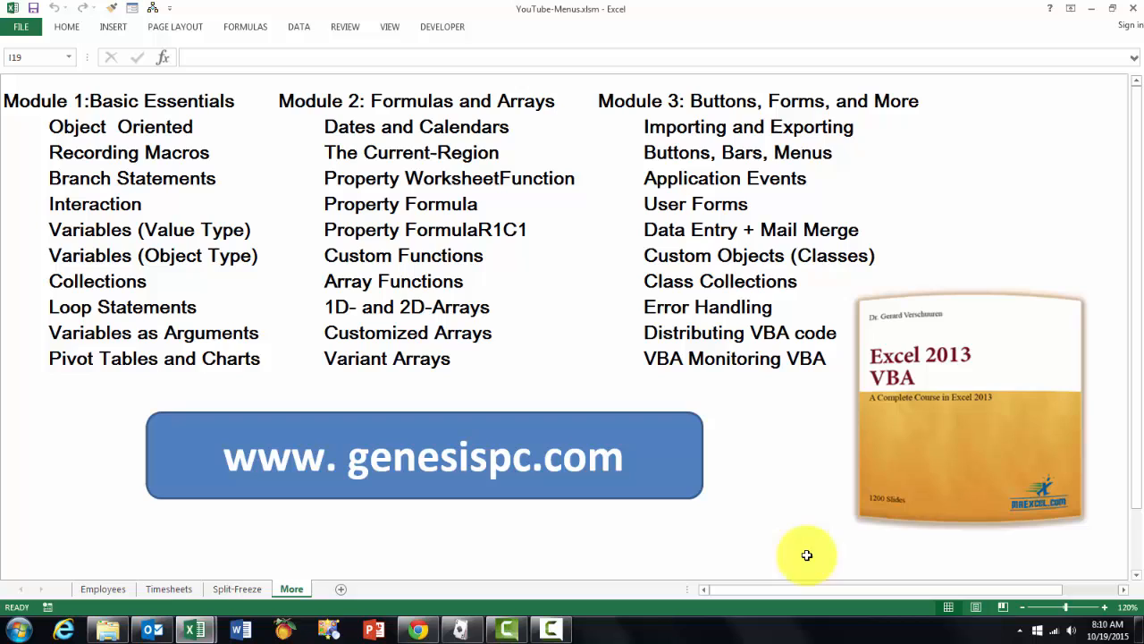
pyautogui.moveTo(780, 486)
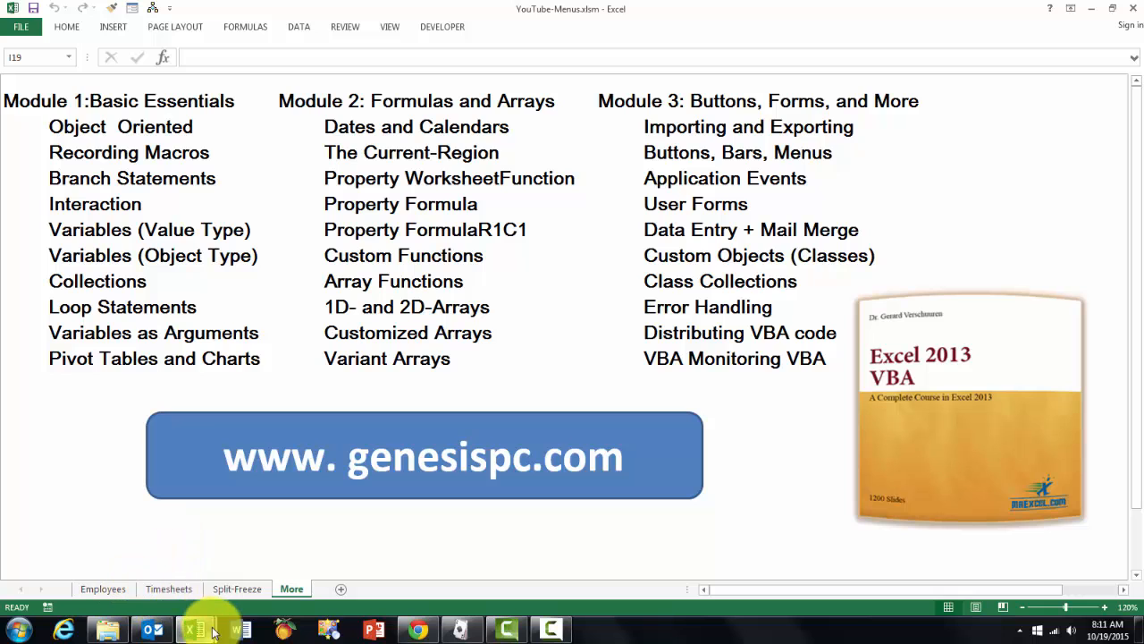
pyautogui.click(103, 588)
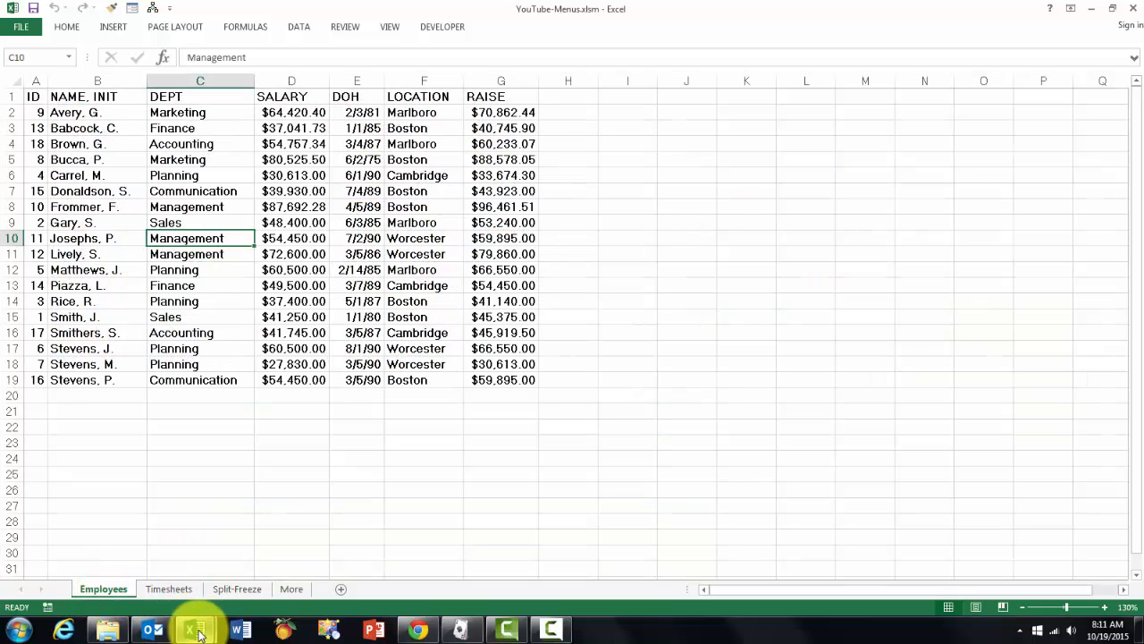
pyautogui.click(168, 588)
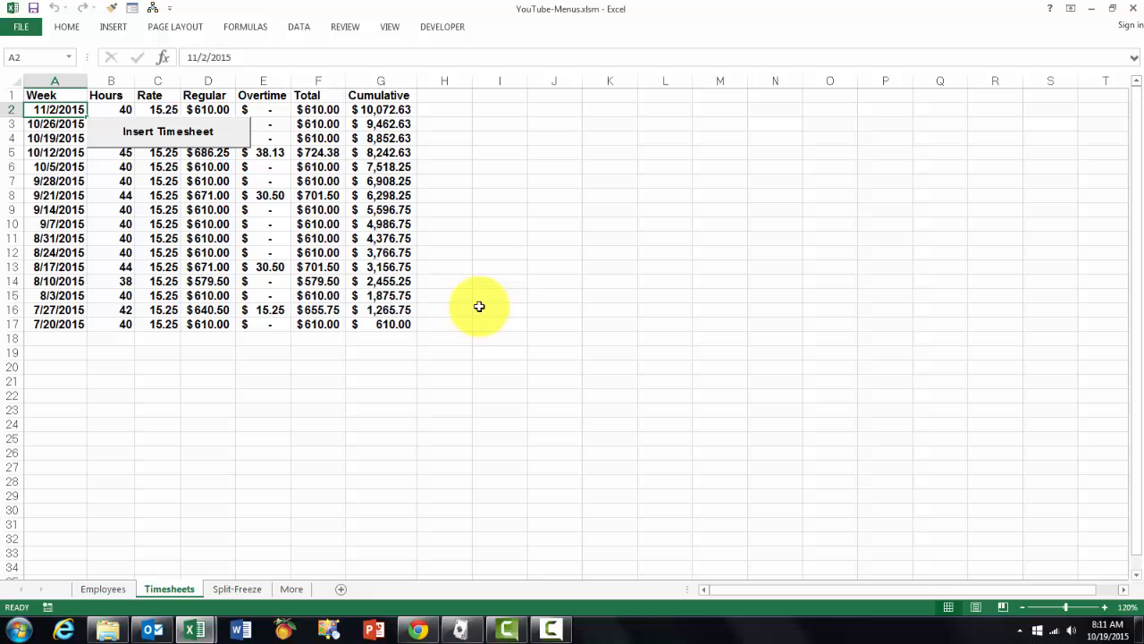
pyautogui.moveTo(424, 121)
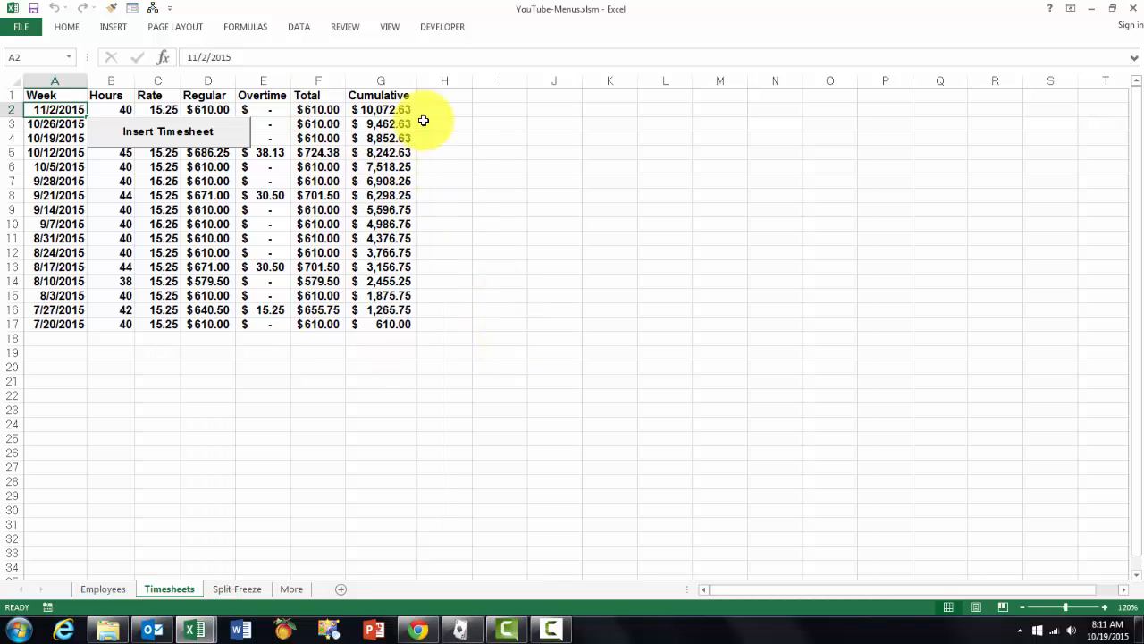
pyautogui.moveTo(442, 26)
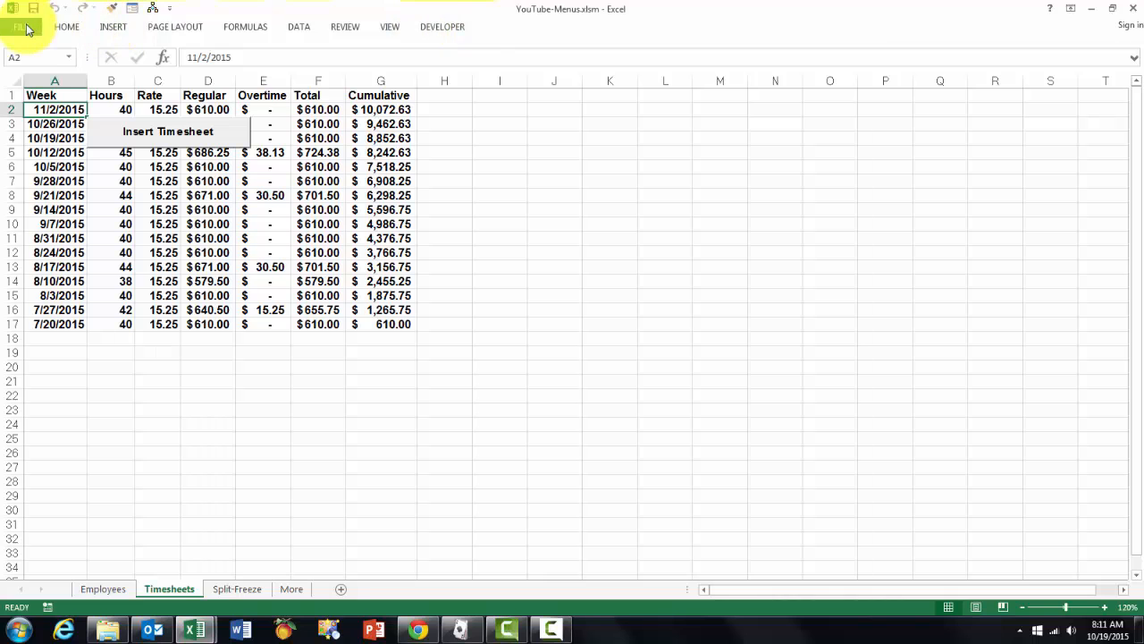
# Tick Developer under Main Tabs in Excel Options' Customize Ribbon and apply
pyautogui.click(19, 25)
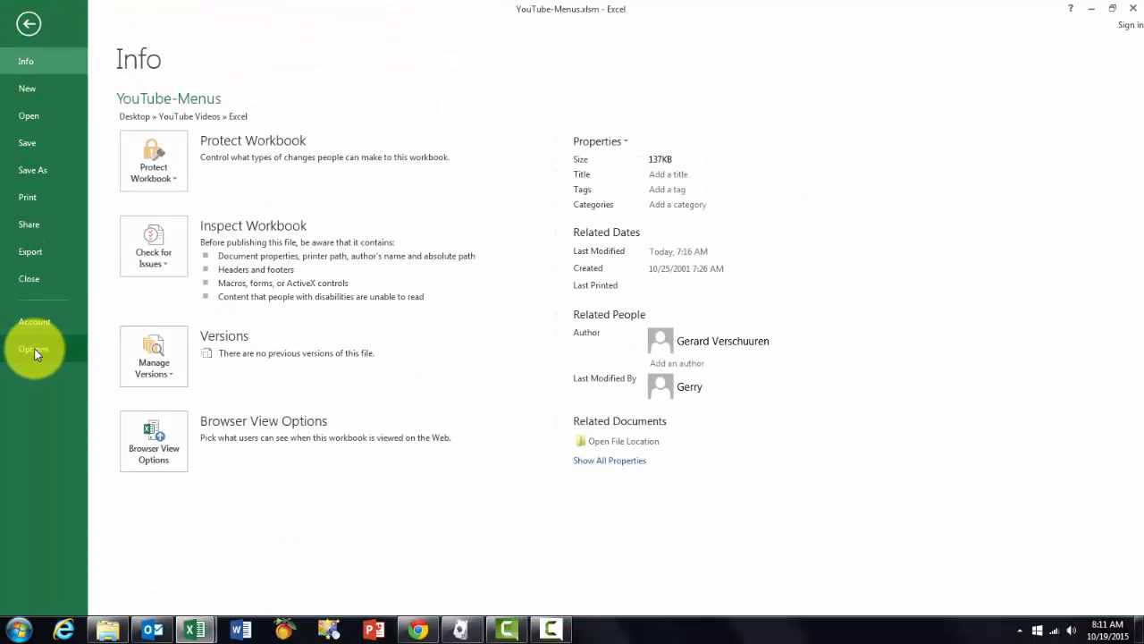
pyautogui.click(33, 349)
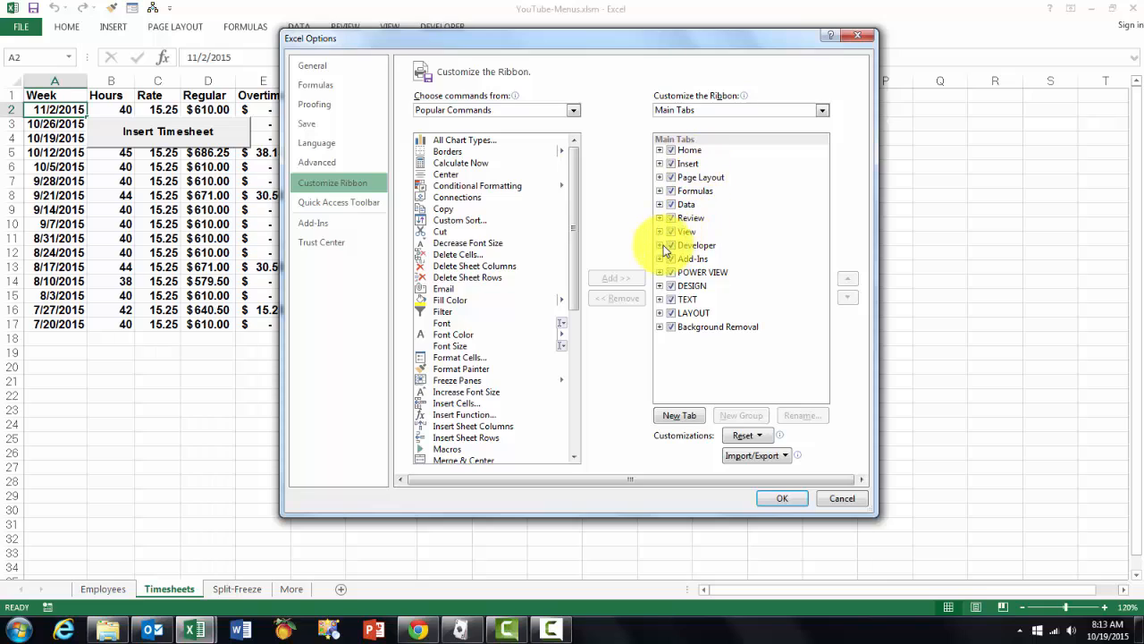
pyautogui.moveTo(639, 255)
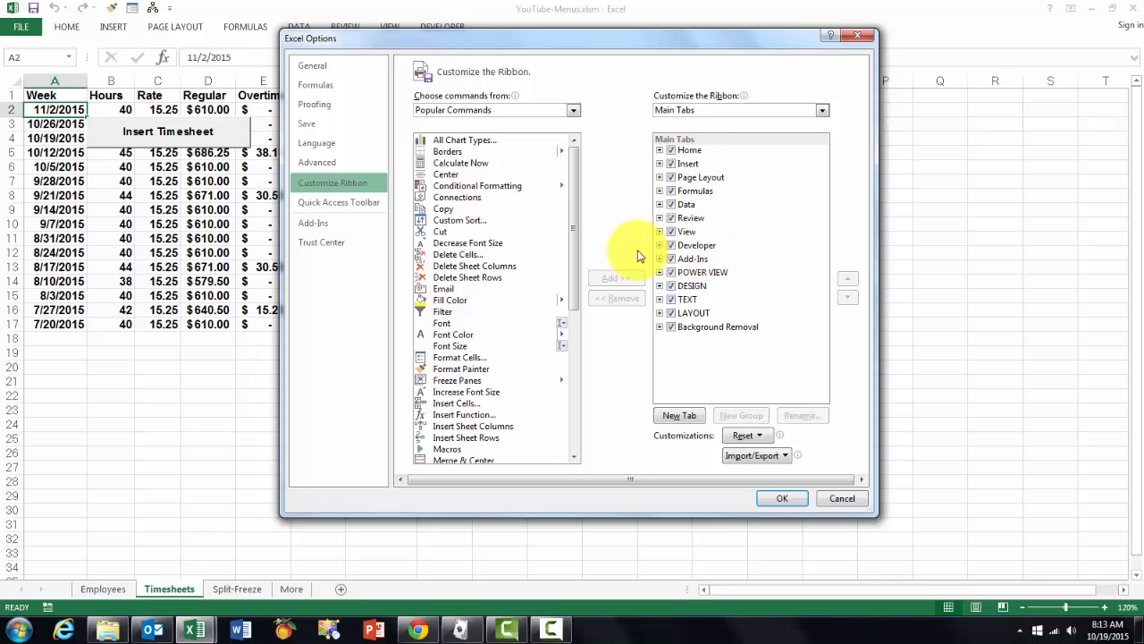
pyautogui.click(696, 245)
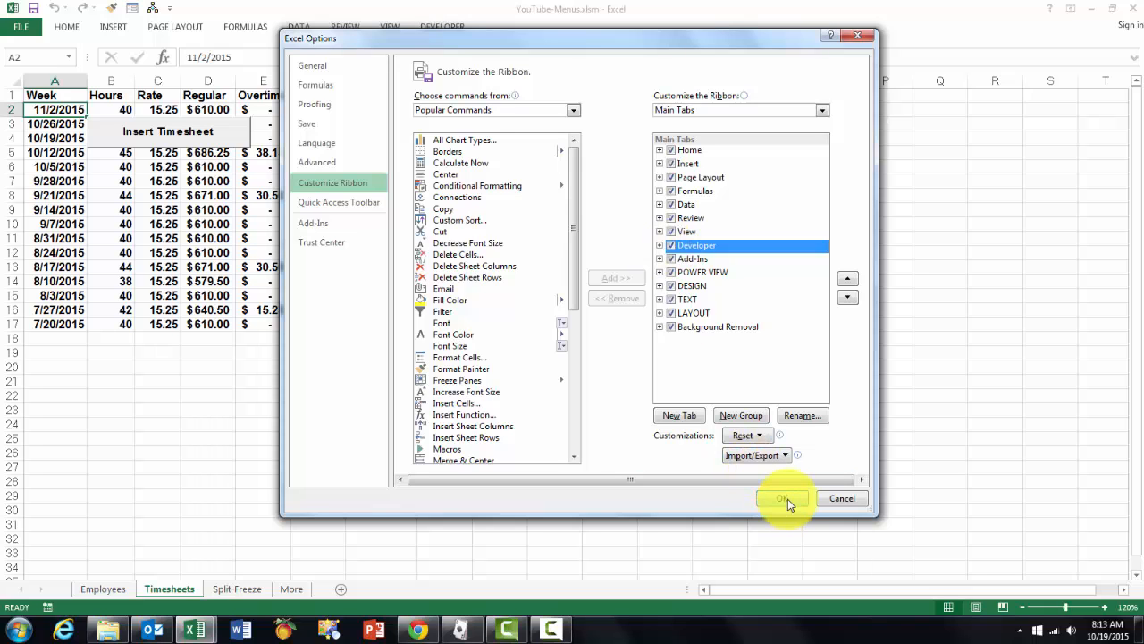
pyautogui.click(782, 498)
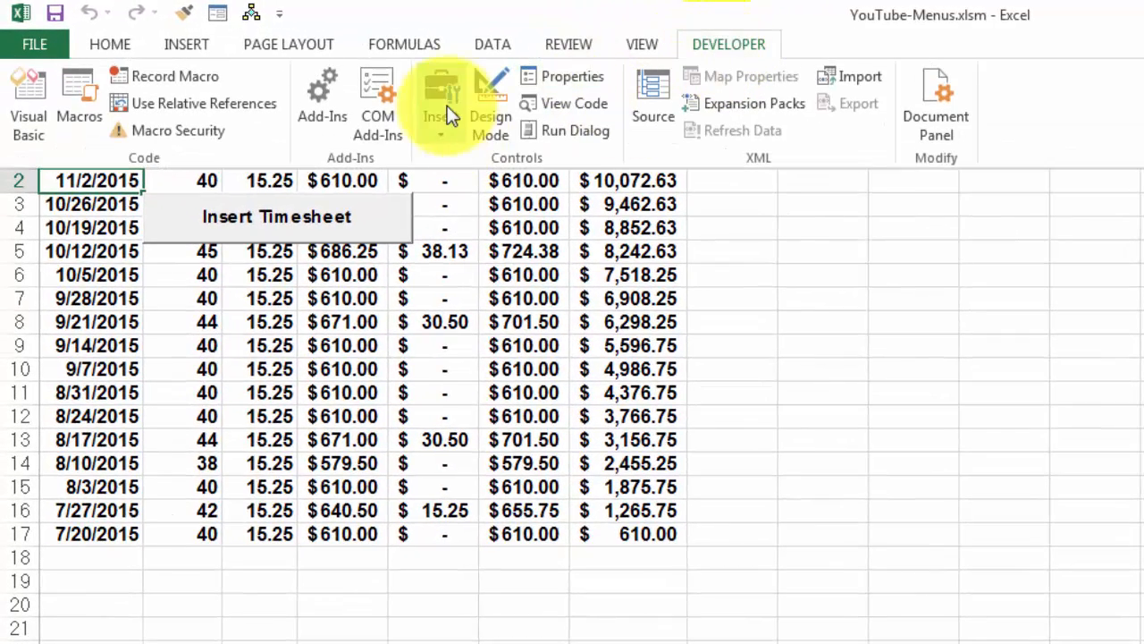
pyautogui.moveTo(442, 98)
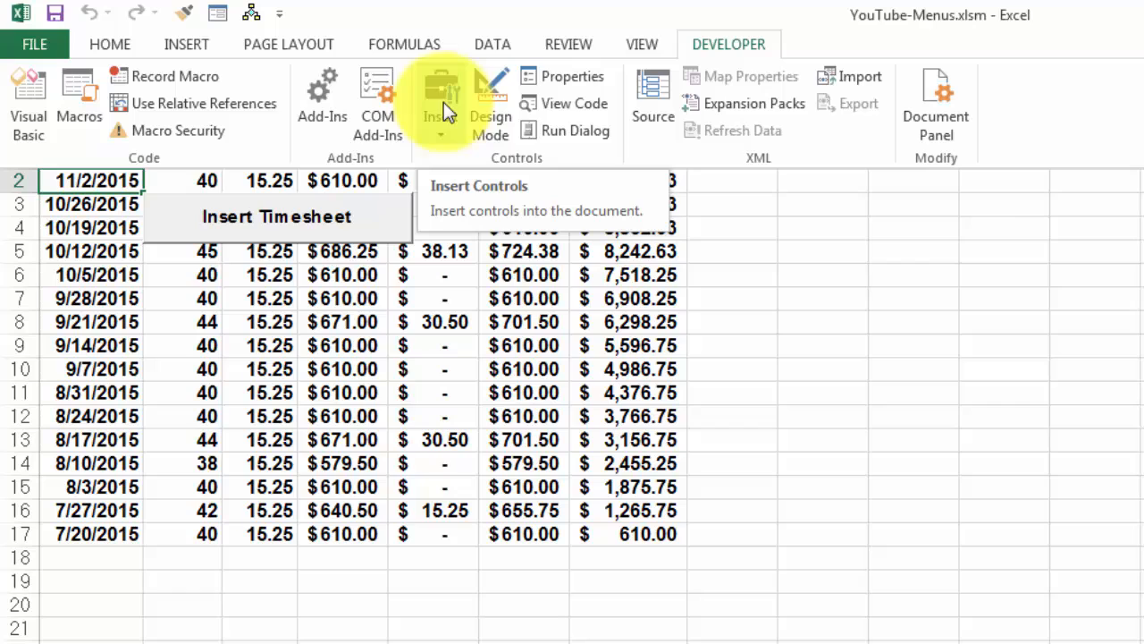
# Insert an ActiveX command button from the Controls gallery, then exit Design Mode
pyautogui.click(439, 94)
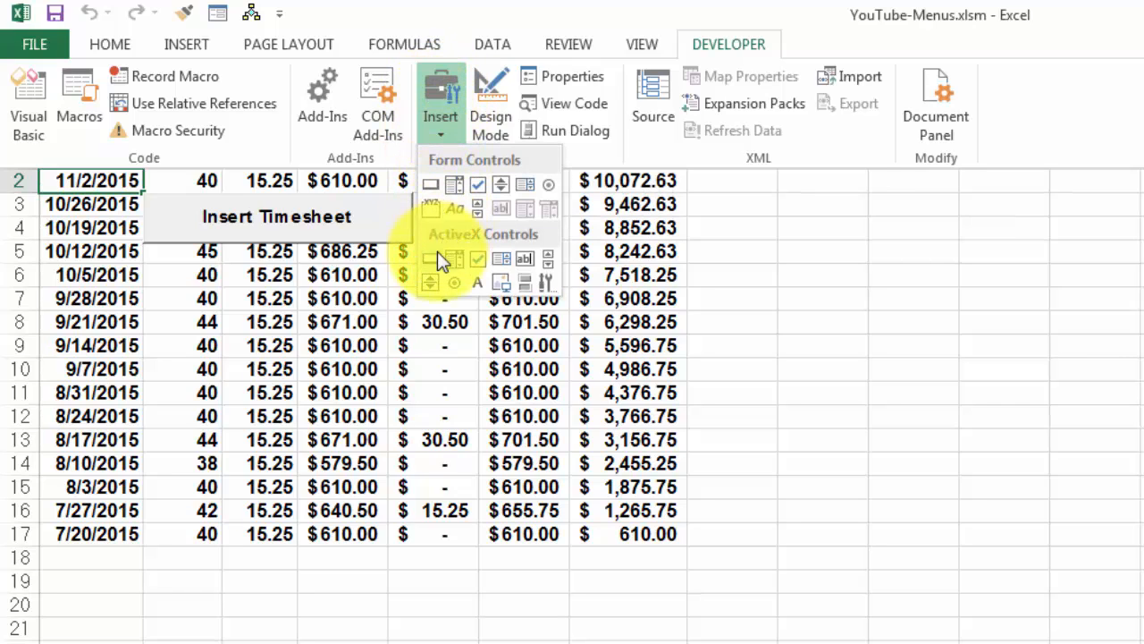
pyautogui.moveTo(447, 273)
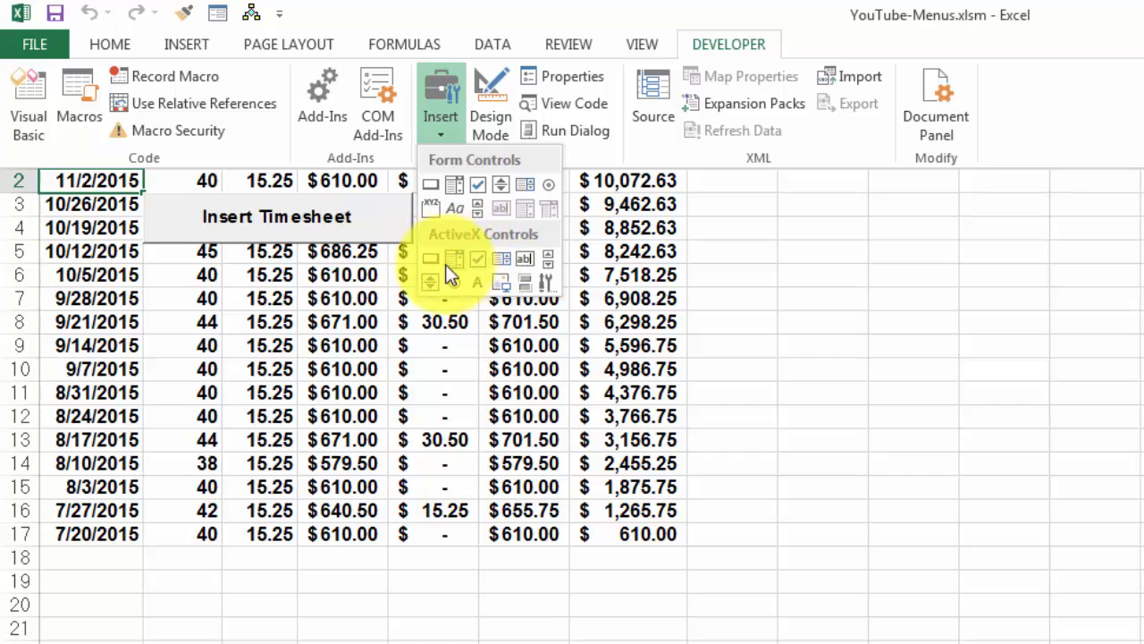
pyautogui.moveTo(431, 260)
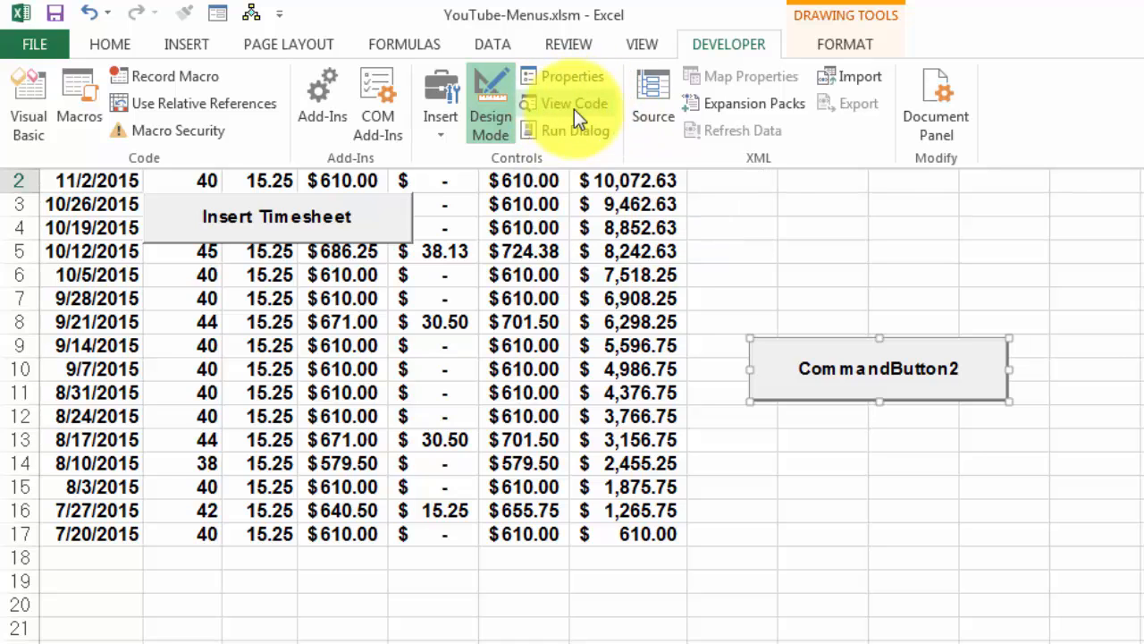
pyautogui.moveTo(916, 482)
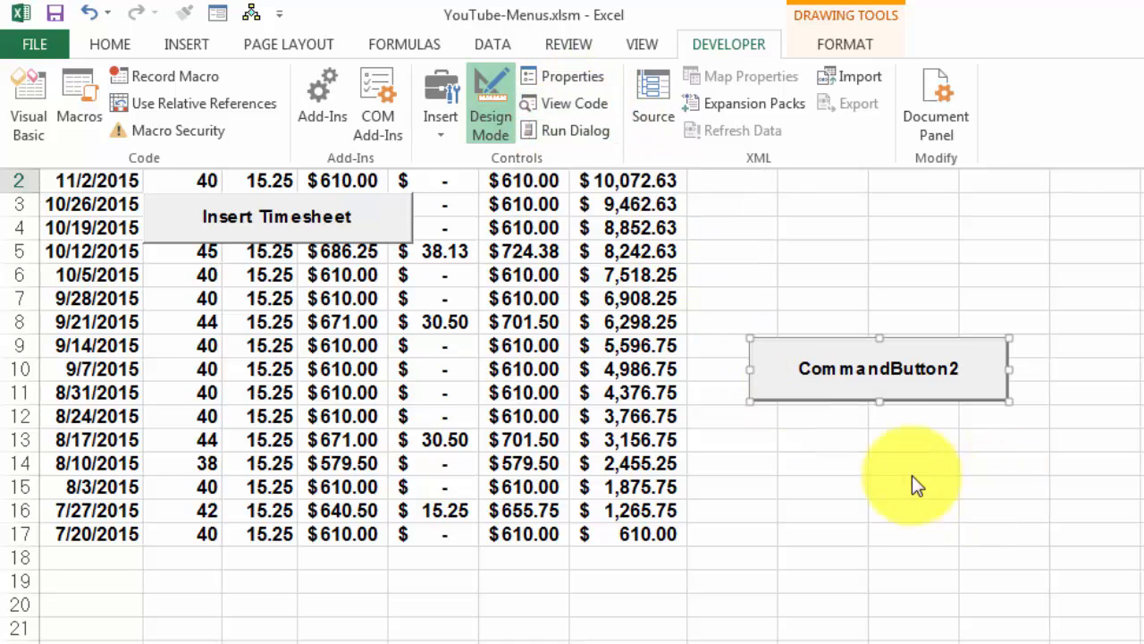
pyautogui.moveTo(554, 197)
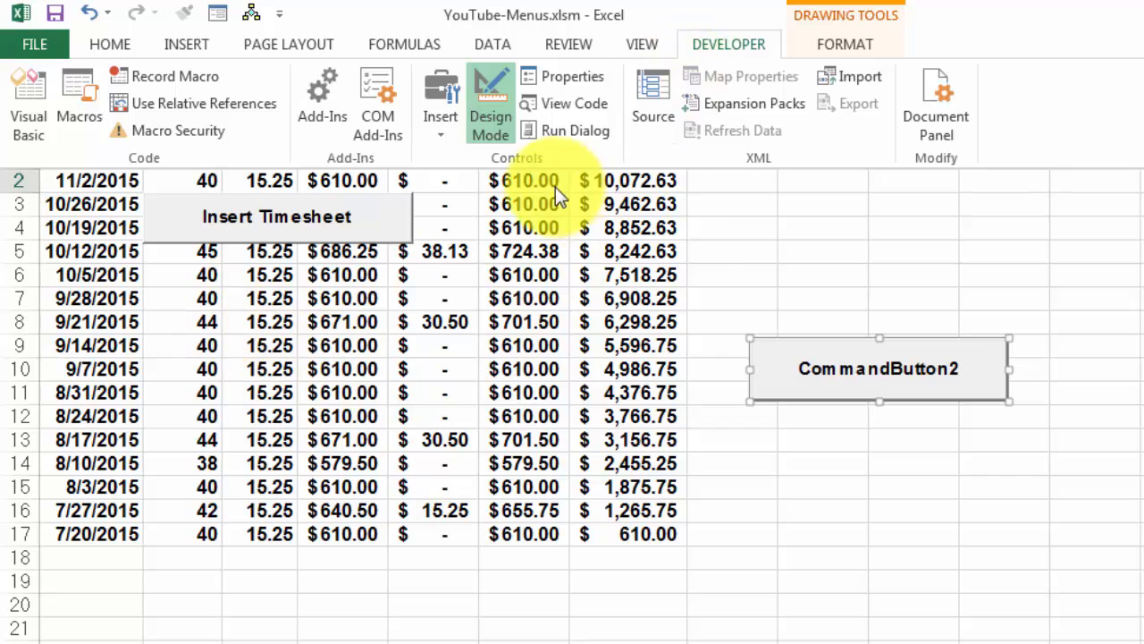
pyautogui.moveTo(490, 103)
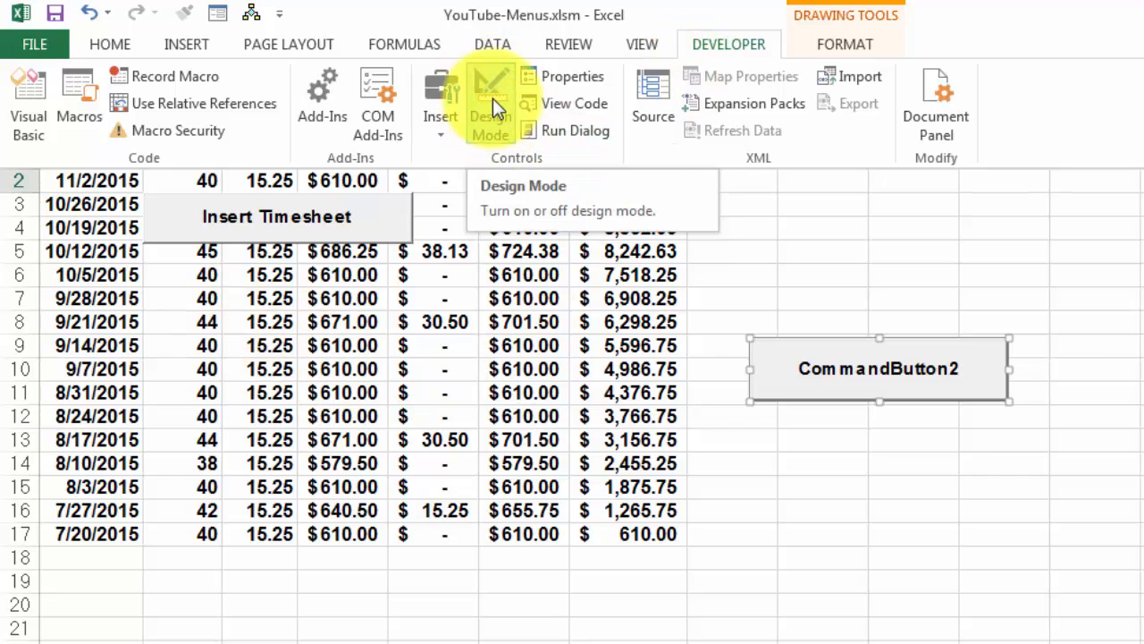
pyautogui.click(490, 99)
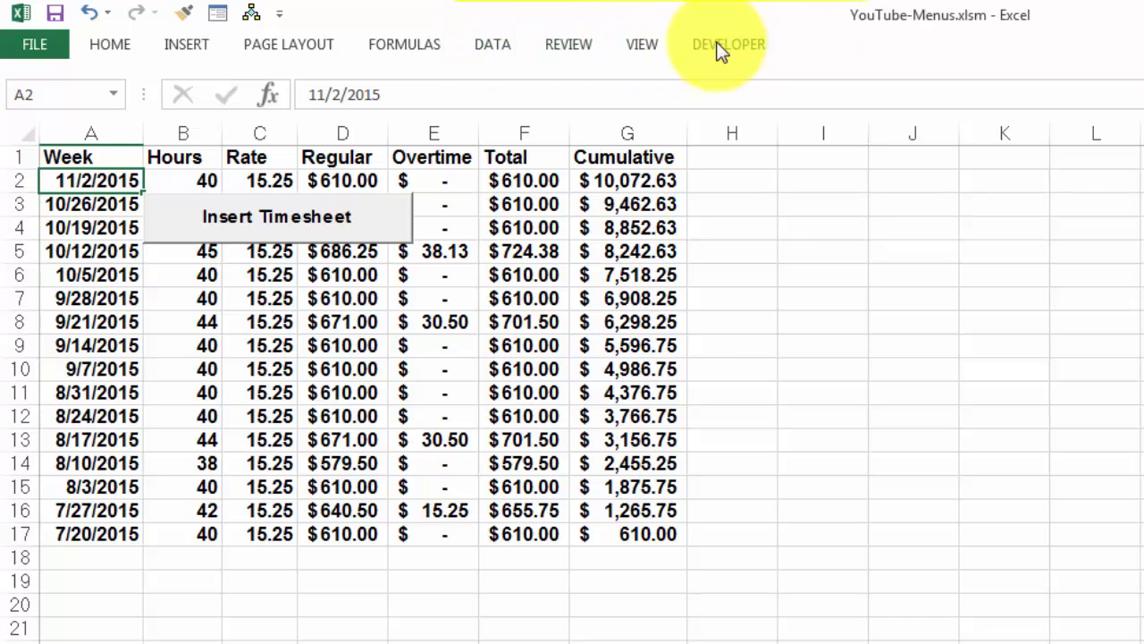
# Switch to the Developer tab to reach the Timesheets sheet code
pyautogui.click(728, 44)
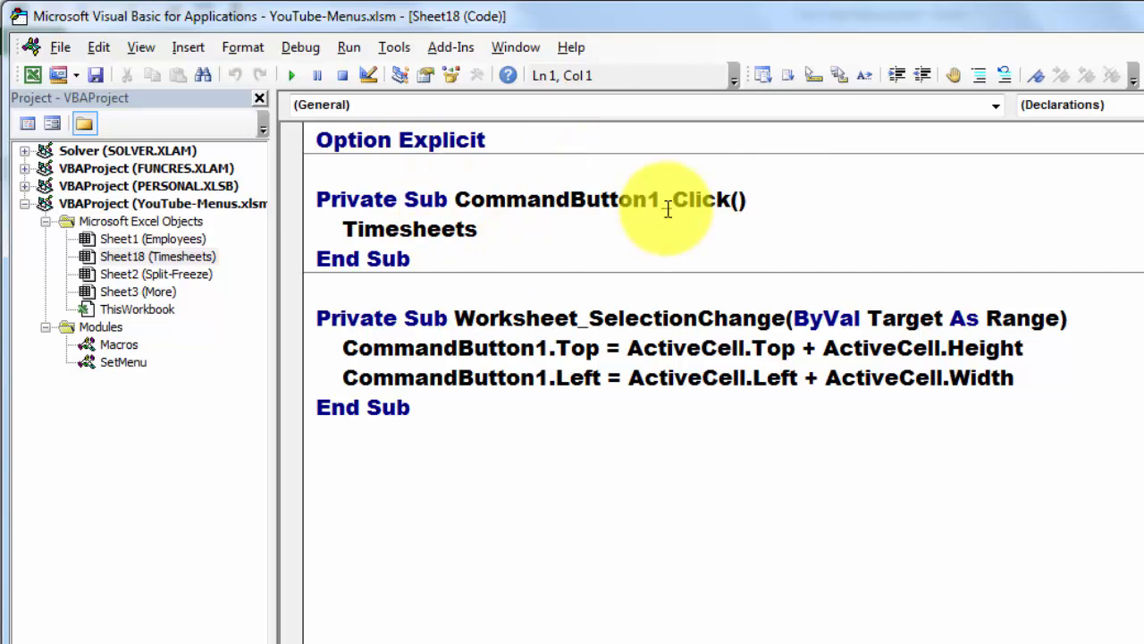
# Choose CommandButton1 and its Click event, then select the Timesheets macro call
pyautogui.click(995, 104)
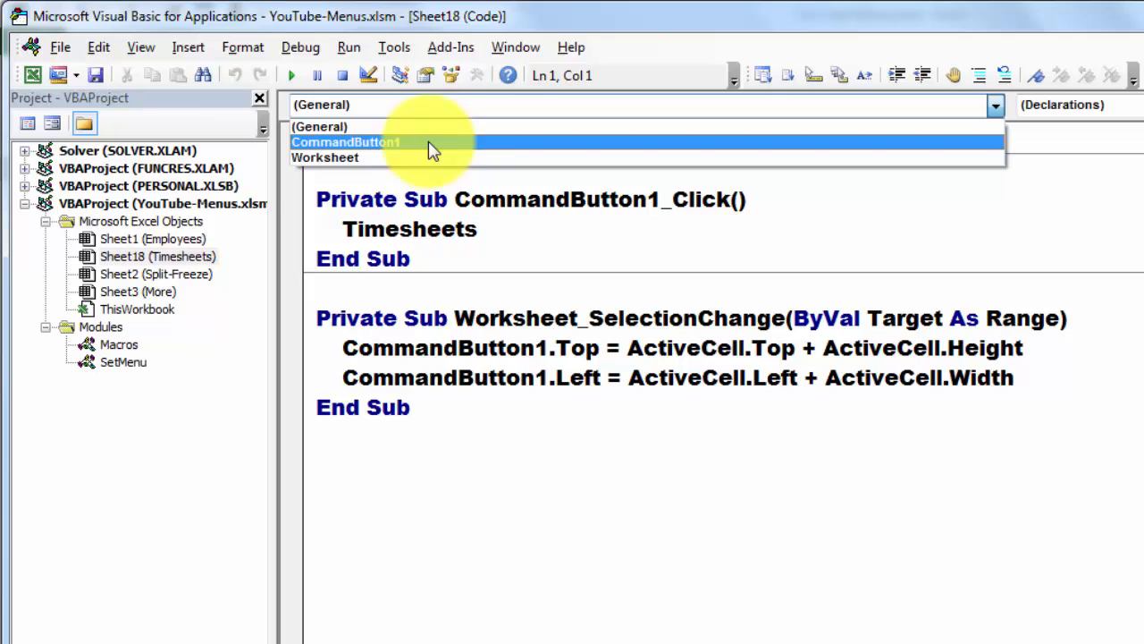
pyautogui.click(345, 141)
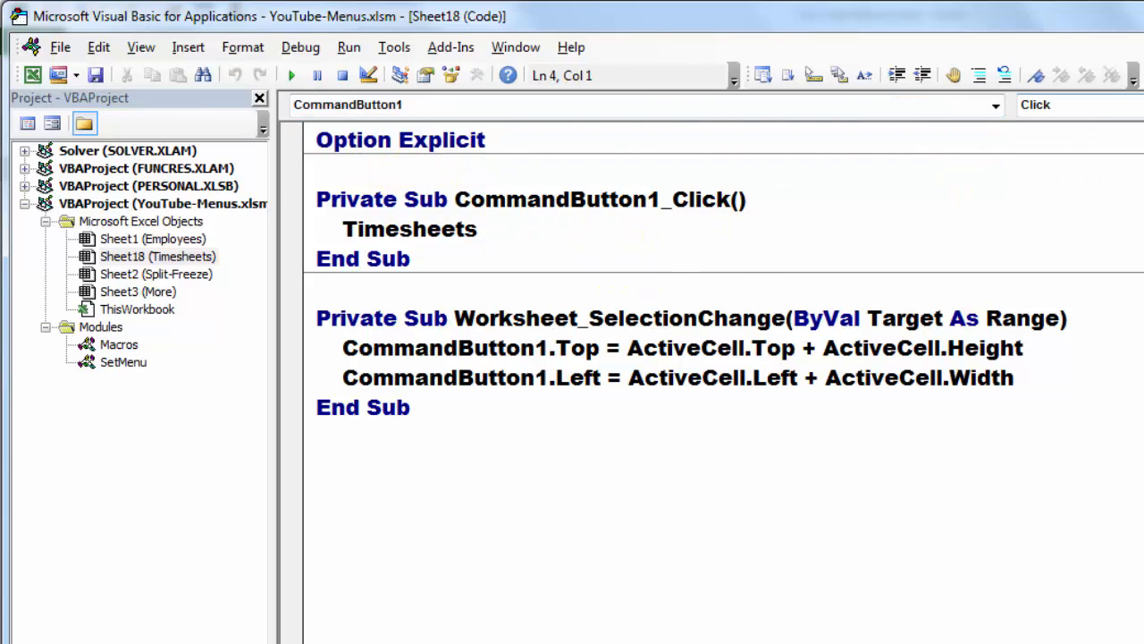
pyautogui.click(994, 104)
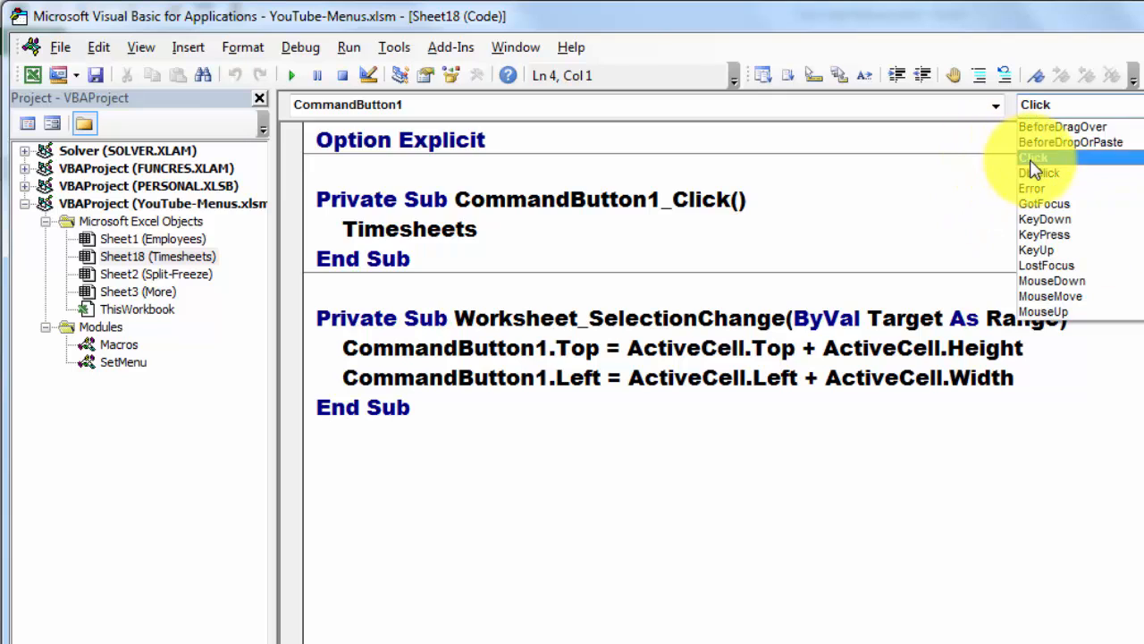
pyautogui.click(1034, 158)
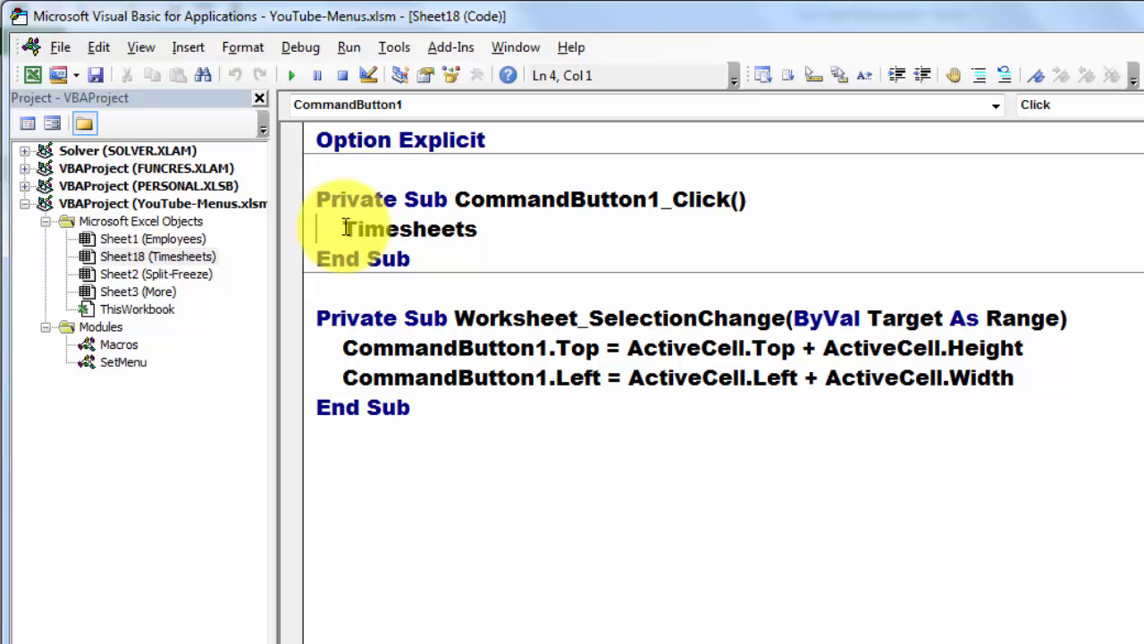
pyautogui.doubleClick(408, 229)
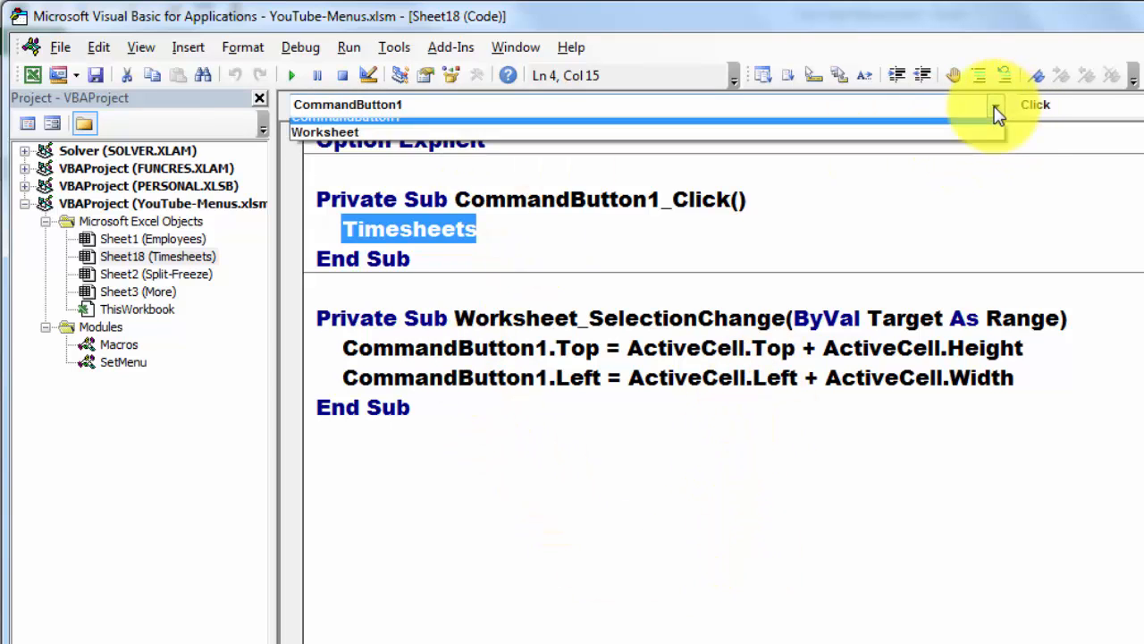
pyautogui.click(995, 104)
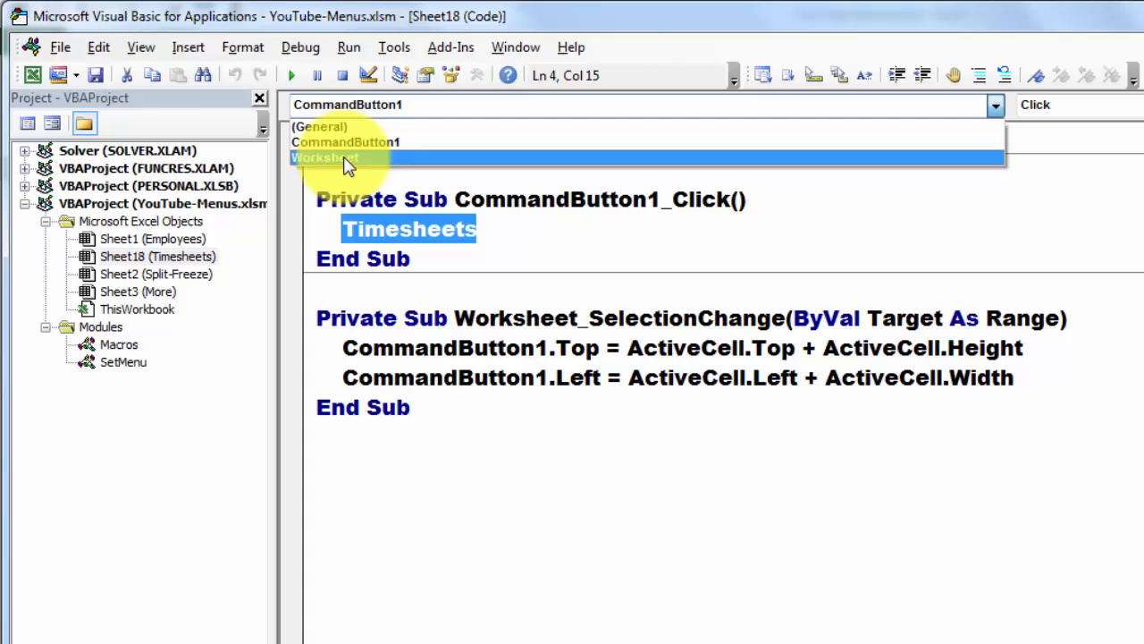
pyautogui.click(325, 158)
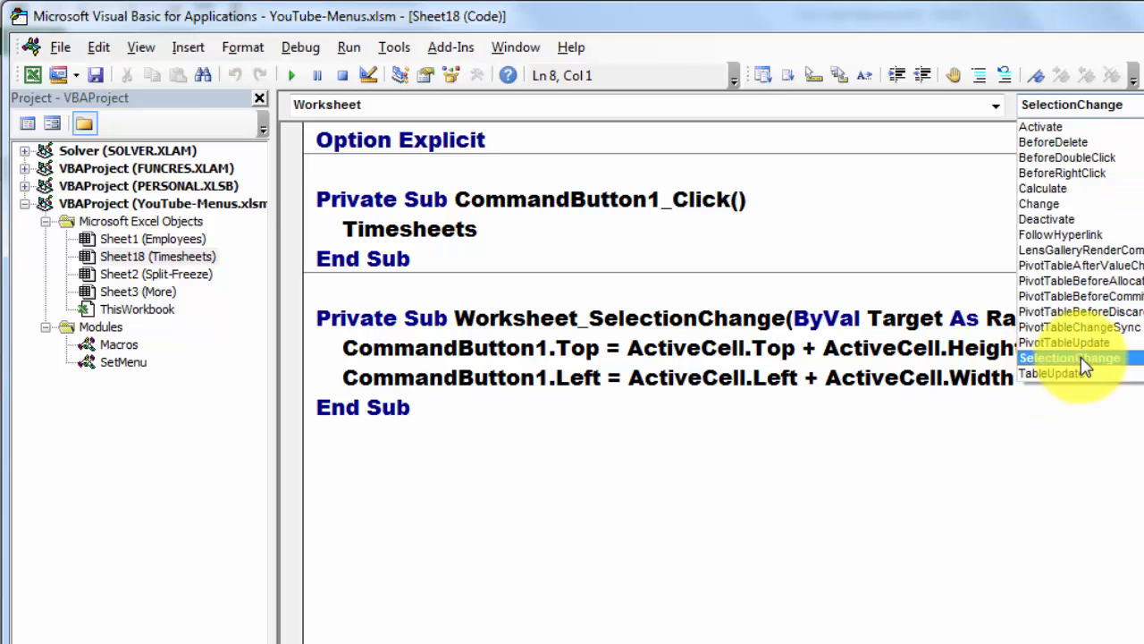
pyautogui.click(1070, 358)
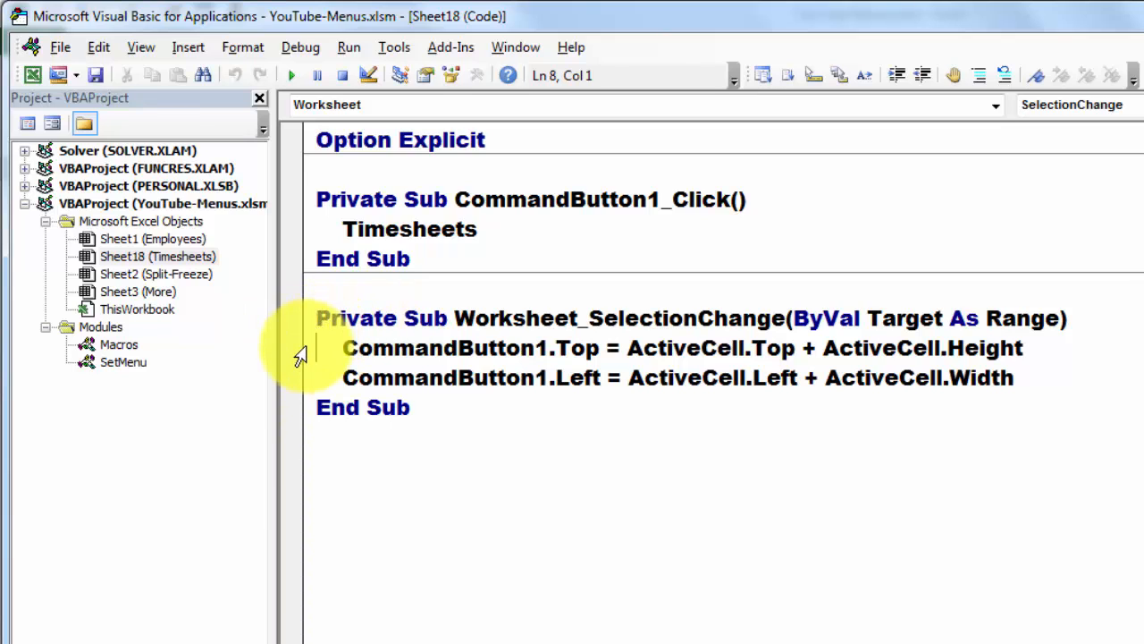
pyautogui.moveTo(343, 348); pyautogui.dragTo(1013, 378)
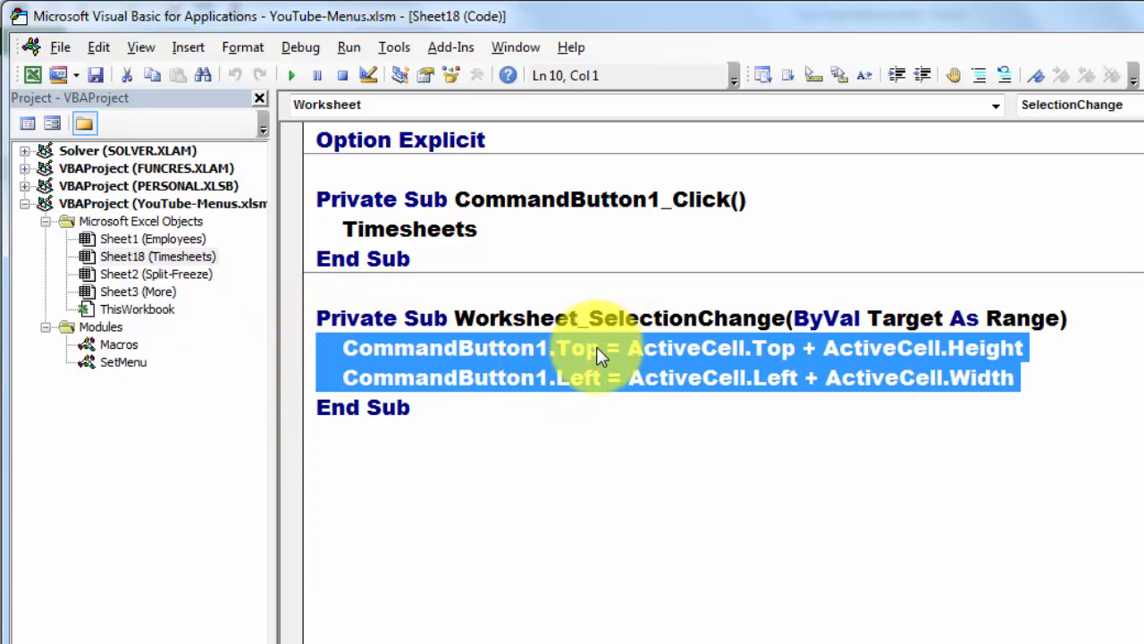
pyautogui.moveTo(719, 389)
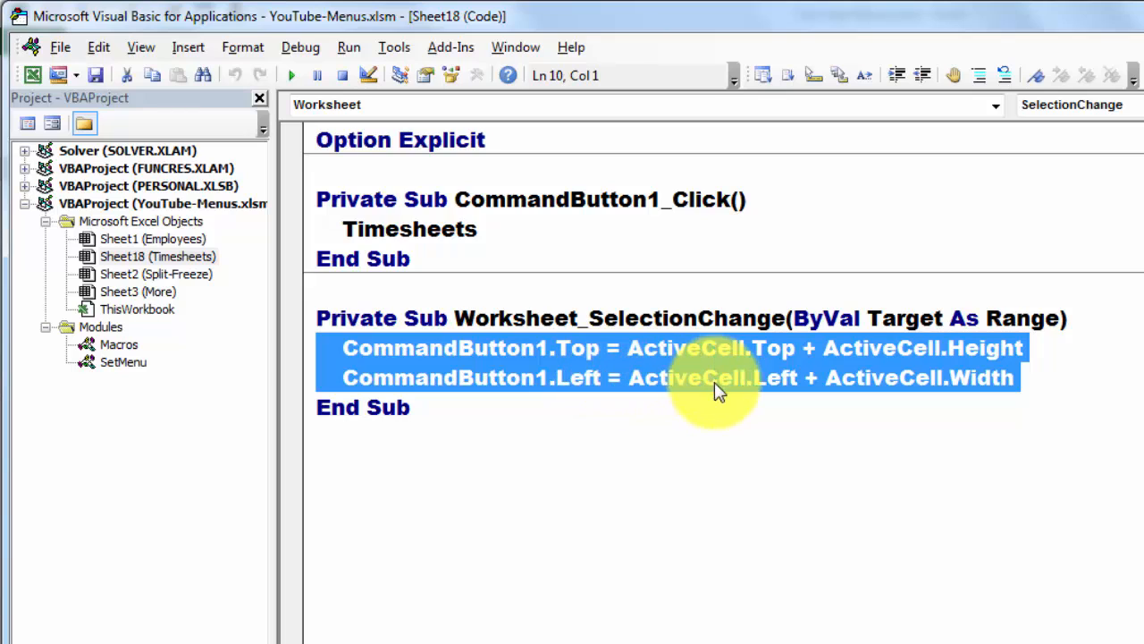
pyautogui.moveTo(1015, 358)
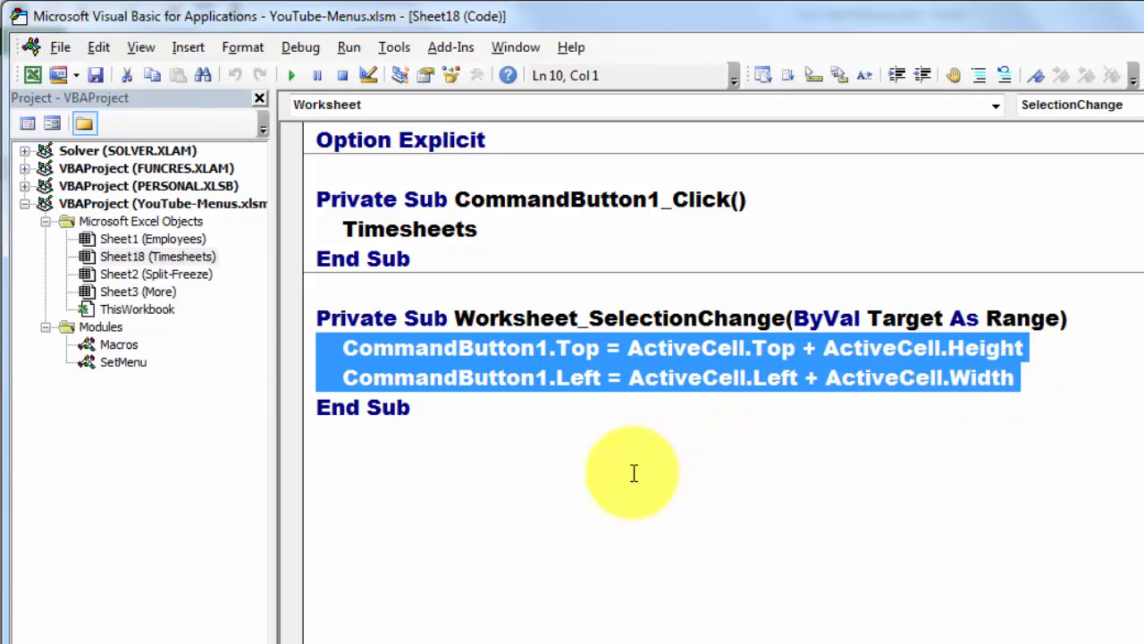
pyautogui.moveTo(541, 414)
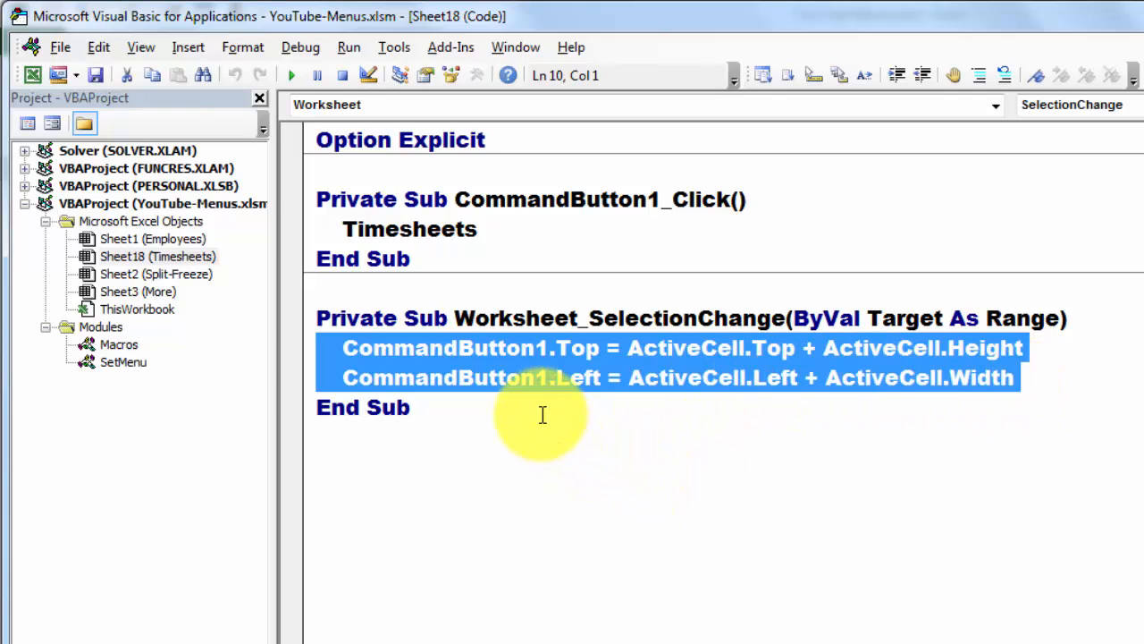
pyautogui.moveTo(458, 416)
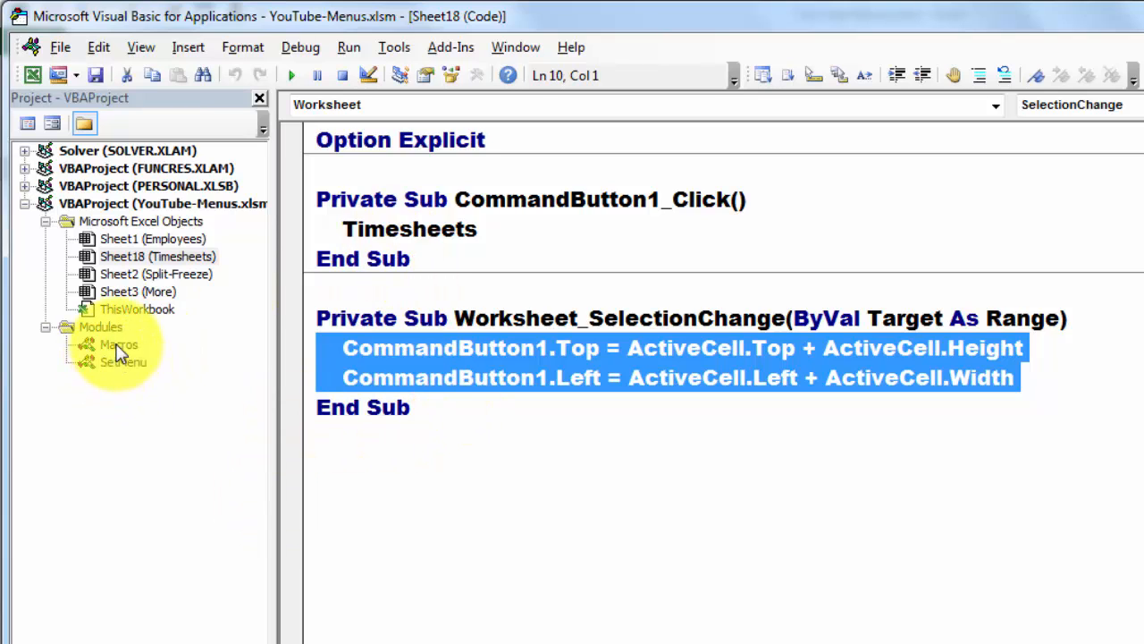
# Open the Macros module from the Project Explorer to view FormulaView and Timesheets
pyautogui.doubleClick(119, 344)
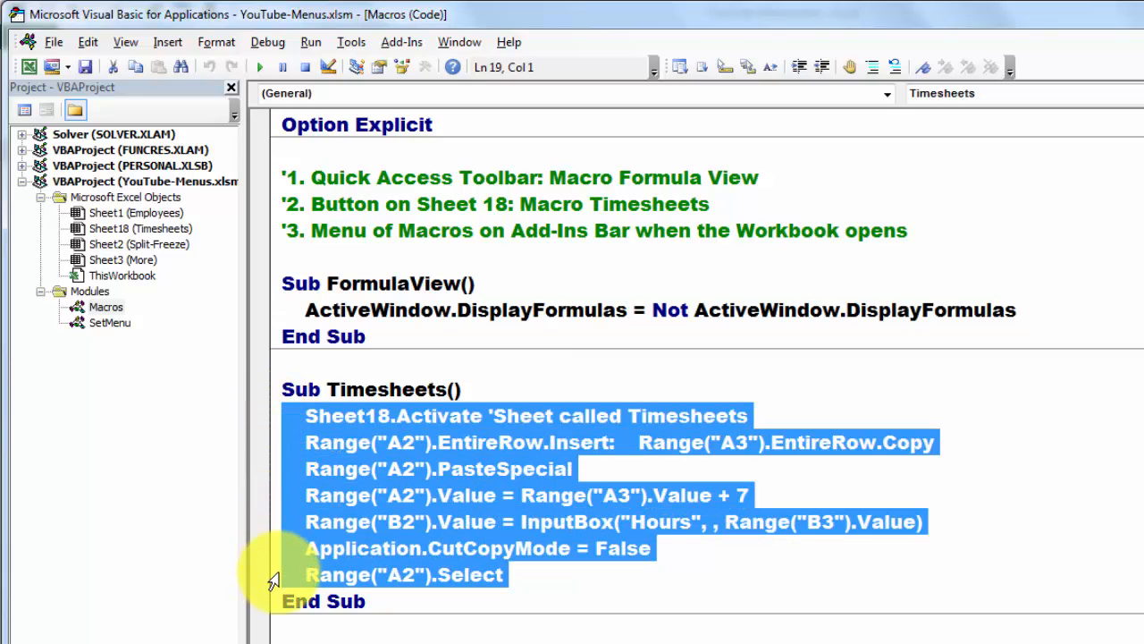
pyautogui.moveTo(874, 615)
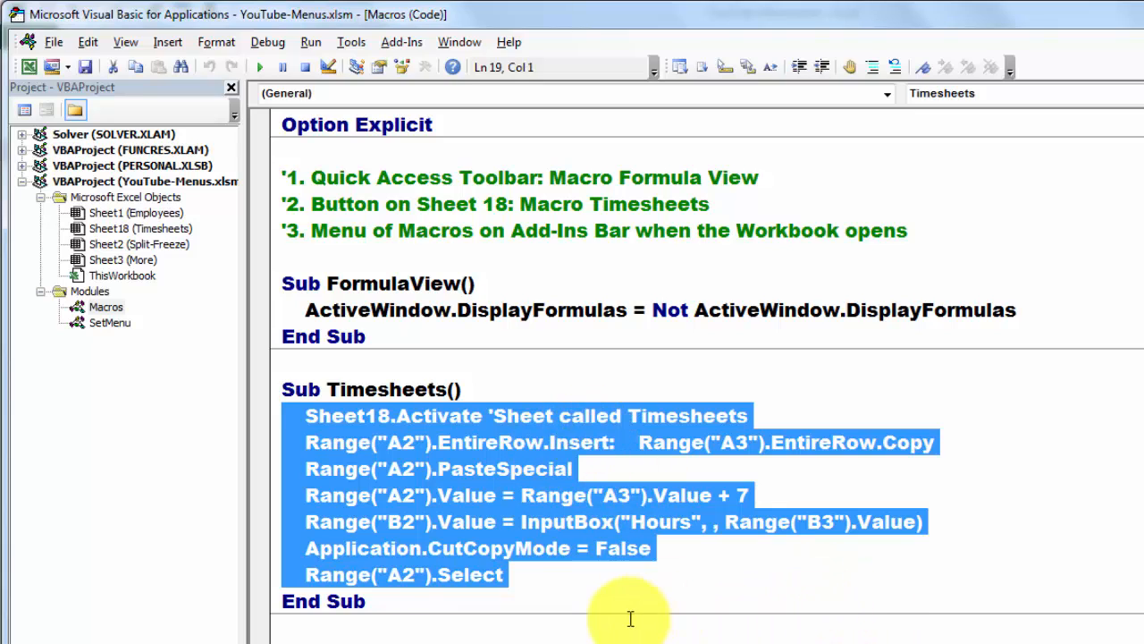
pyautogui.moveTo(609, 616)
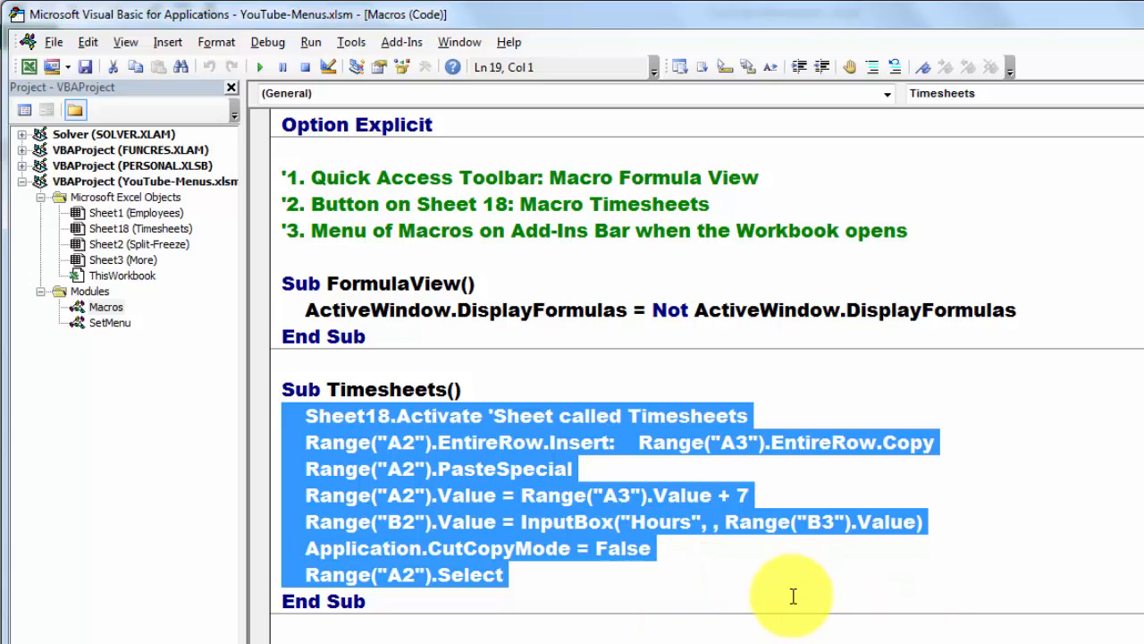
pyautogui.moveTo(823, 590)
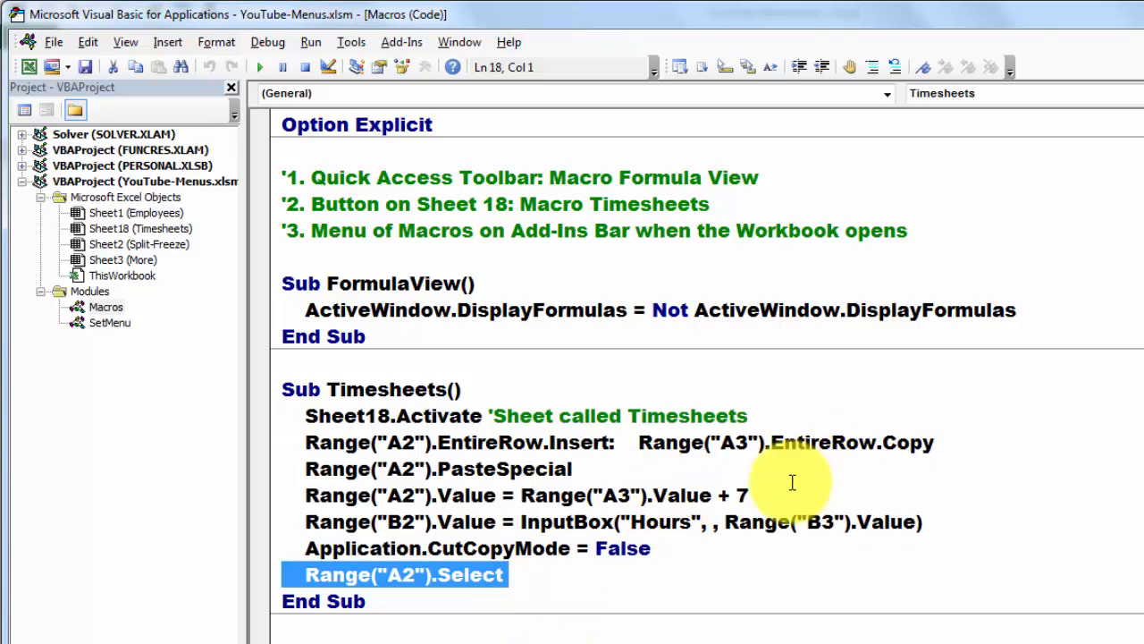
pyautogui.moveTo(771, 625)
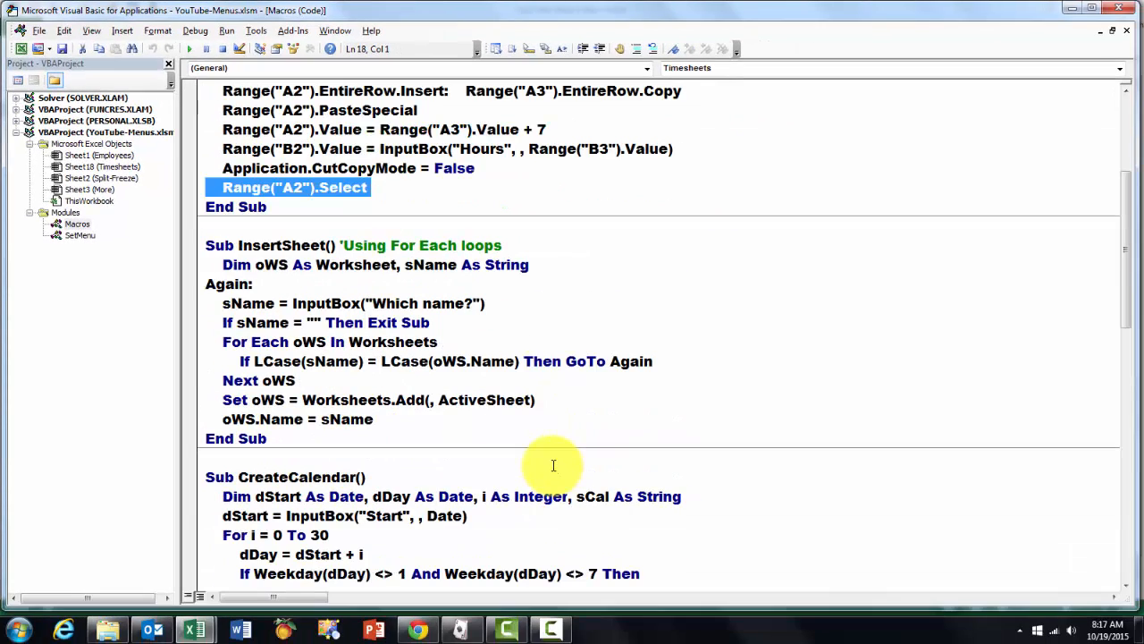
pyautogui.scroll(-3)
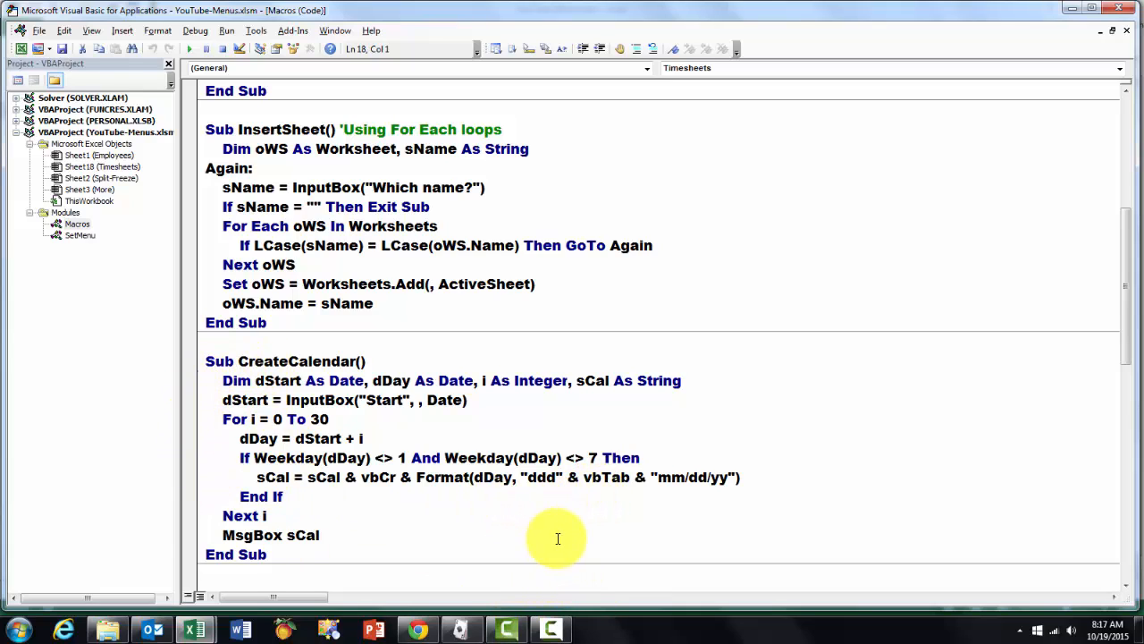
pyautogui.moveTo(542, 525)
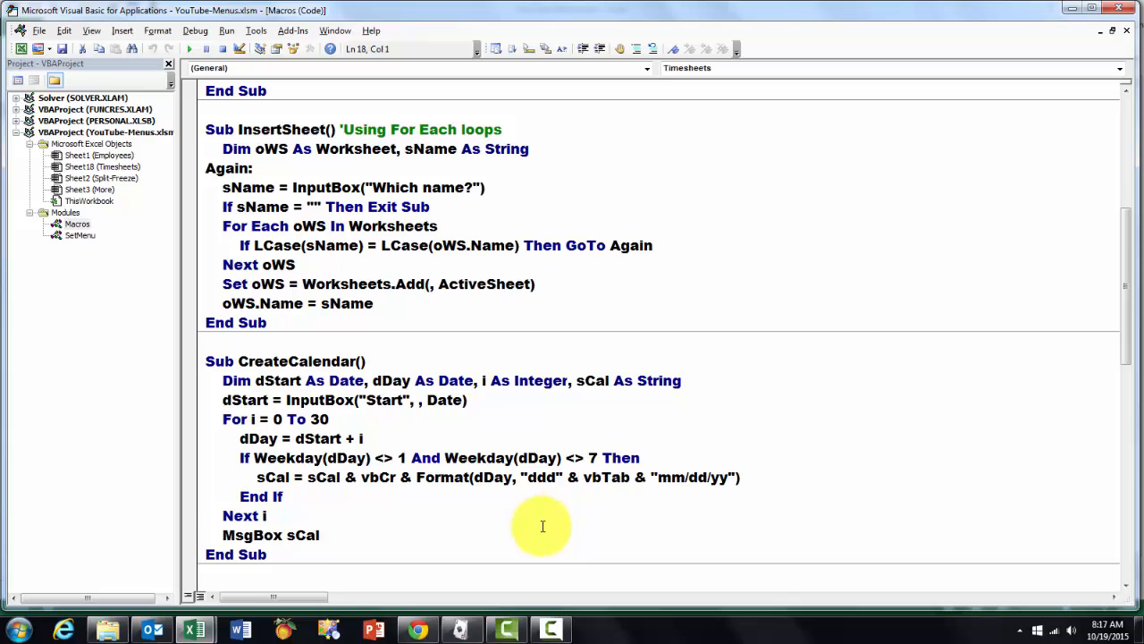
pyautogui.moveTo(544, 525)
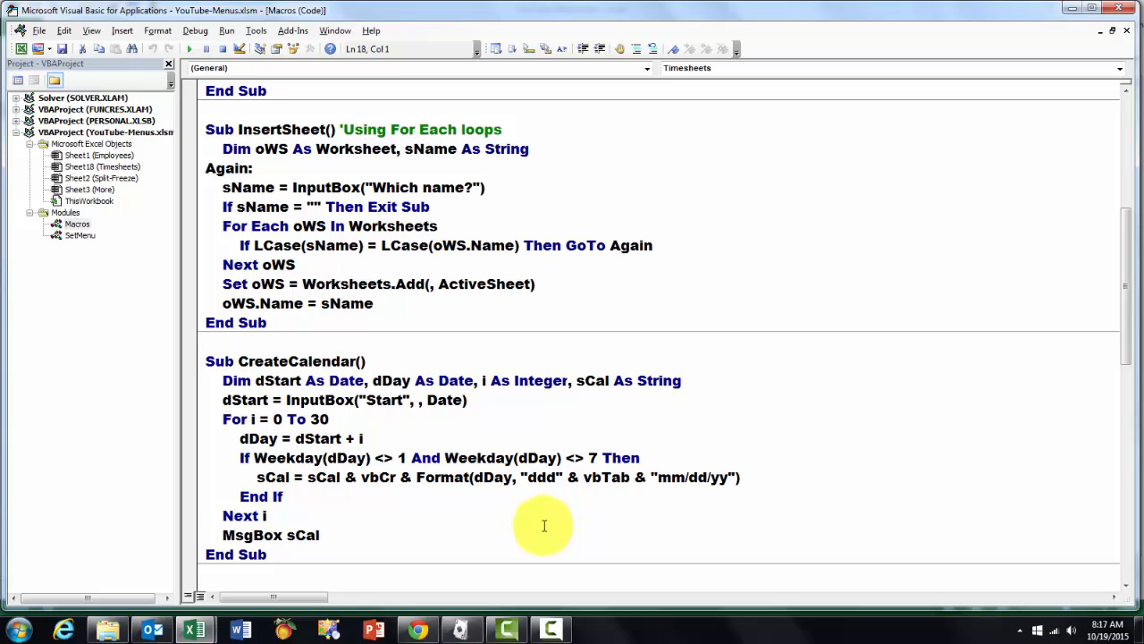
pyautogui.scroll(-3)
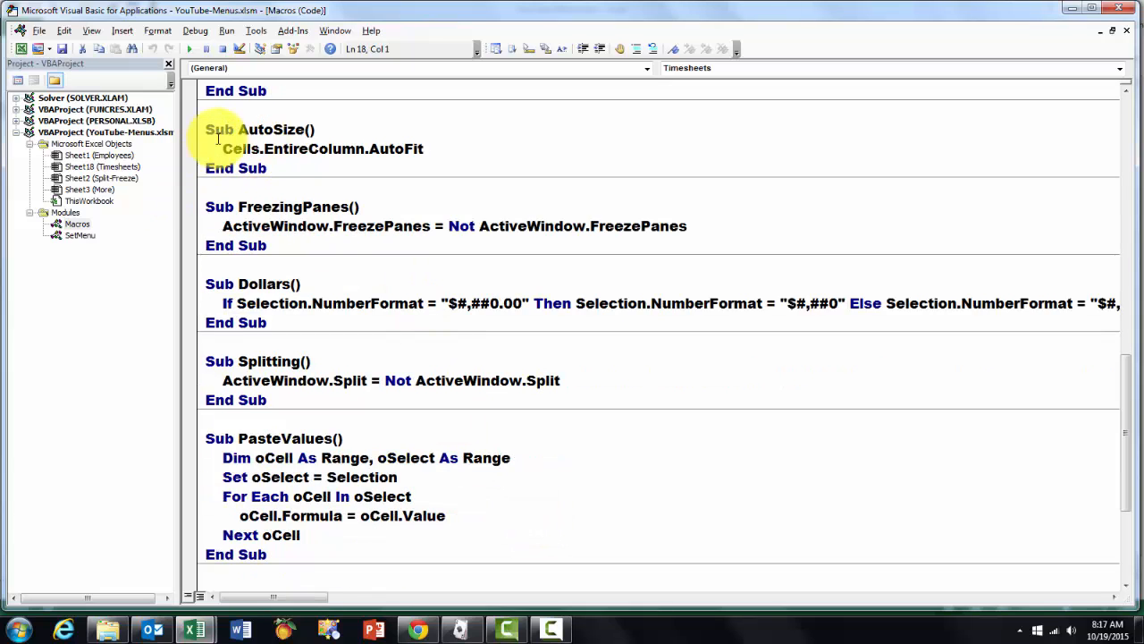
pyautogui.moveTo(444, 155)
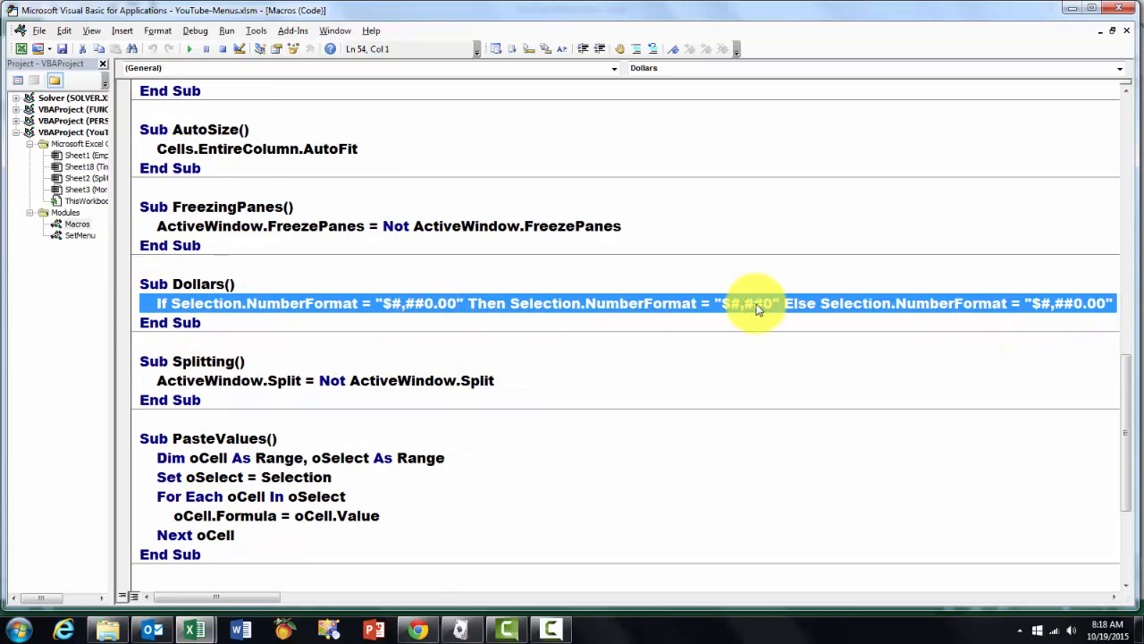
pyautogui.moveTo(773, 311)
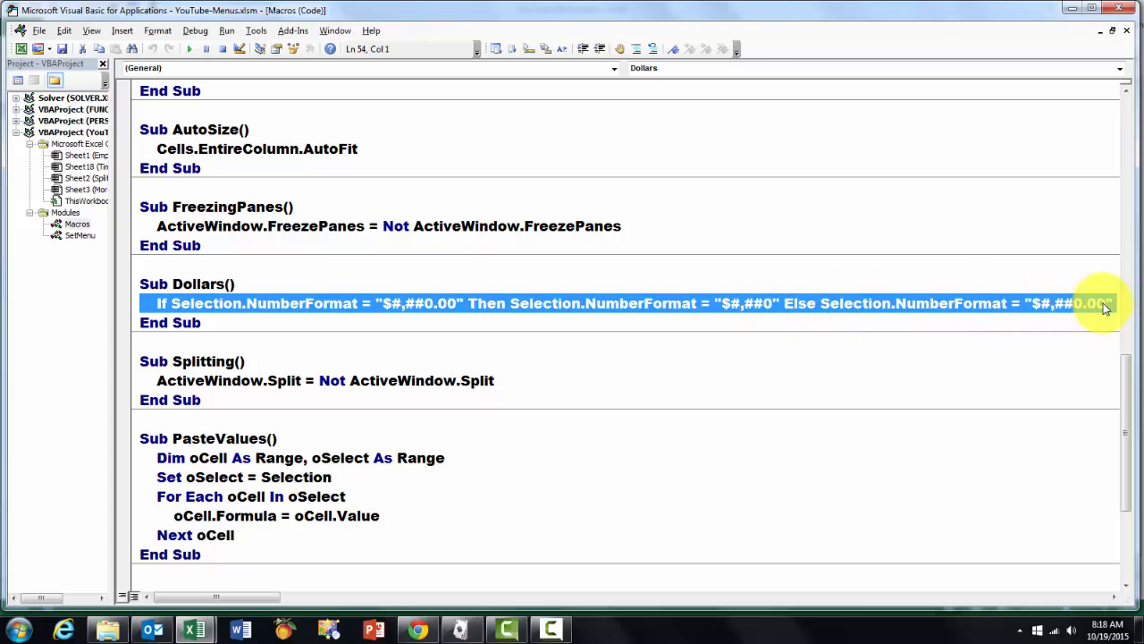
pyautogui.moveTo(288, 344)
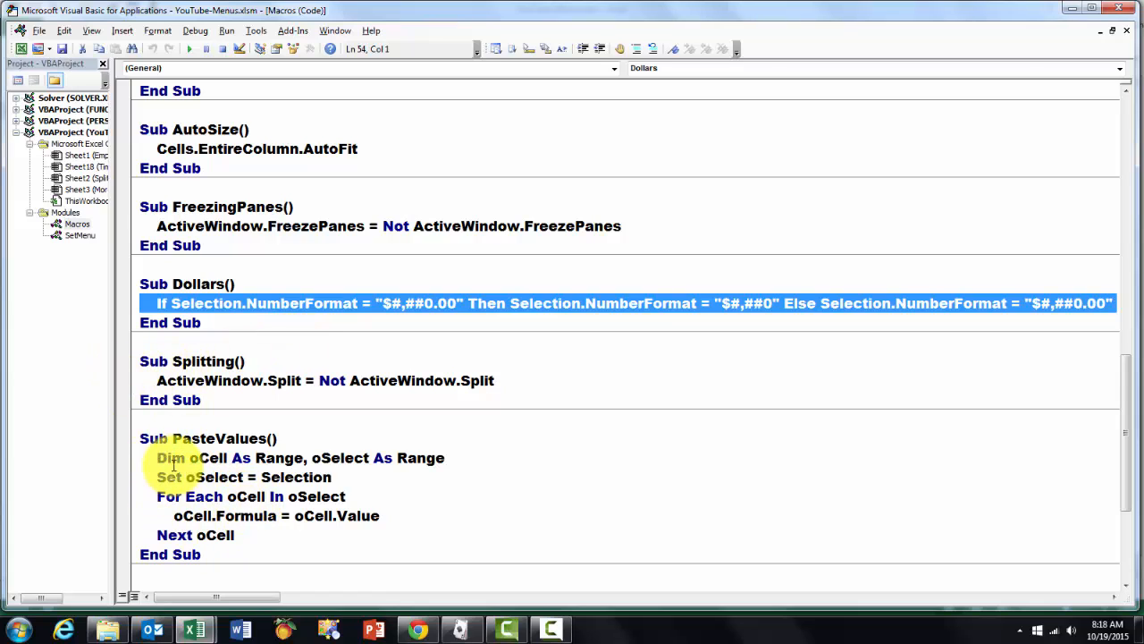
pyautogui.moveTo(283, 541)
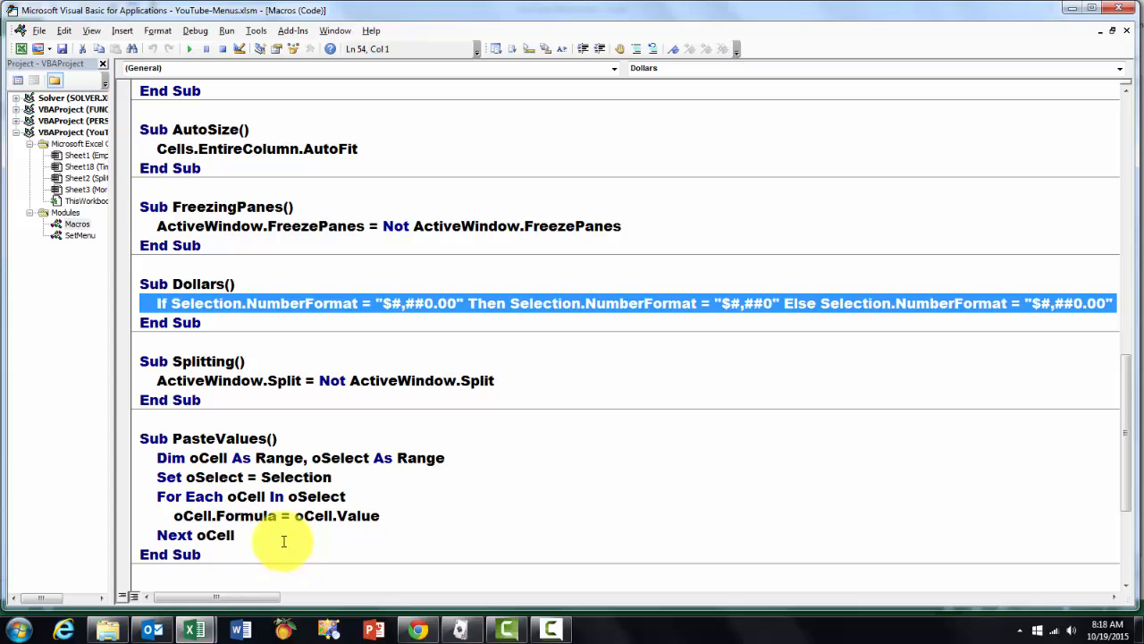
pyautogui.scroll(-3)
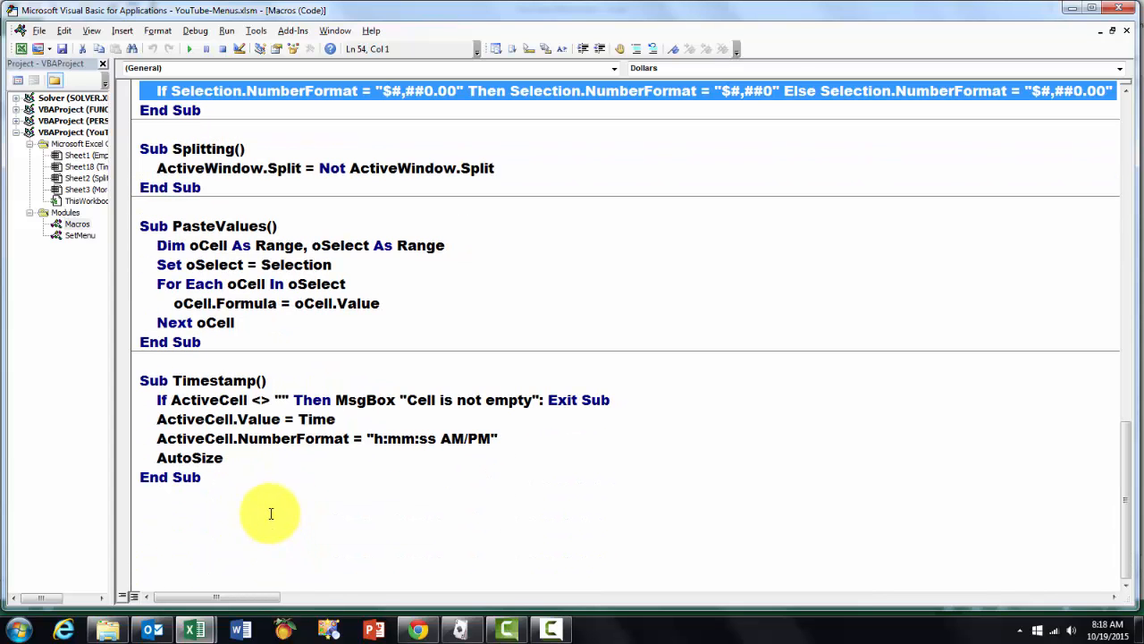
pyautogui.moveTo(156, 460)
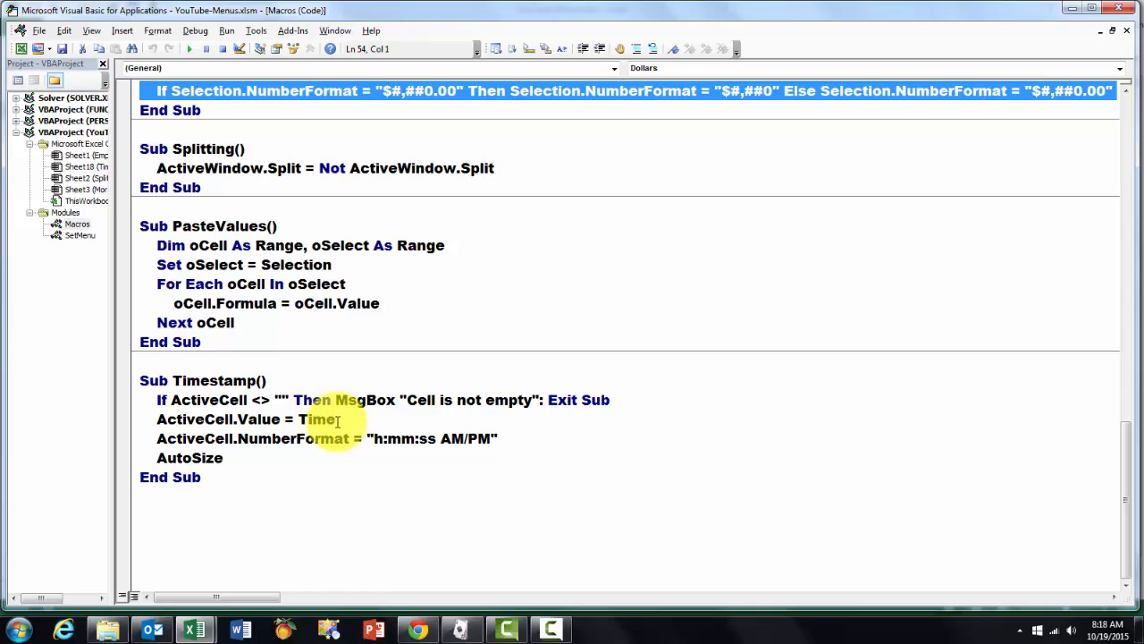
pyautogui.doubleClick(316, 418)
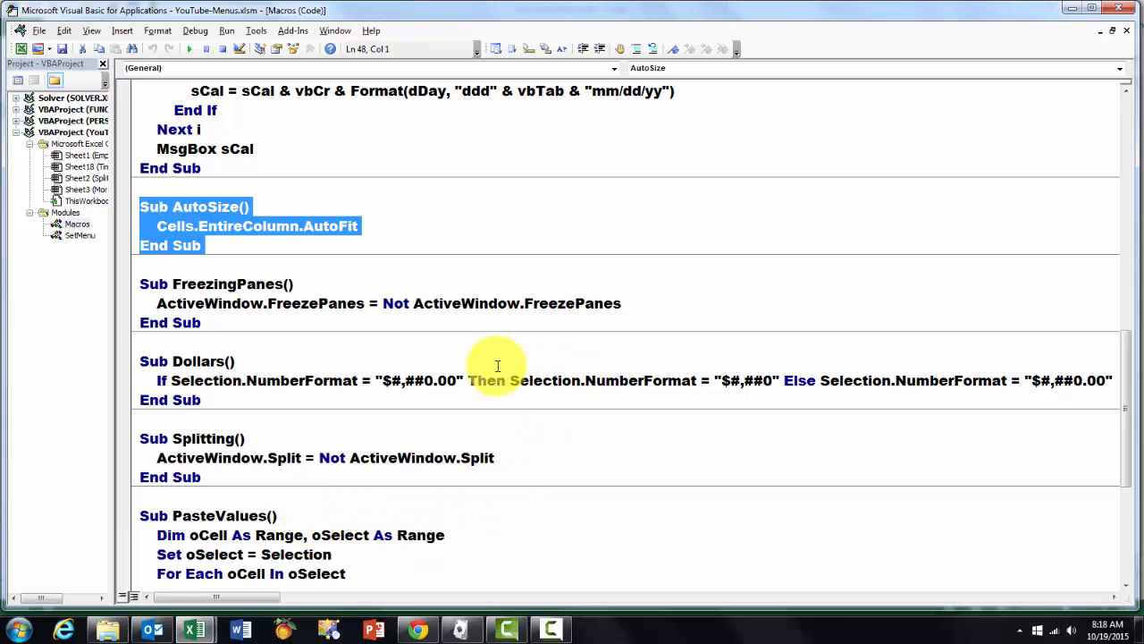
pyautogui.moveTo(110, 330)
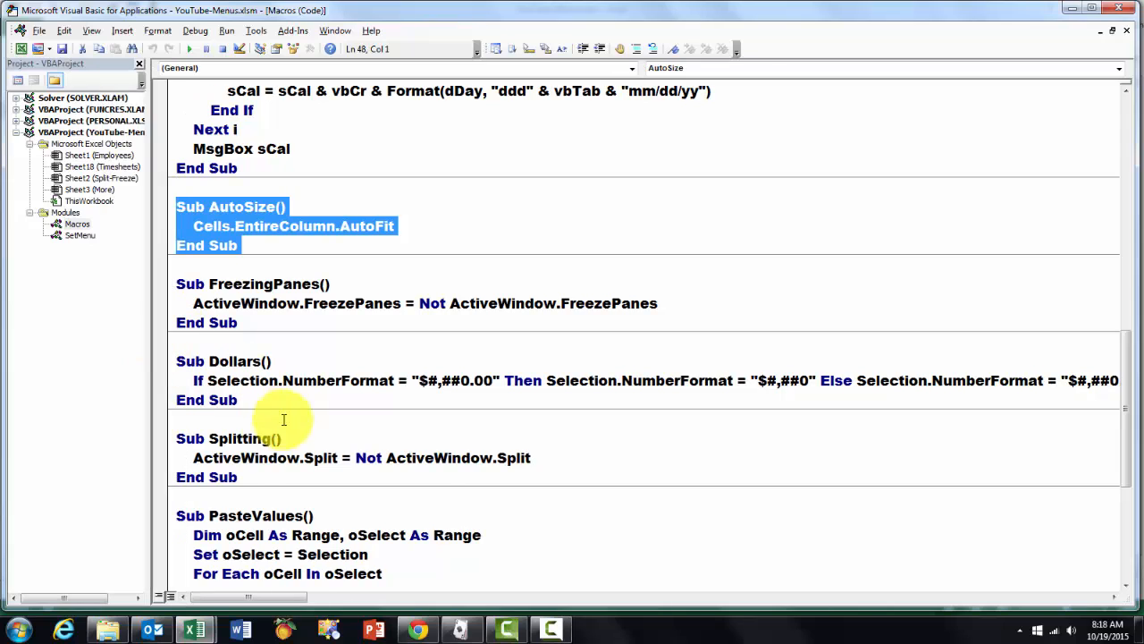
pyautogui.moveTo(231, 509)
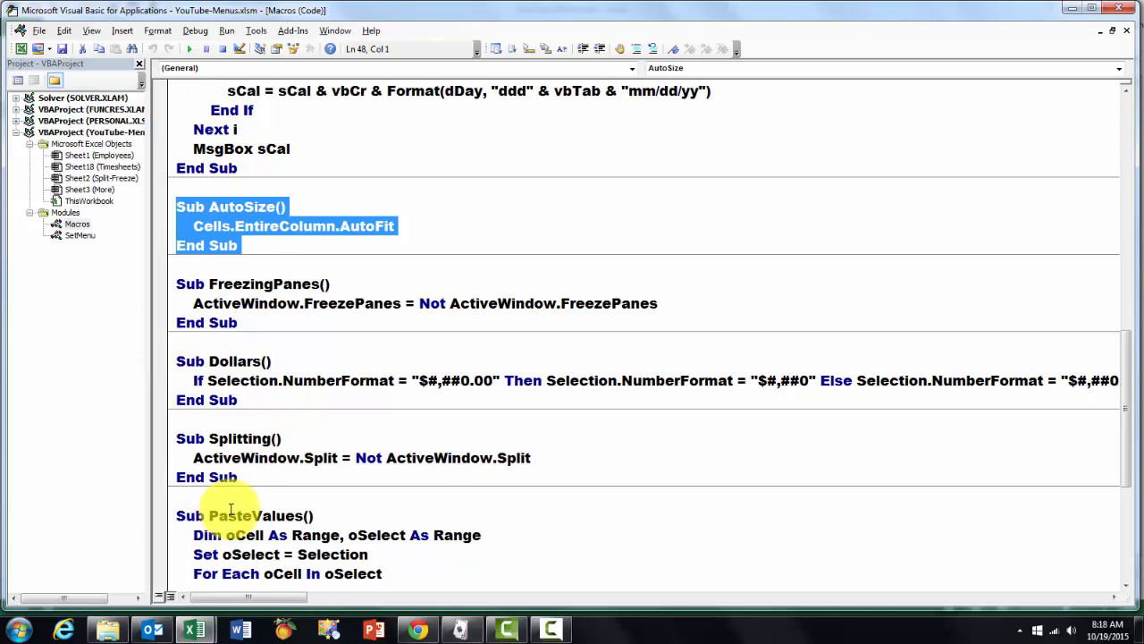
pyautogui.moveTo(275, 257)
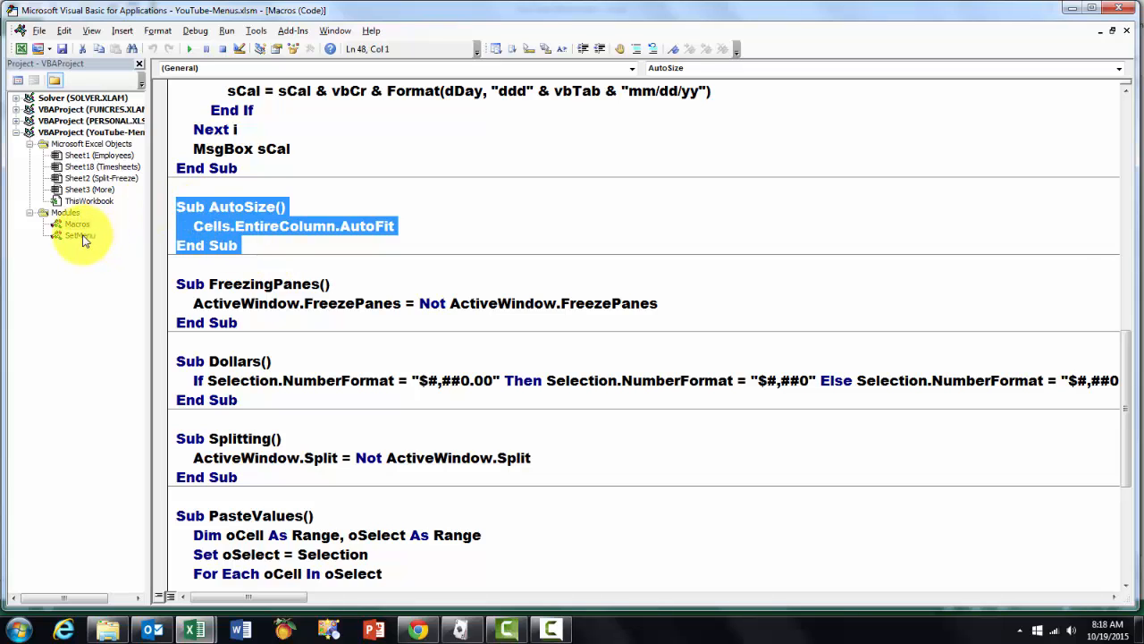
pyautogui.click(79, 236)
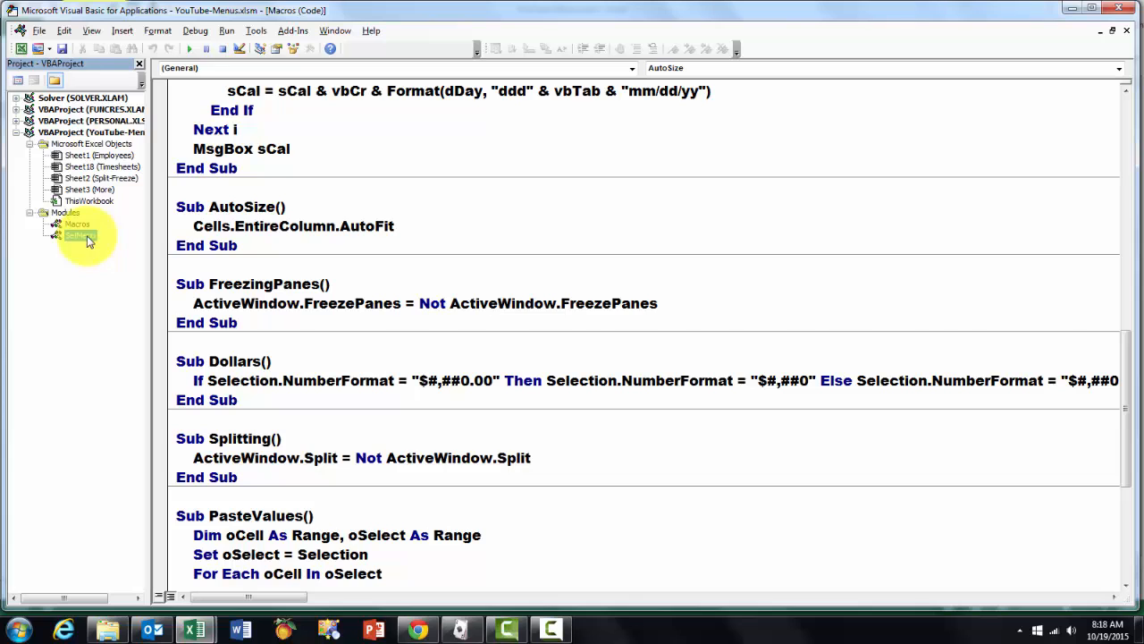
pyautogui.doubleClick(79, 235)
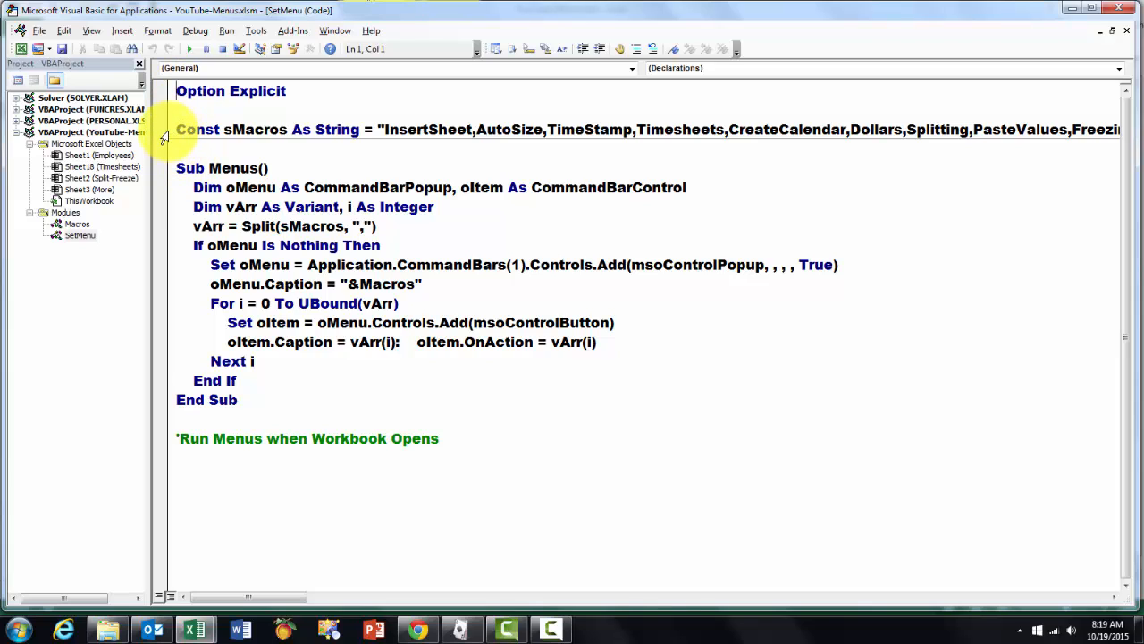
pyautogui.tripleClick(357, 129)
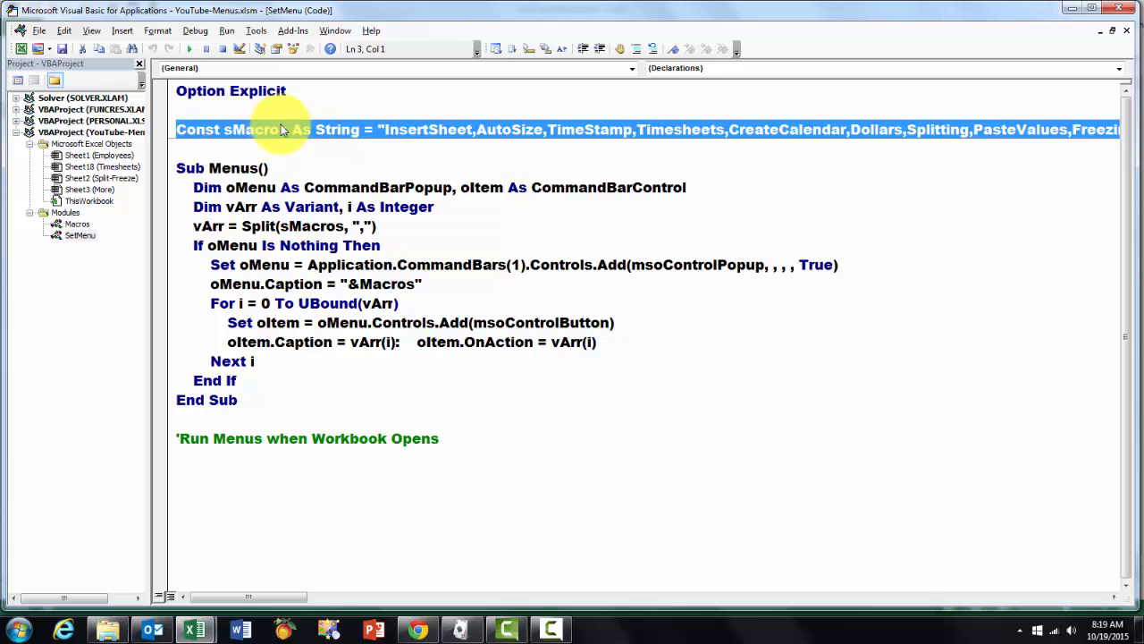
pyautogui.moveTo(344, 138)
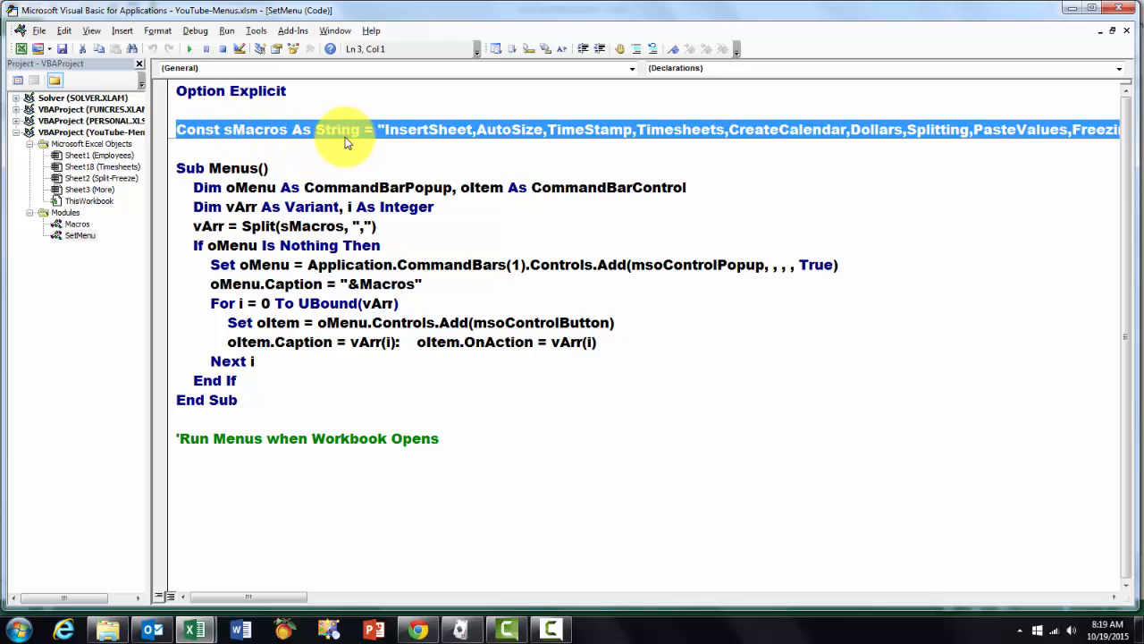
pyautogui.moveTo(548, 134)
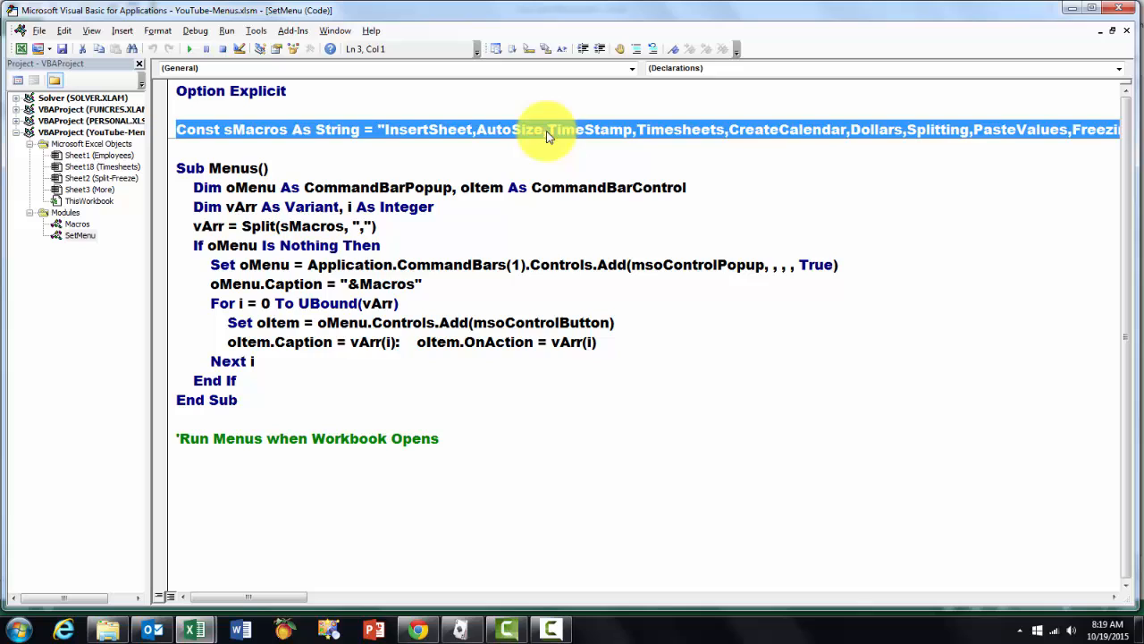
pyautogui.moveTo(1060, 138)
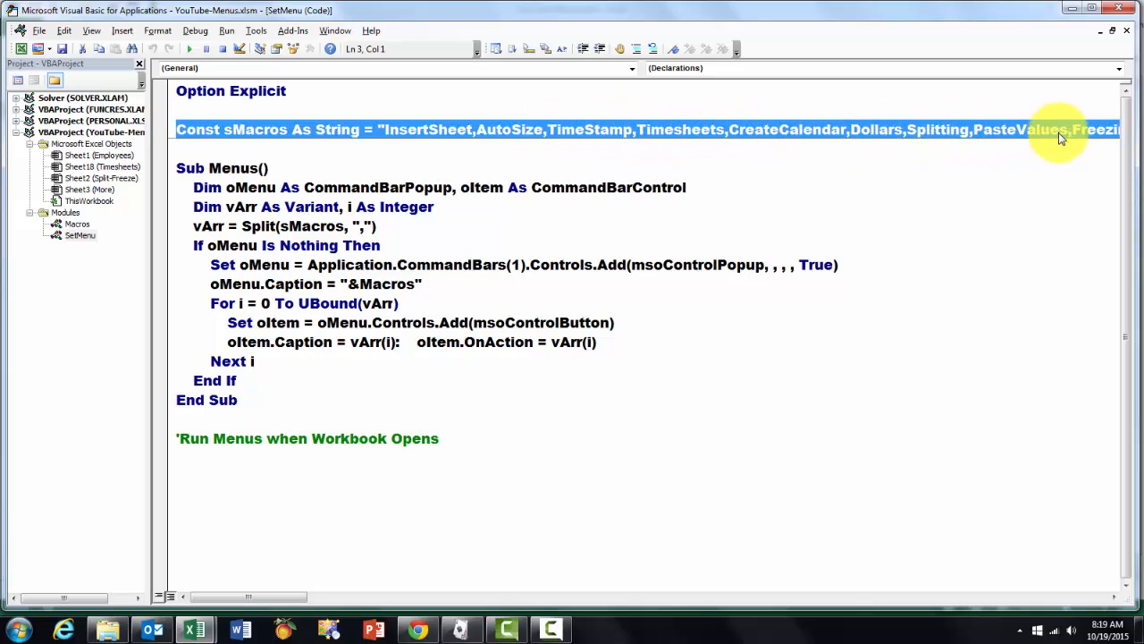
pyautogui.moveTo(407, 139)
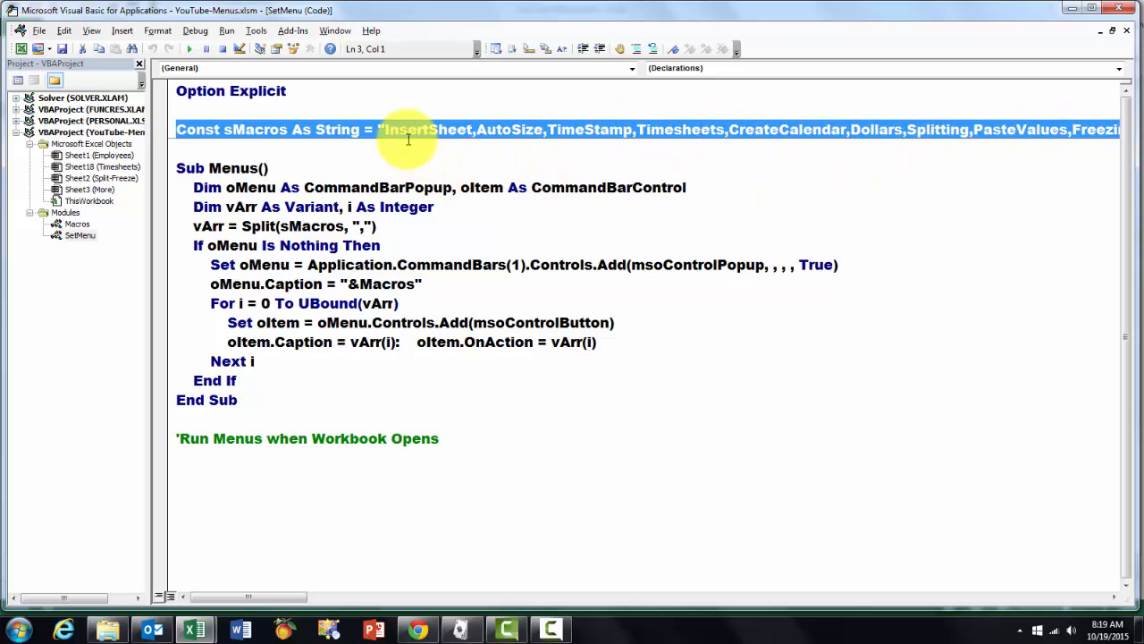
pyautogui.moveTo(554, 143)
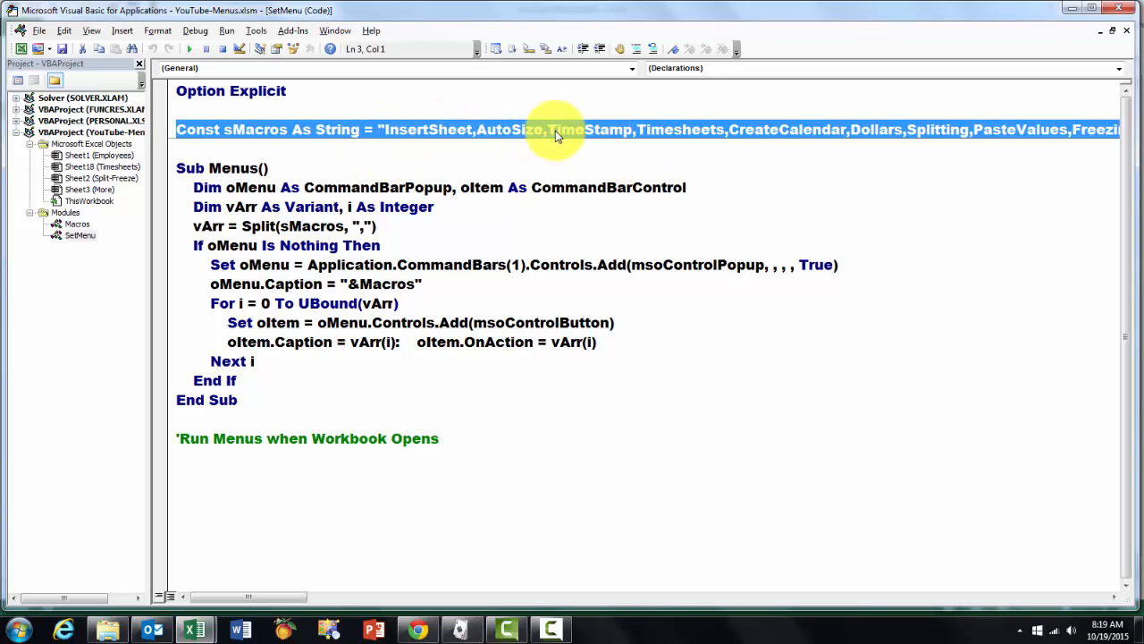
pyautogui.moveTo(1041, 134)
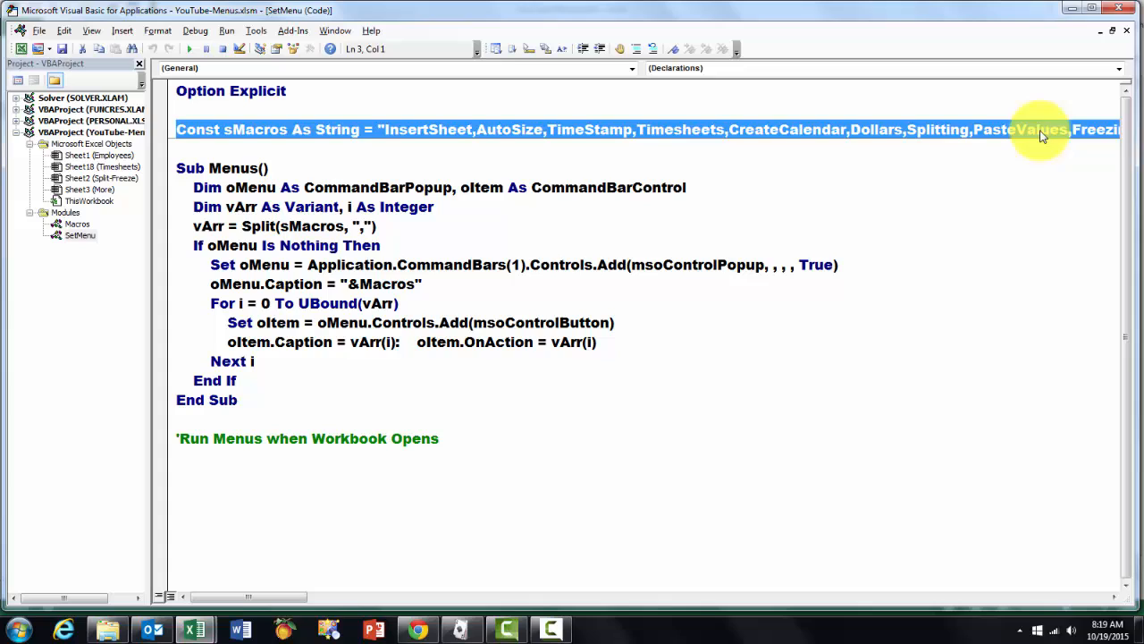
pyautogui.moveTo(795, 163)
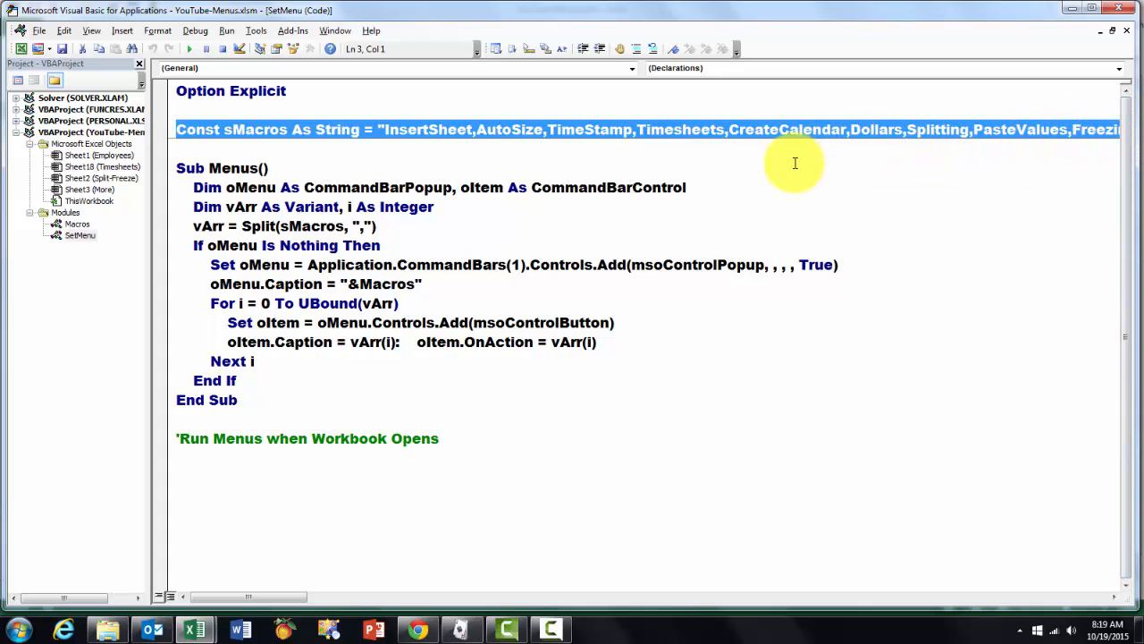
pyautogui.moveTo(751, 388)
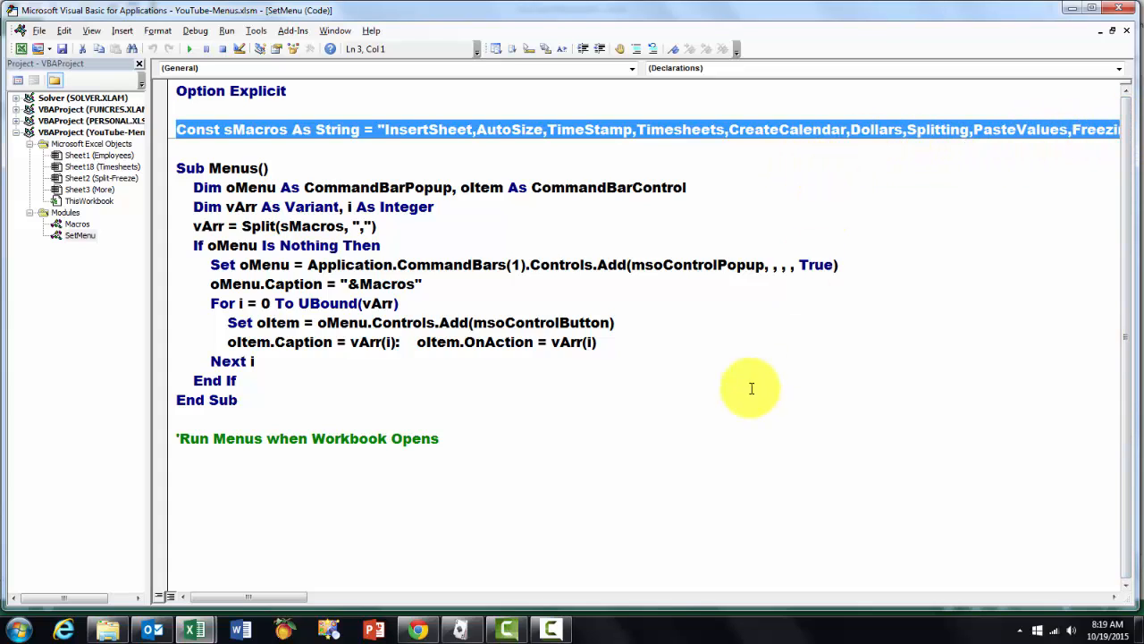
pyautogui.moveTo(443, 357)
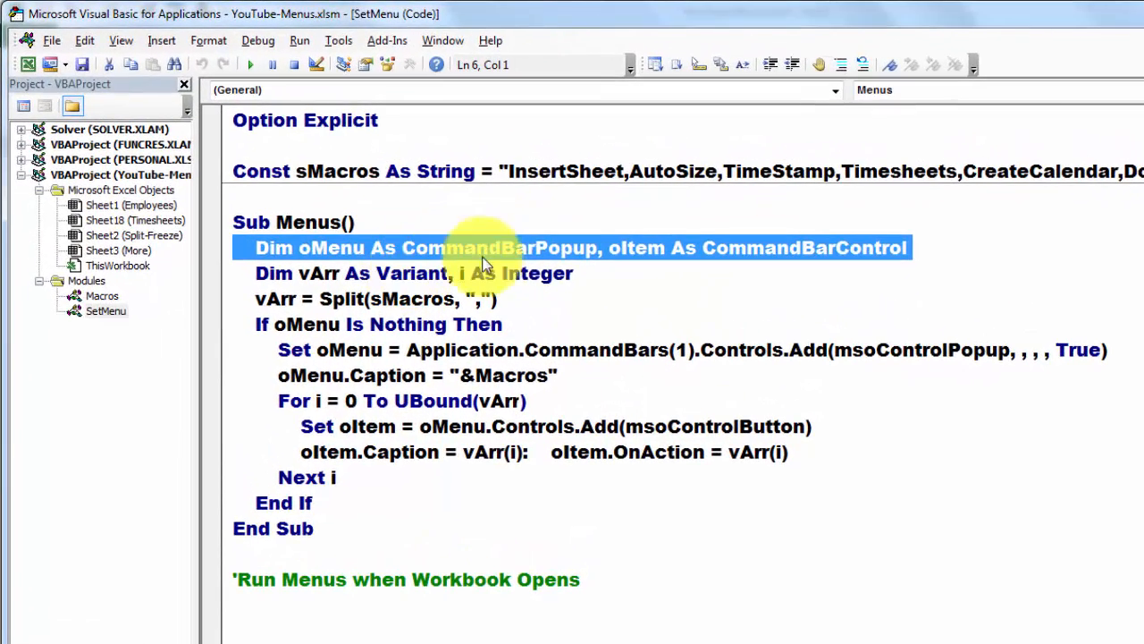
pyautogui.moveTo(581, 264)
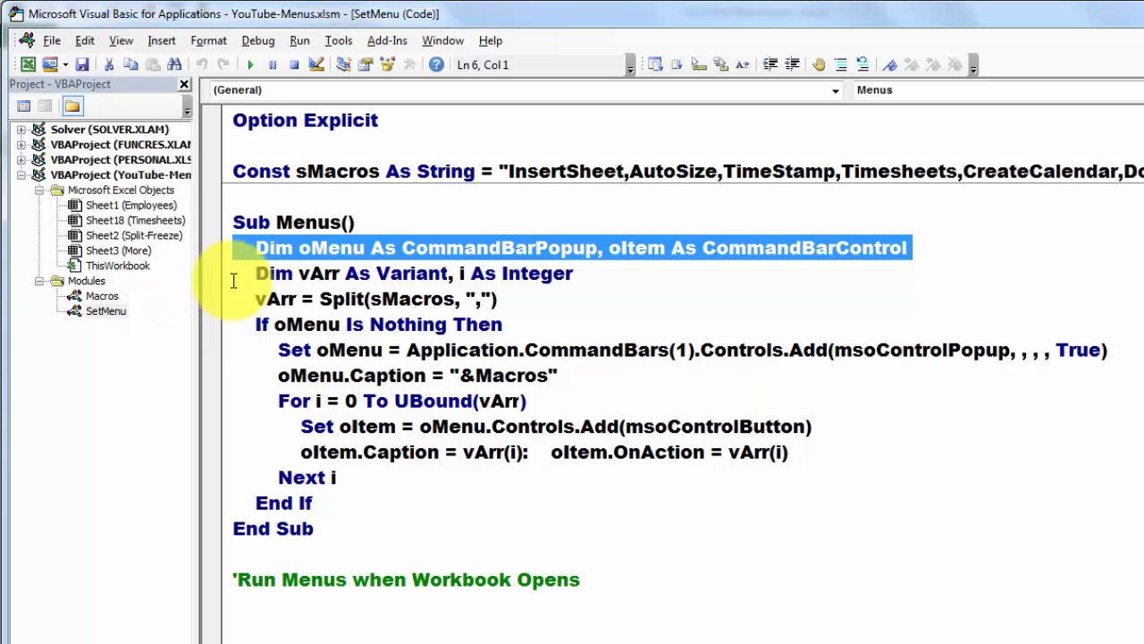
pyautogui.click(312, 274)
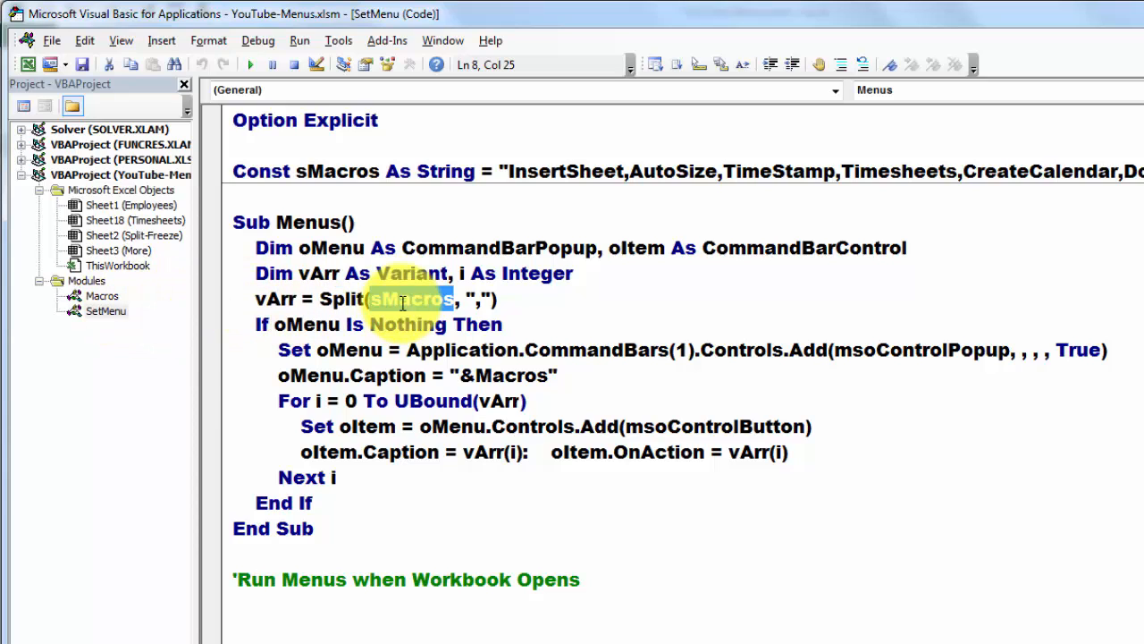
pyautogui.doubleClick(412, 299)
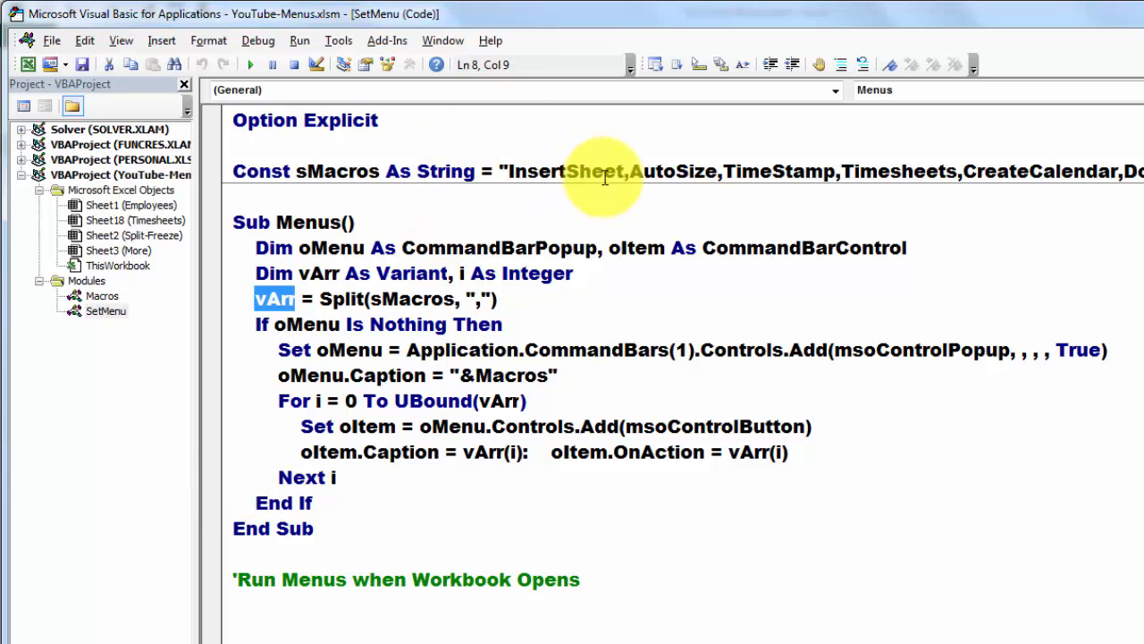
pyautogui.moveTo(212, 458)
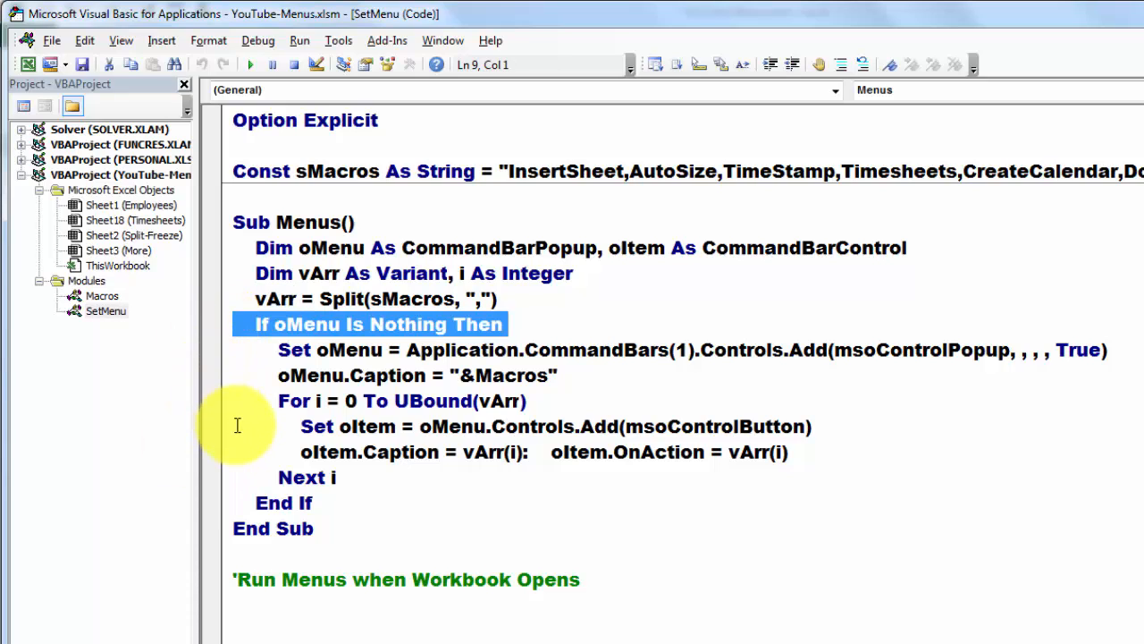
pyautogui.moveTo(223, 359)
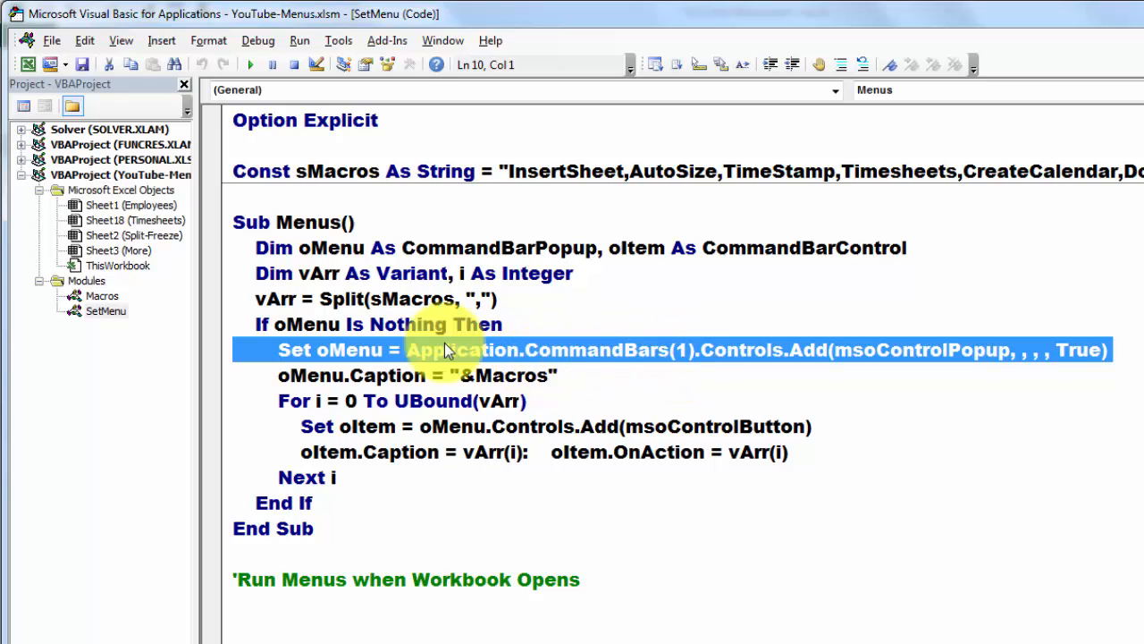
pyautogui.moveTo(688, 350)
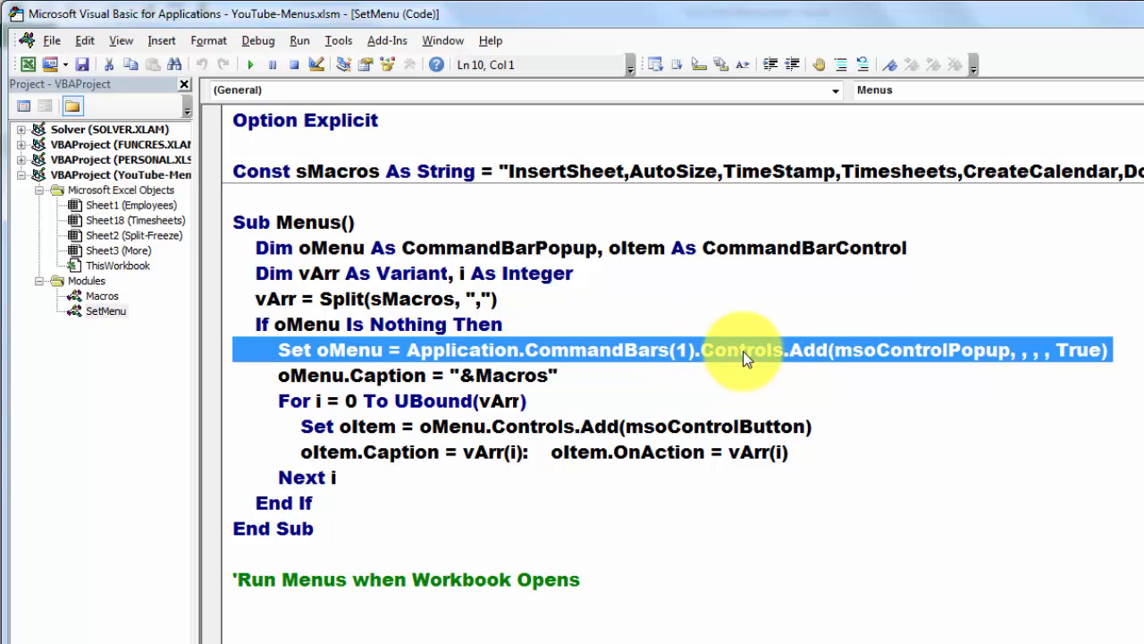
pyautogui.moveTo(936, 365)
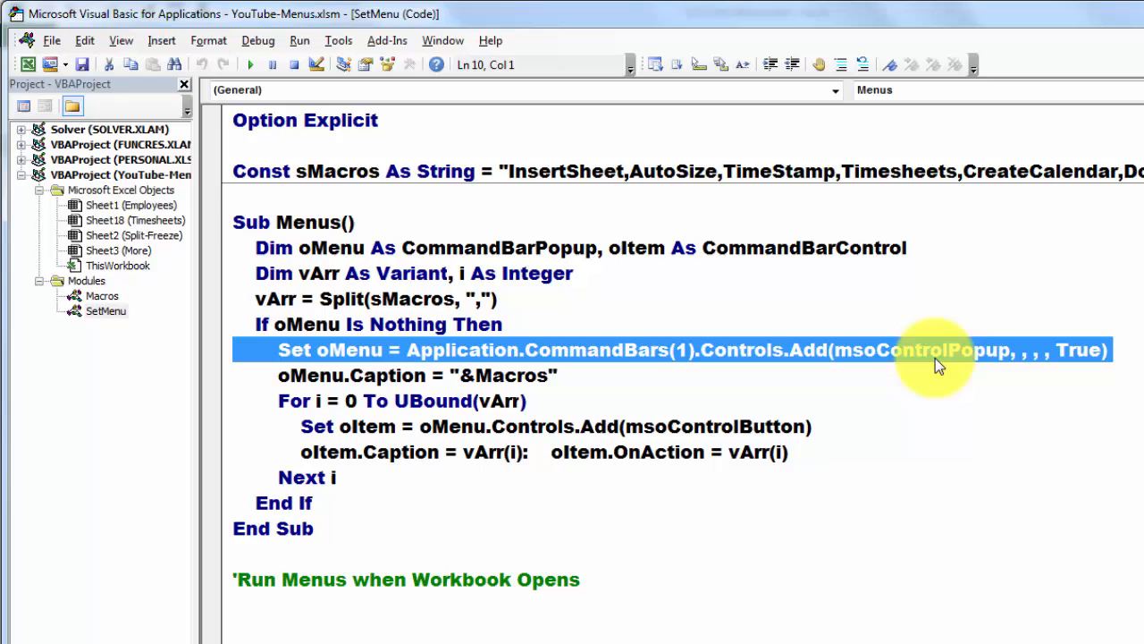
pyautogui.moveTo(1029, 348)
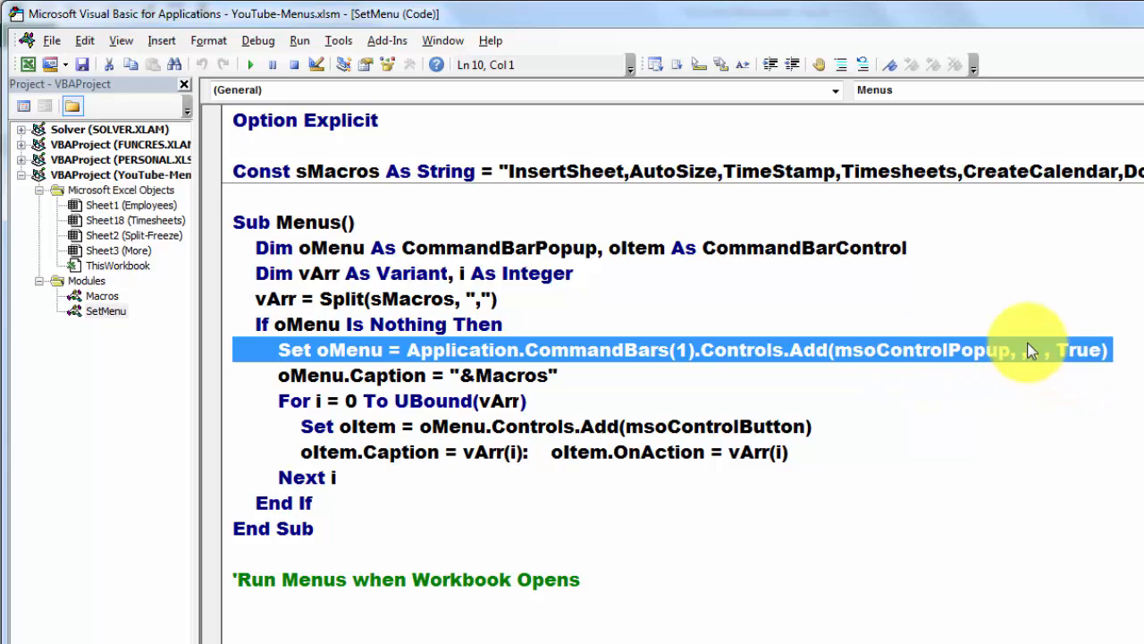
pyautogui.click(558, 375)
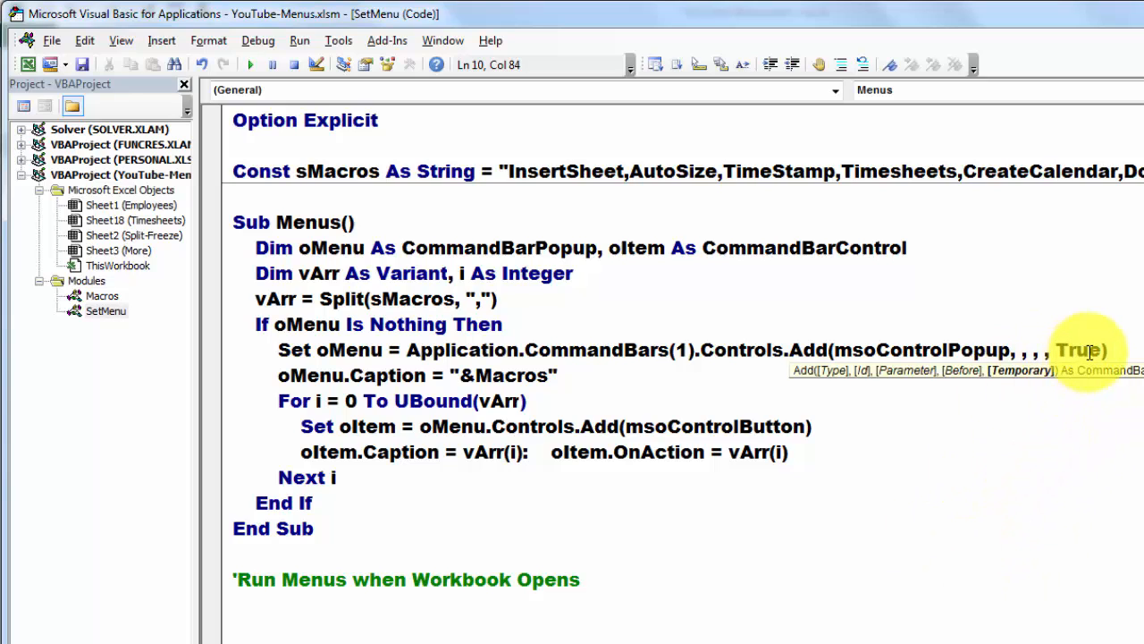
pyautogui.moveTo(157, 403)
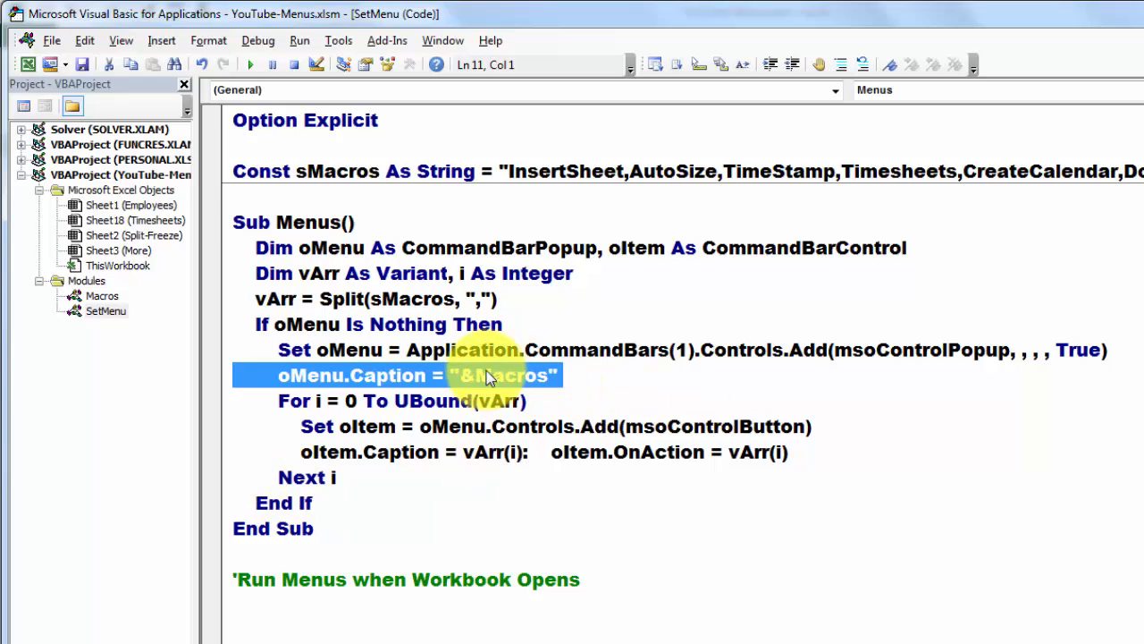
pyautogui.click(478, 376)
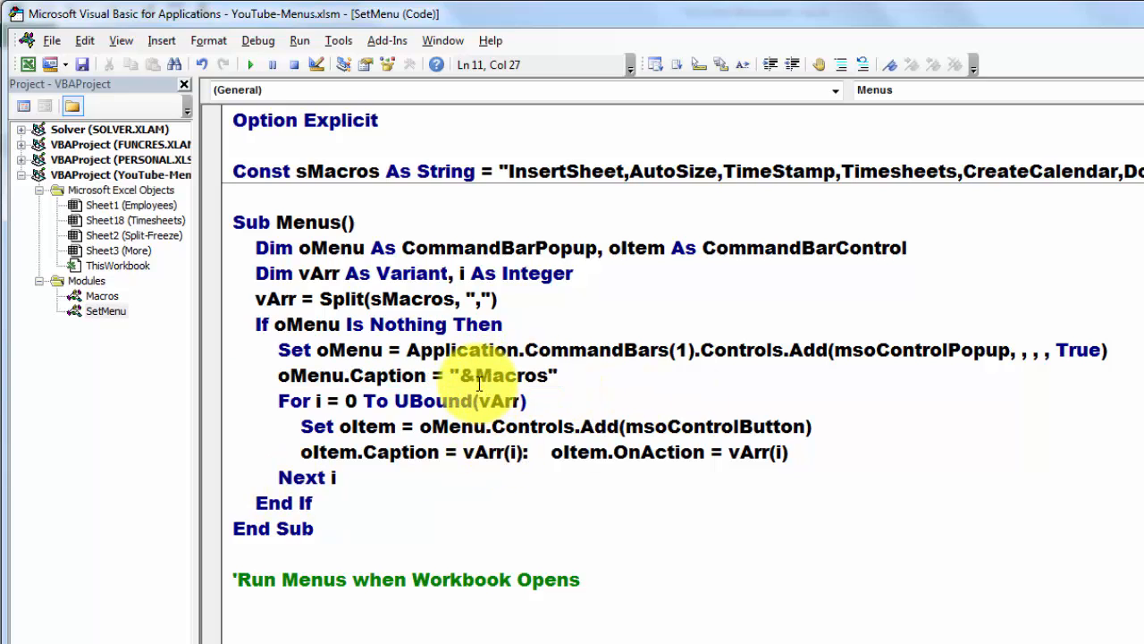
pyautogui.click(466, 375)
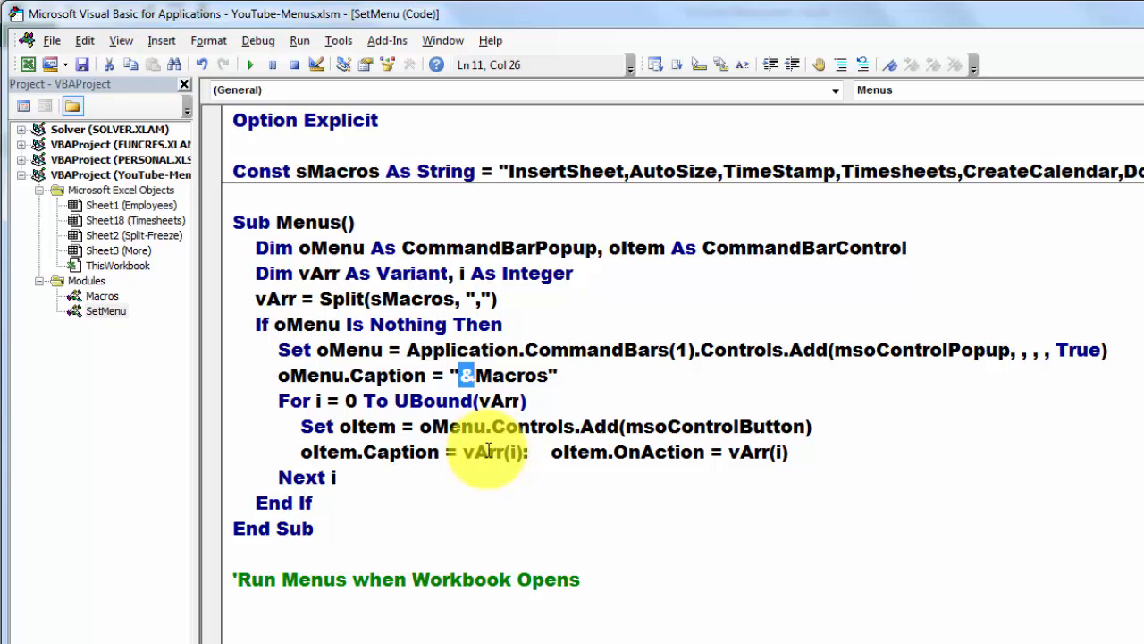
pyautogui.moveTo(239, 410)
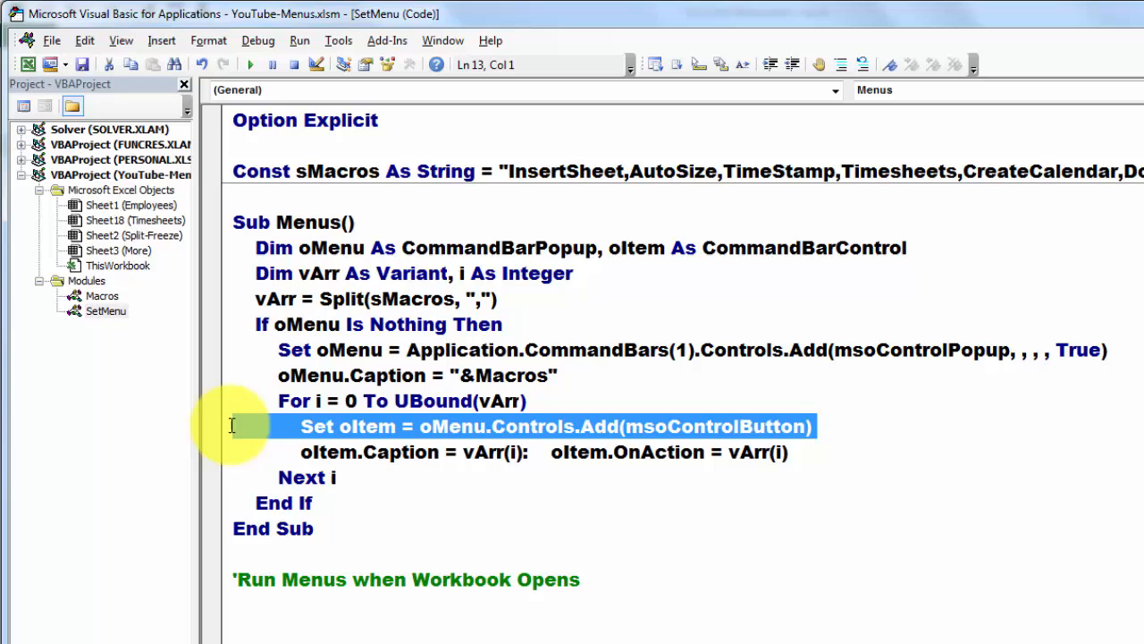
pyautogui.moveTo(221, 463)
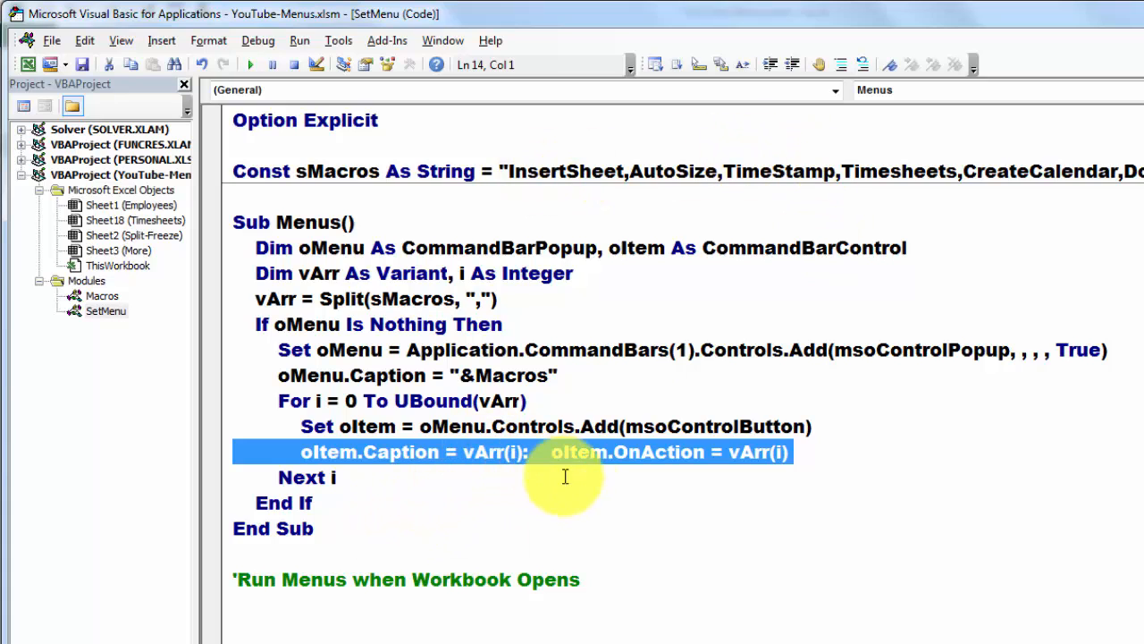
pyautogui.moveTo(761, 470)
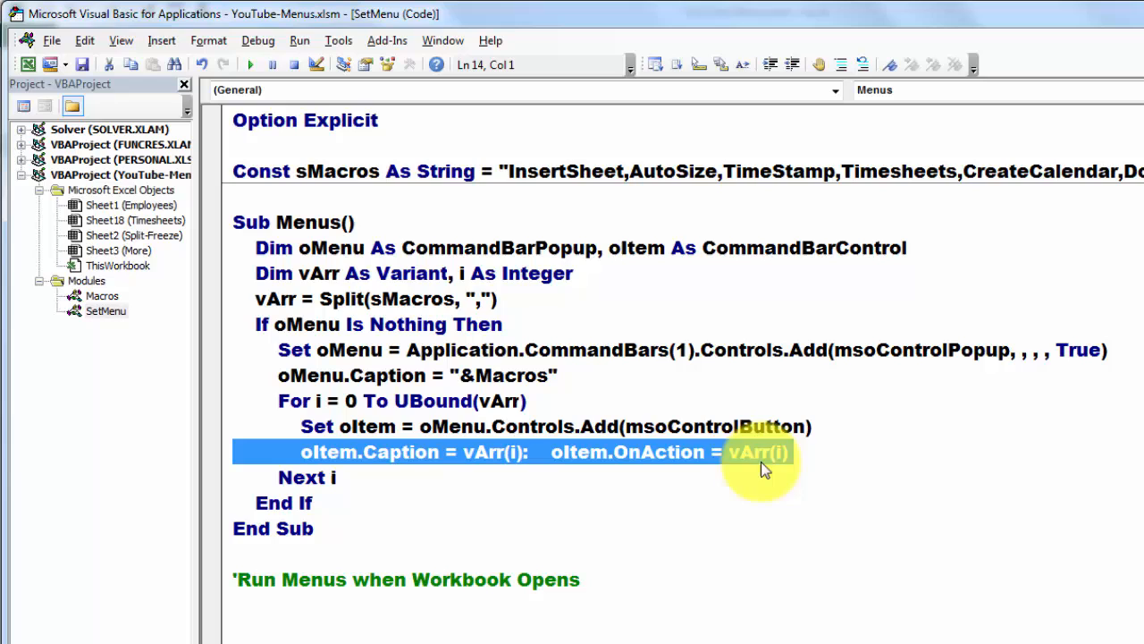
pyautogui.moveTo(758, 432)
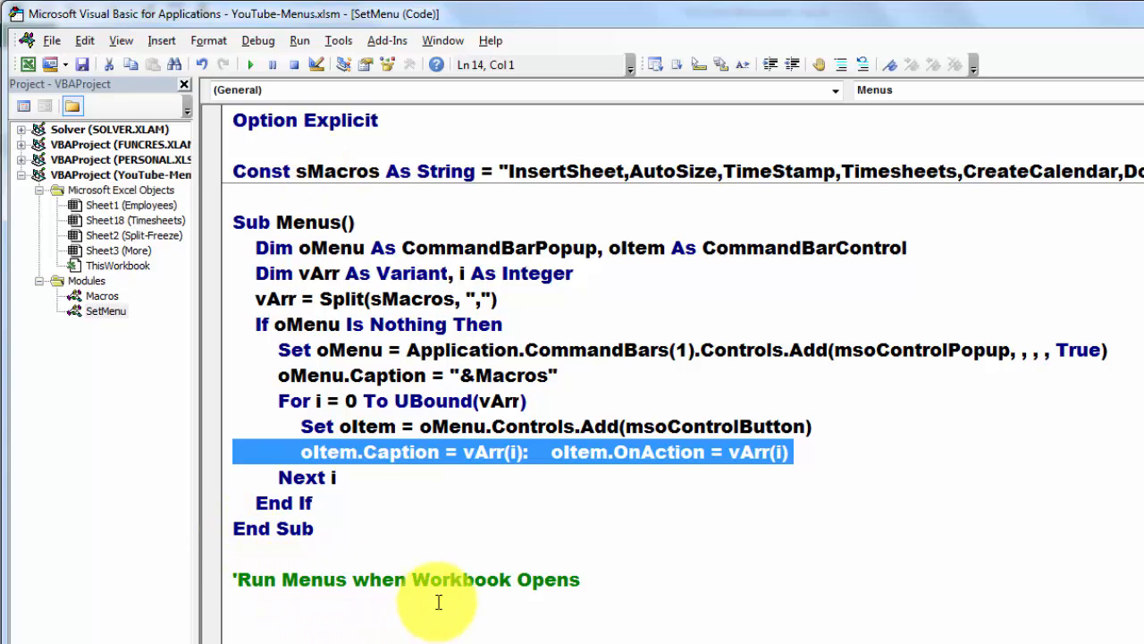
pyautogui.moveTo(241, 374)
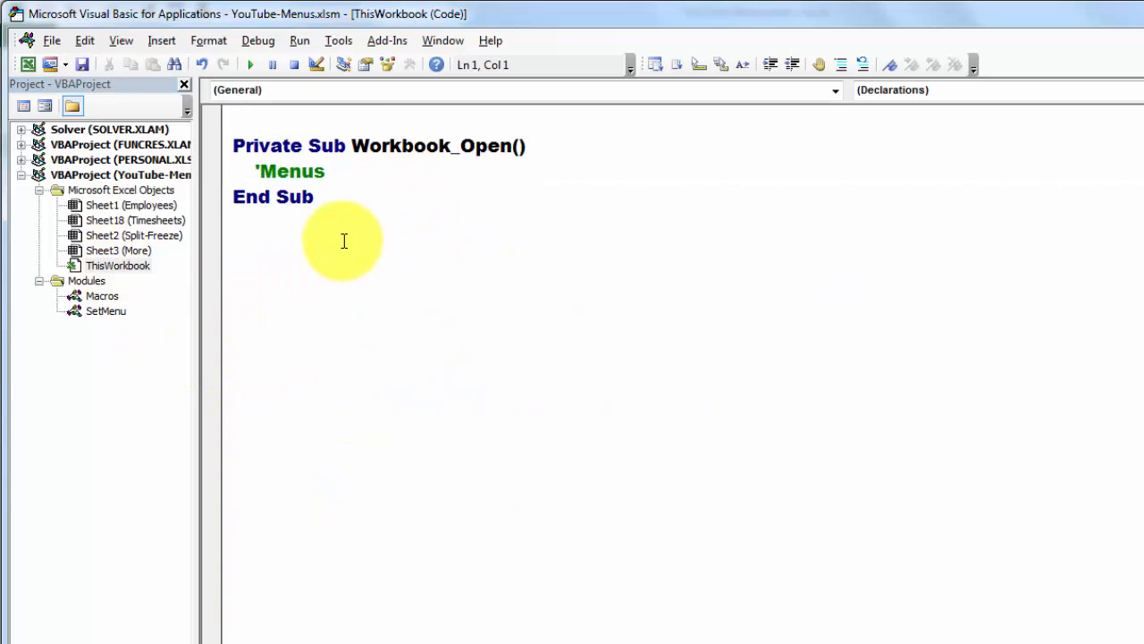
# Jump to the Workbook_Open procedure in ThisWorkbook's code via the object list
pyautogui.click(834, 90)
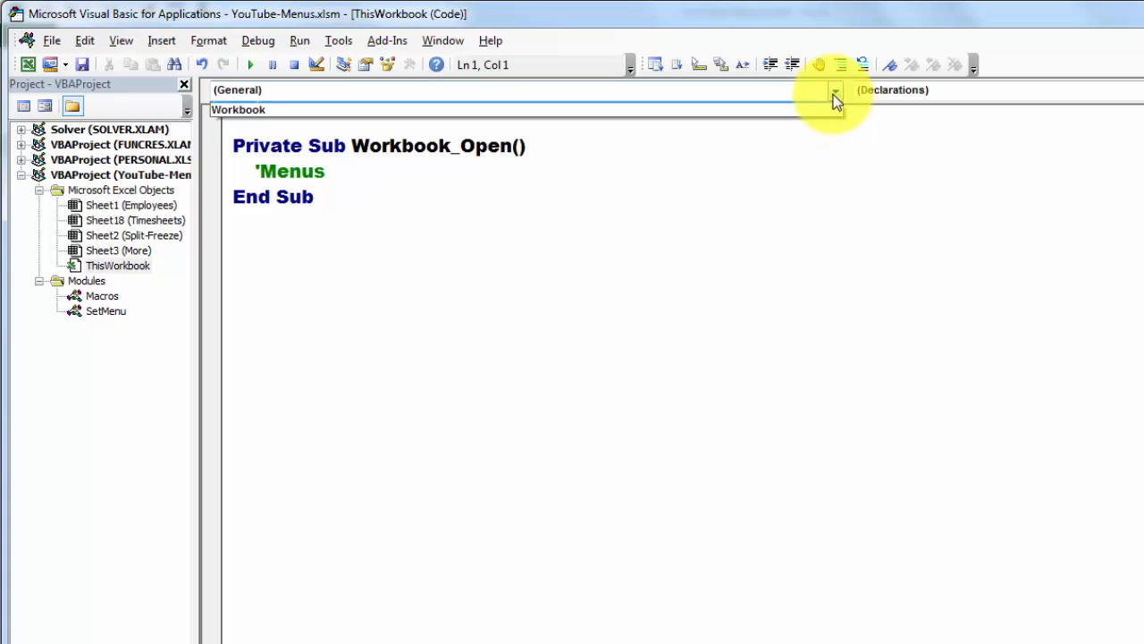
pyautogui.click(834, 95)
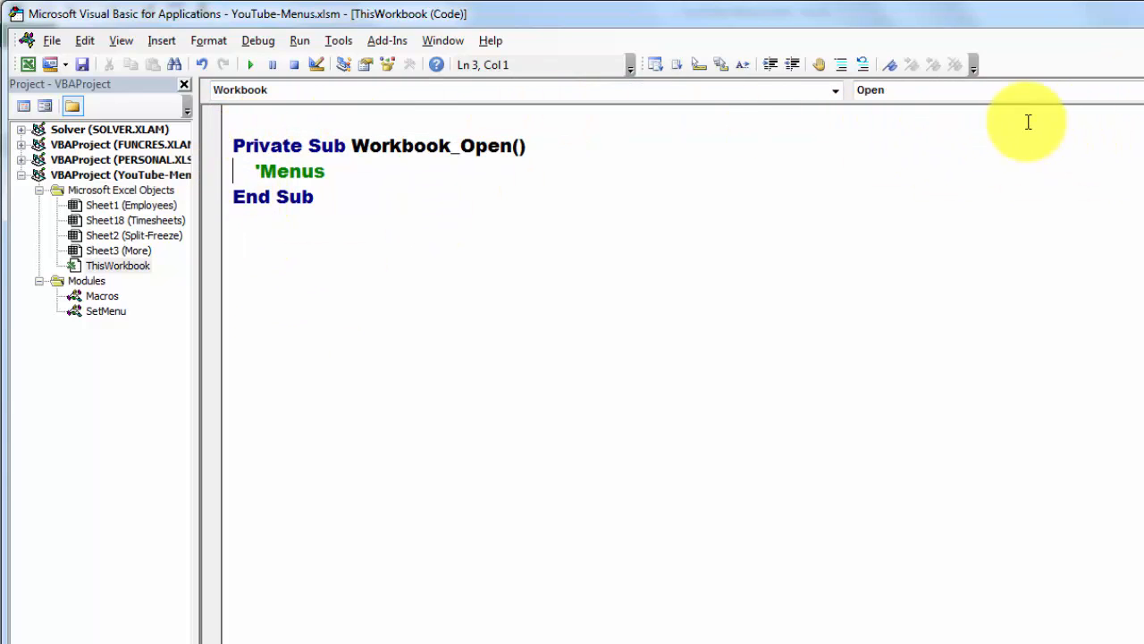
pyautogui.moveTo(262, 165)
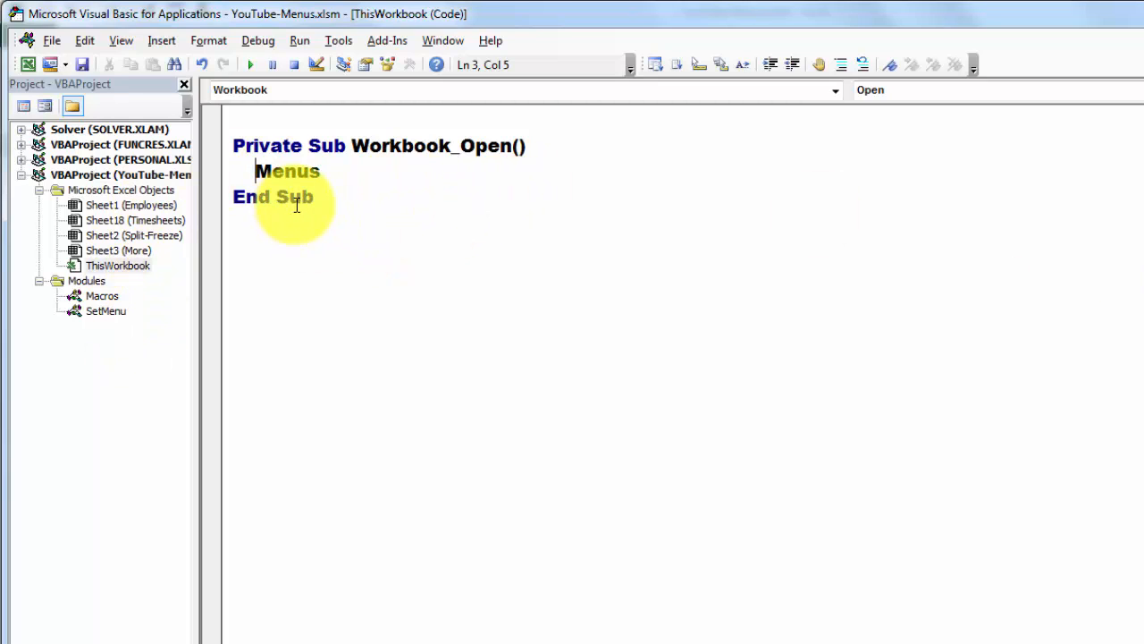
pyautogui.moveTo(430, 441)
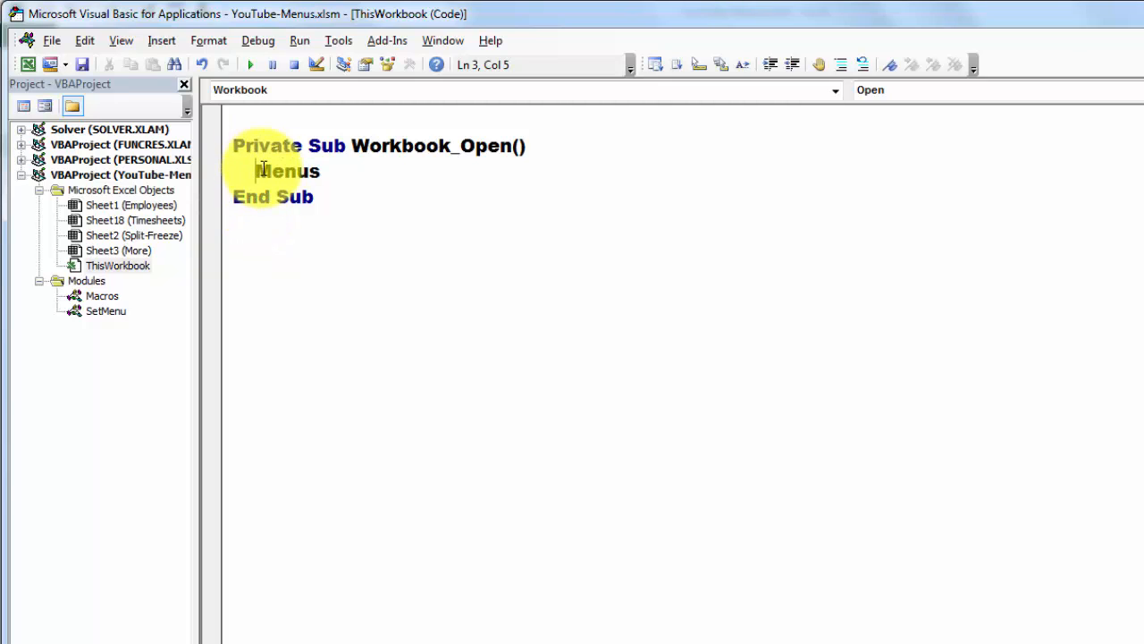
pyautogui.moveTo(325, 259)
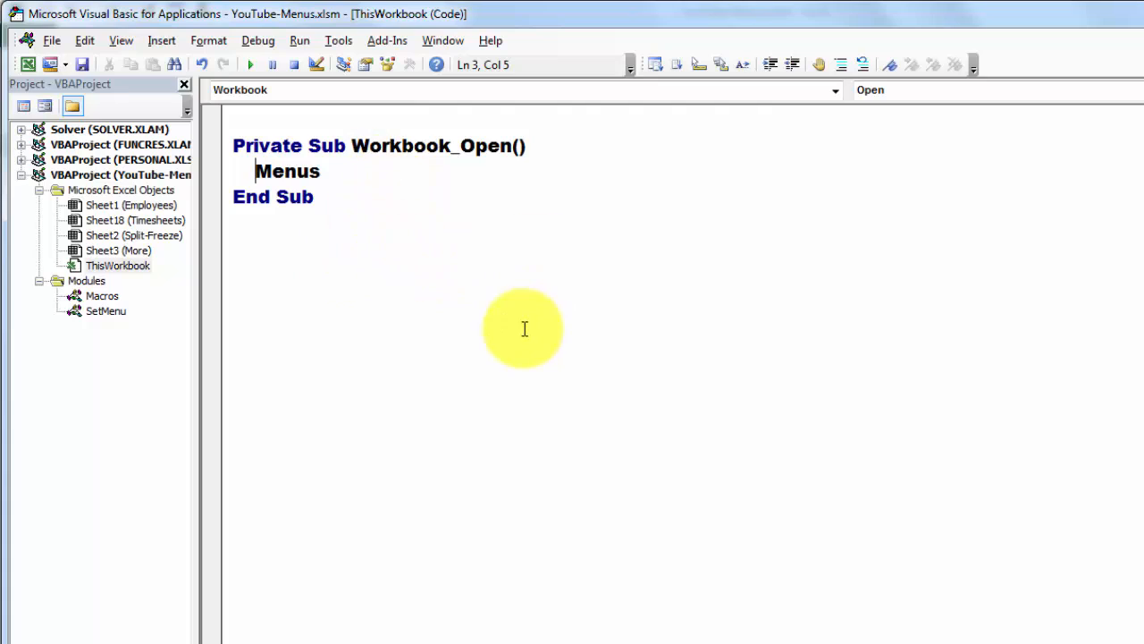
pyautogui.moveTo(615, 327)
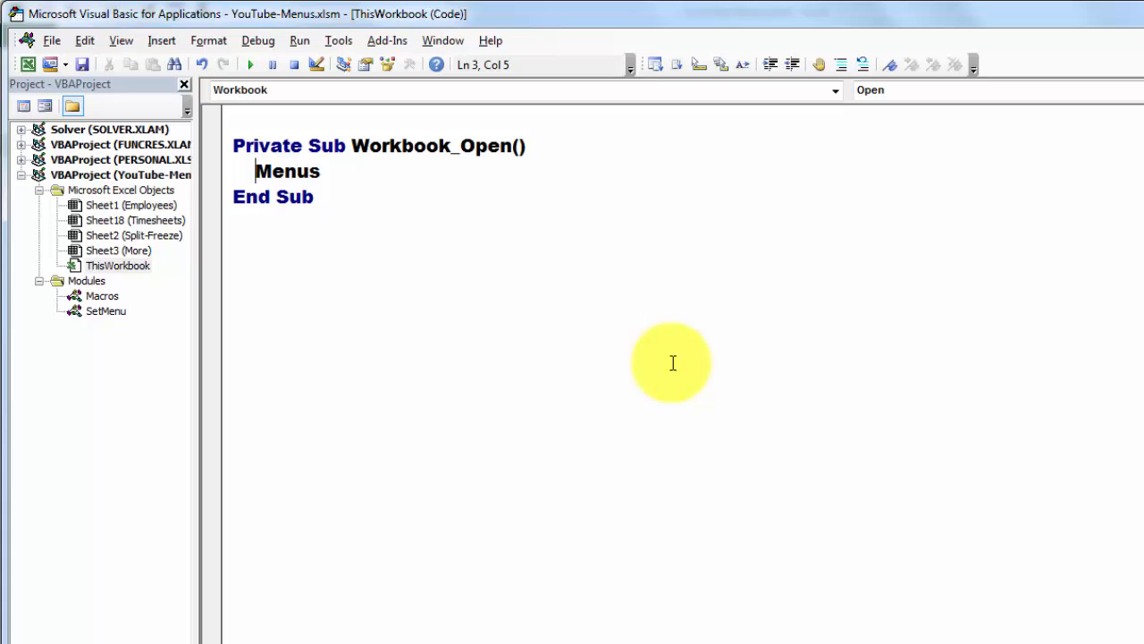
pyautogui.moveTo(590, 266)
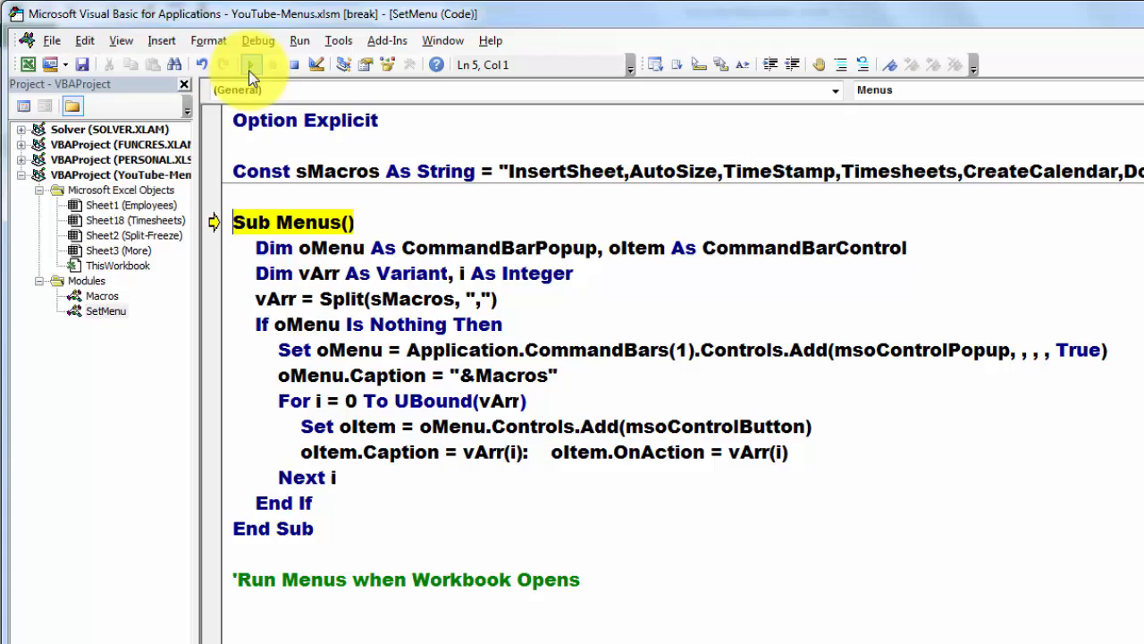
# Run Menus to build the custom menu, then run InsertSheet under Add-Ins, naming the sheet AA
pyautogui.click(250, 63)
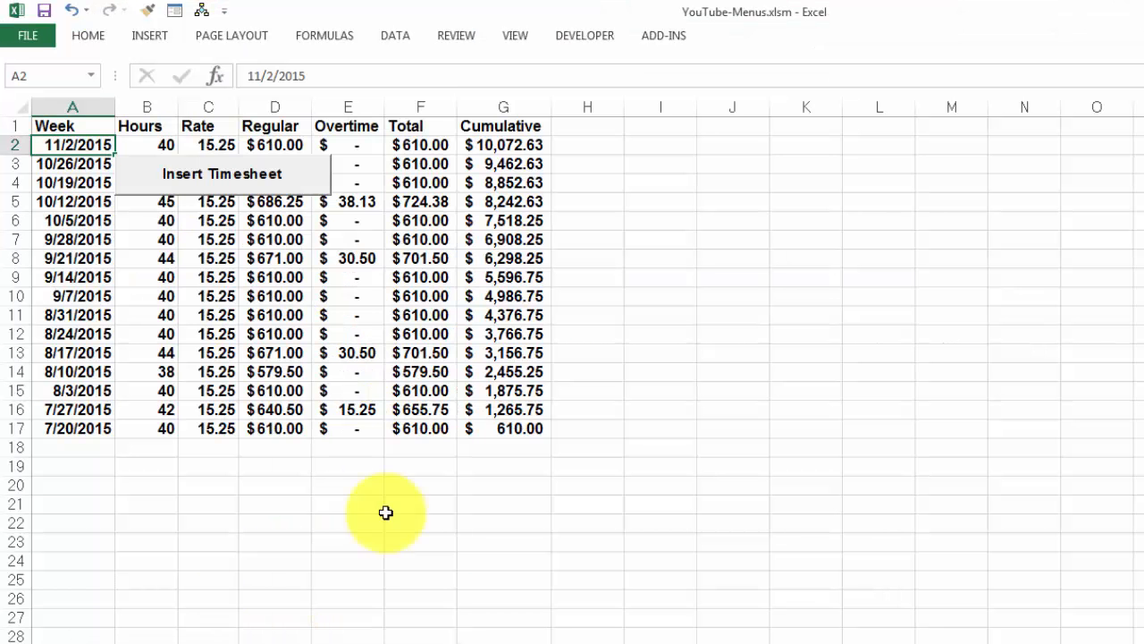
pyautogui.moveTo(231, 35)
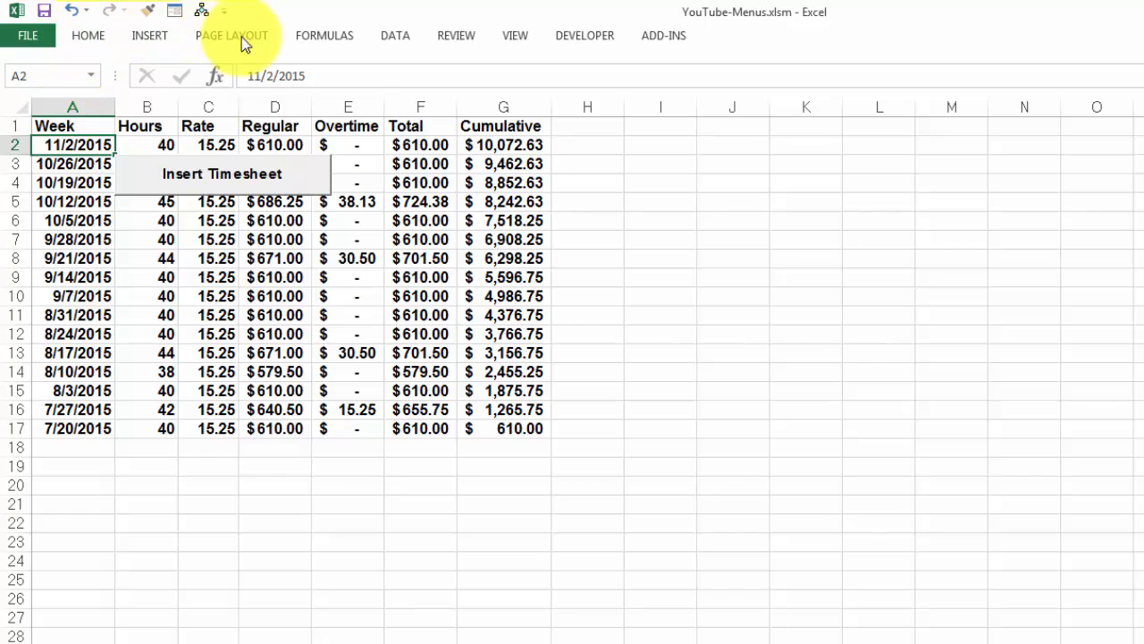
pyautogui.moveTo(693, 63)
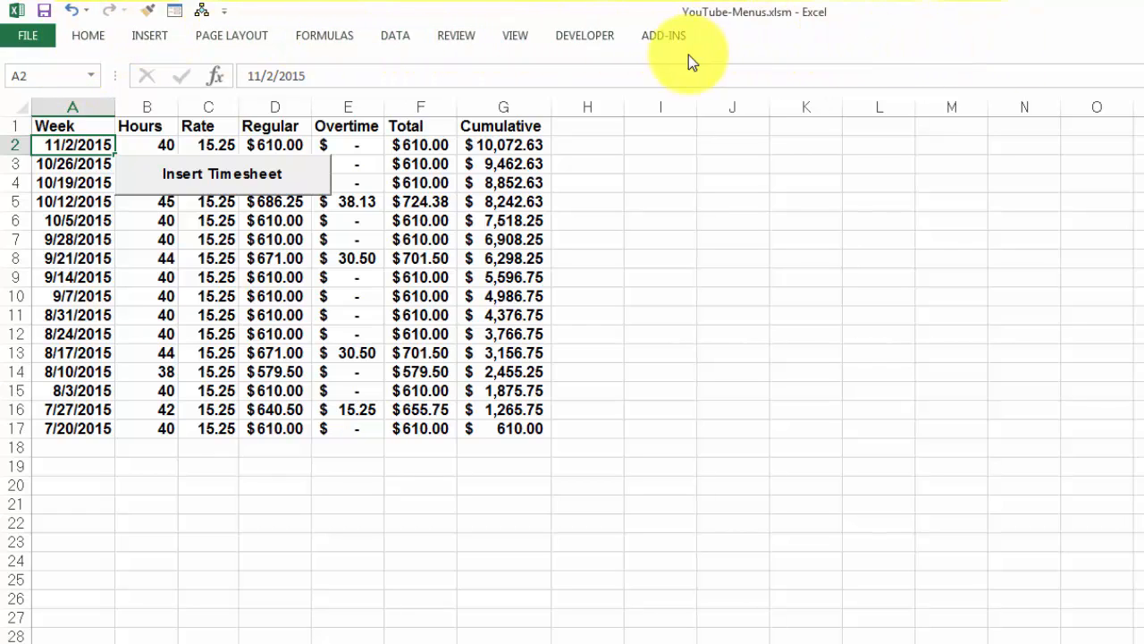
pyautogui.moveTo(664, 36)
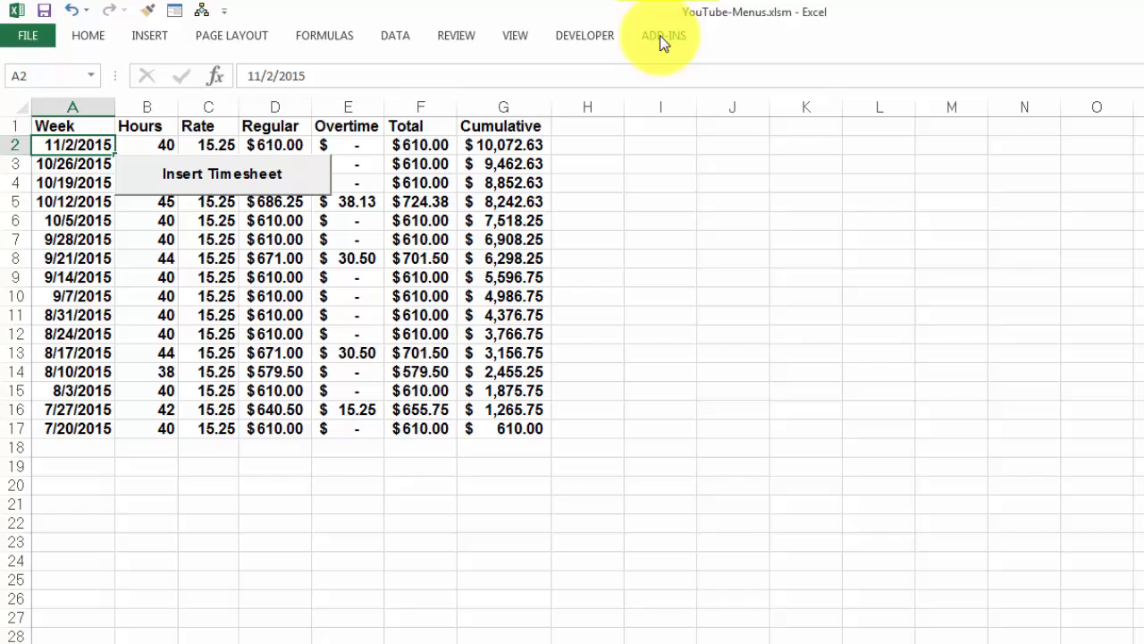
pyautogui.click(663, 35)
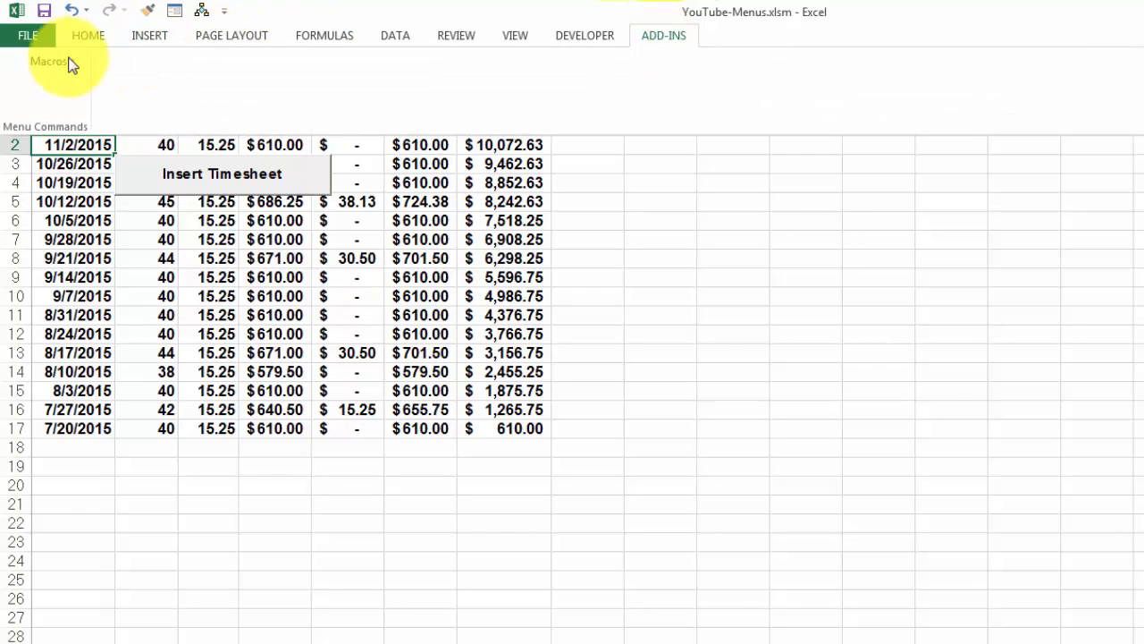
pyautogui.click(48, 61)
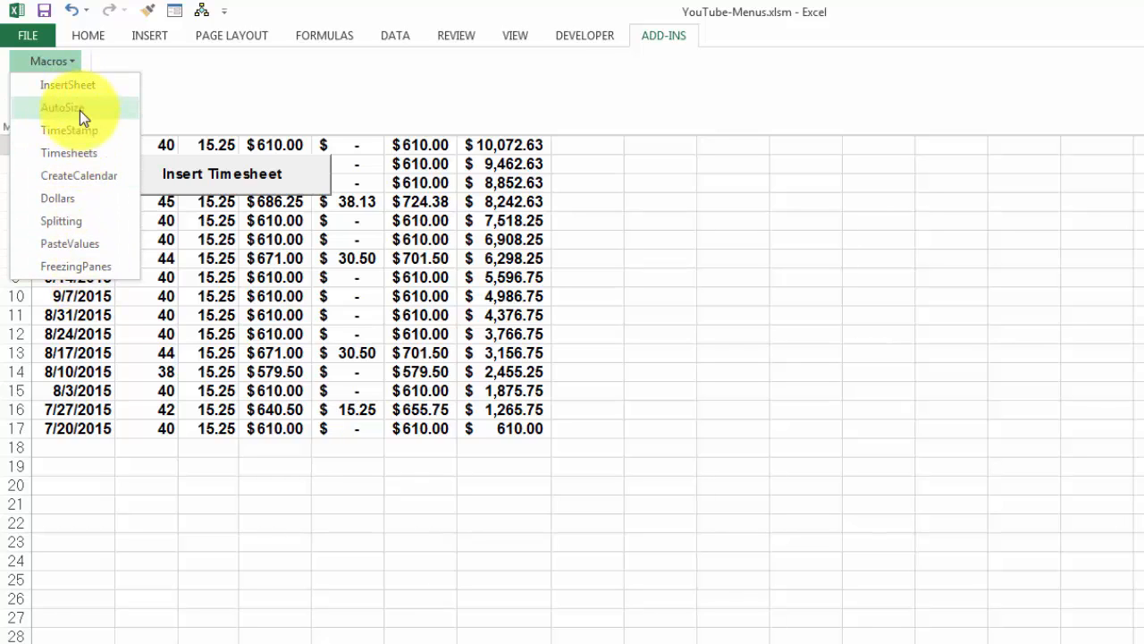
pyautogui.moveTo(80, 89)
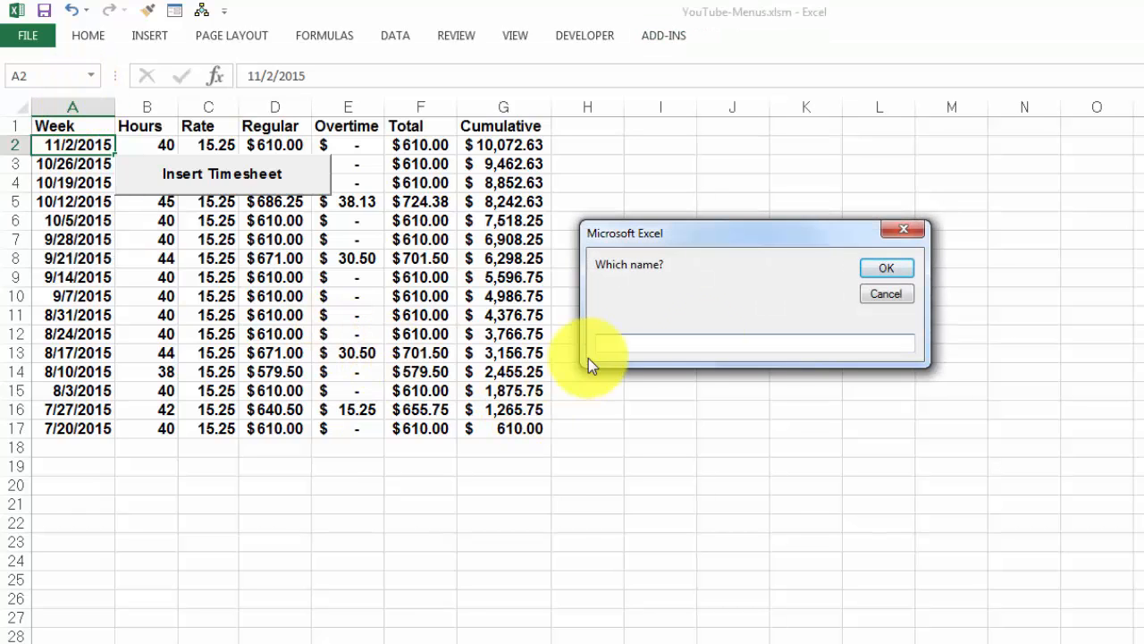
pyautogui.write('AA')
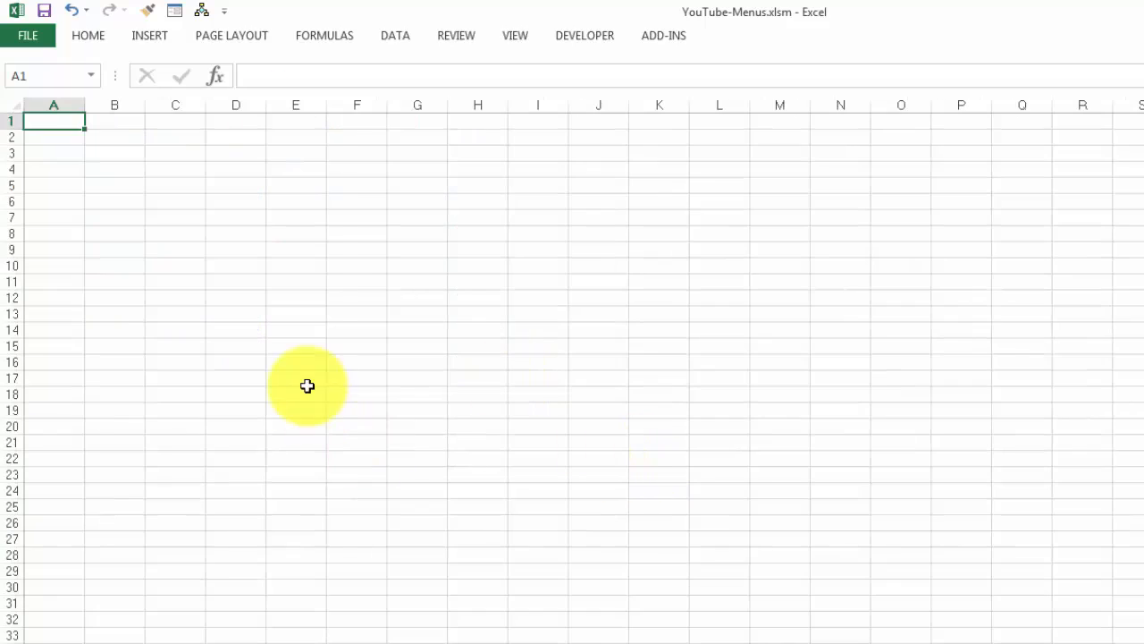
pyautogui.moveTo(664, 35)
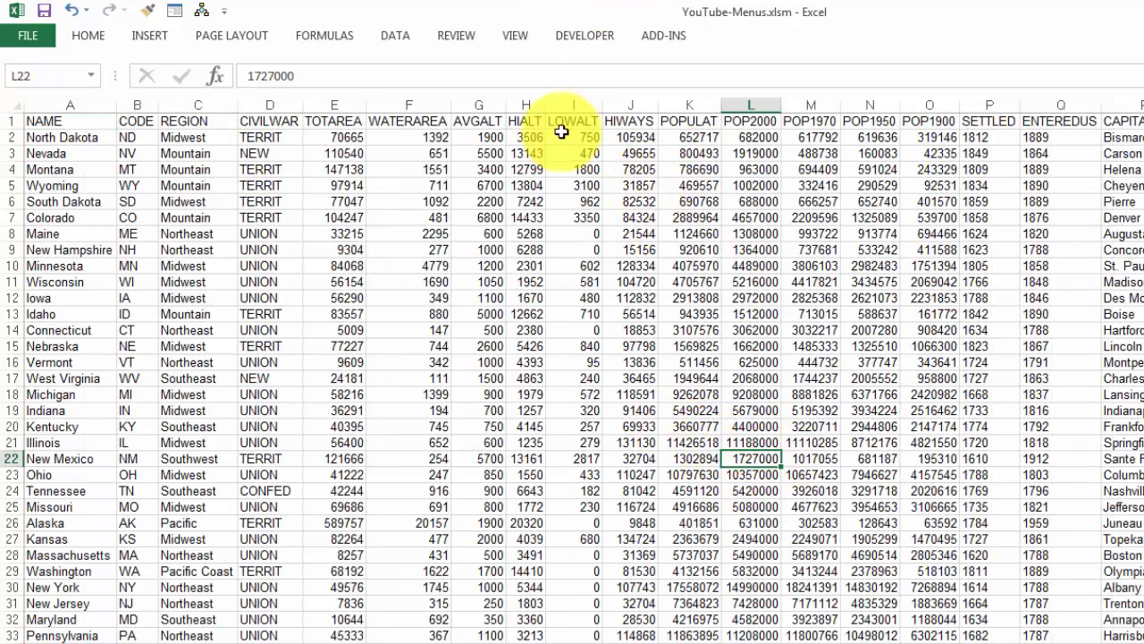
pyautogui.click(663, 35)
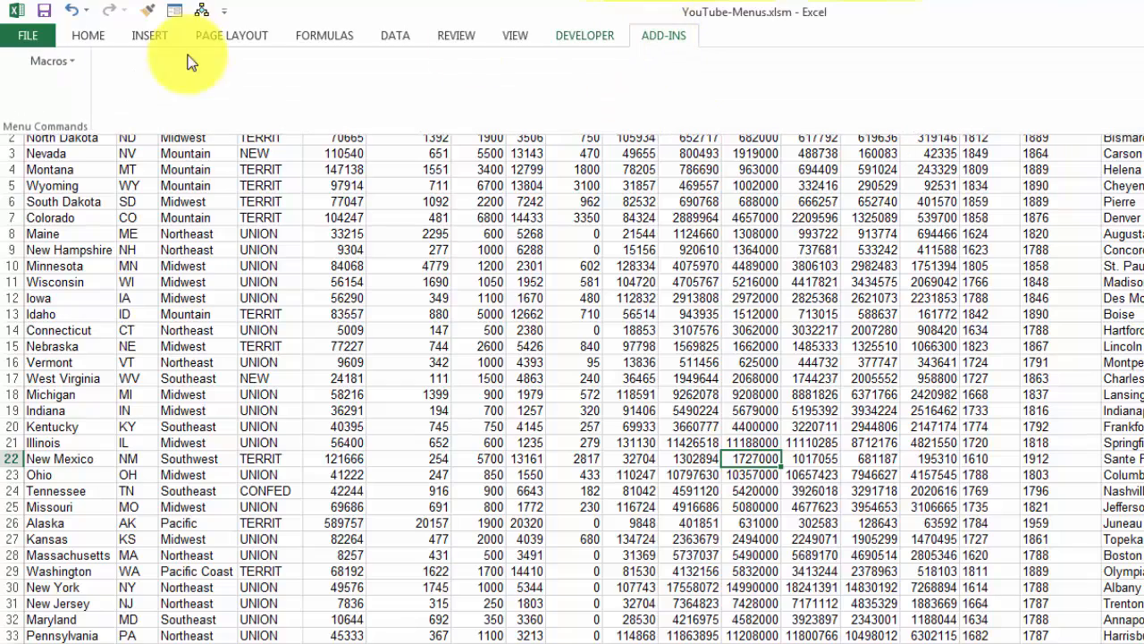
pyautogui.click(51, 60)
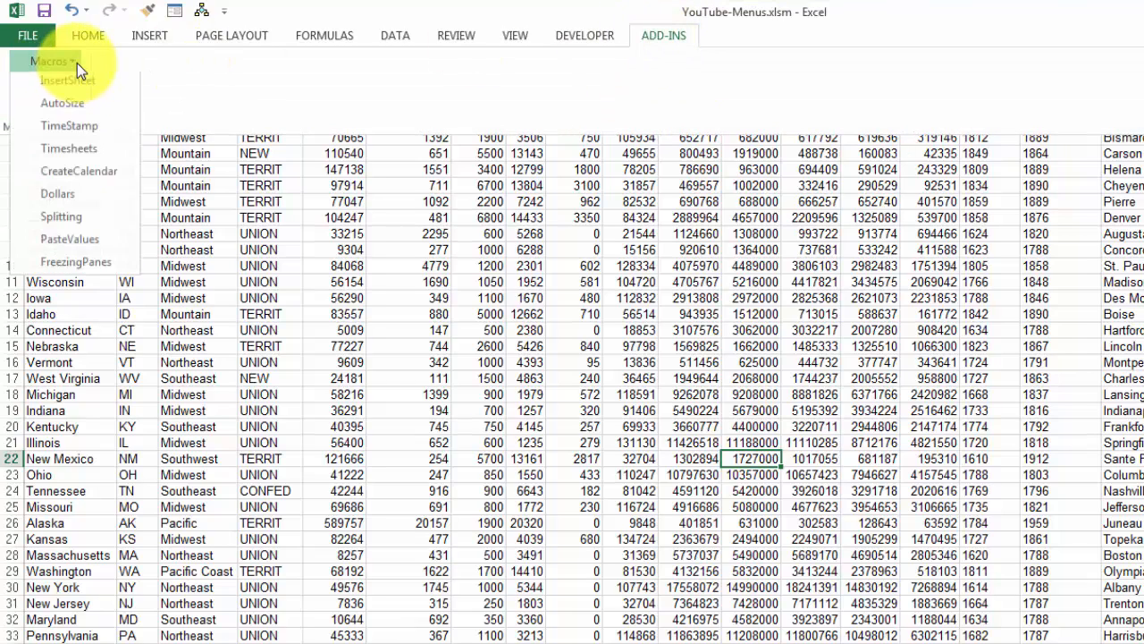
pyautogui.moveTo(61, 221)
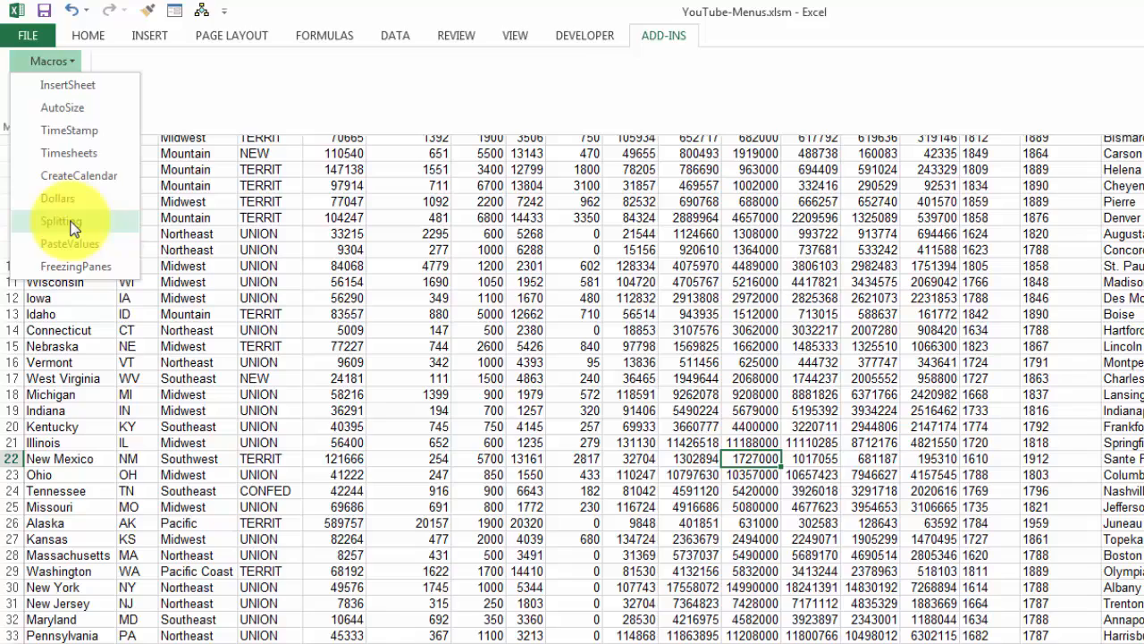
pyautogui.click(60, 220)
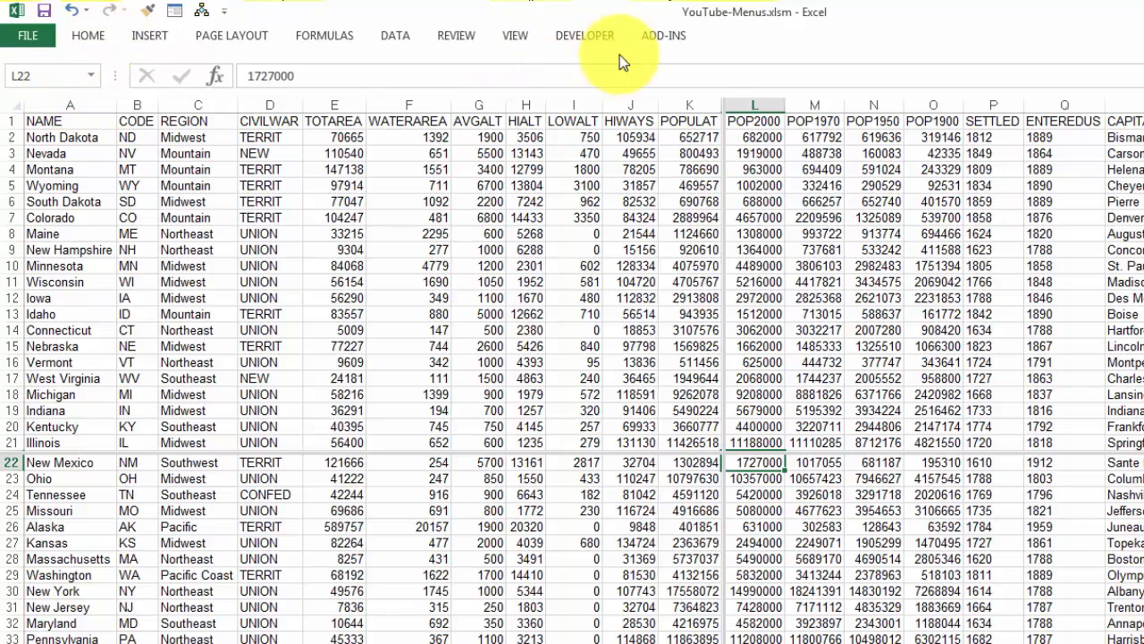
pyautogui.click(664, 36)
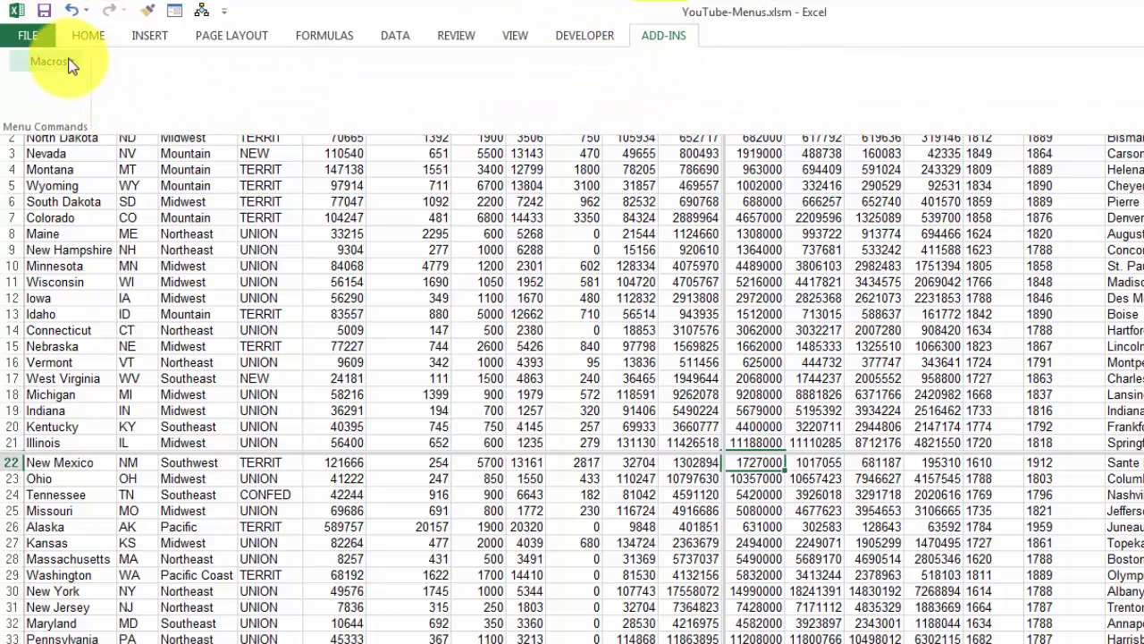
pyautogui.click(45, 61)
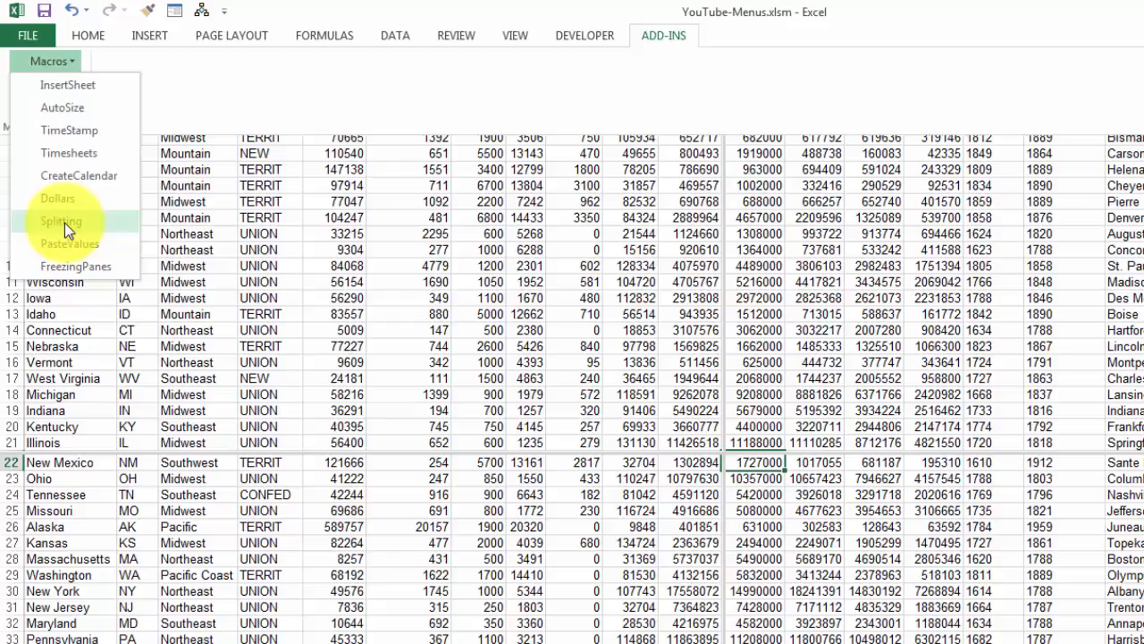
pyautogui.click(60, 221)
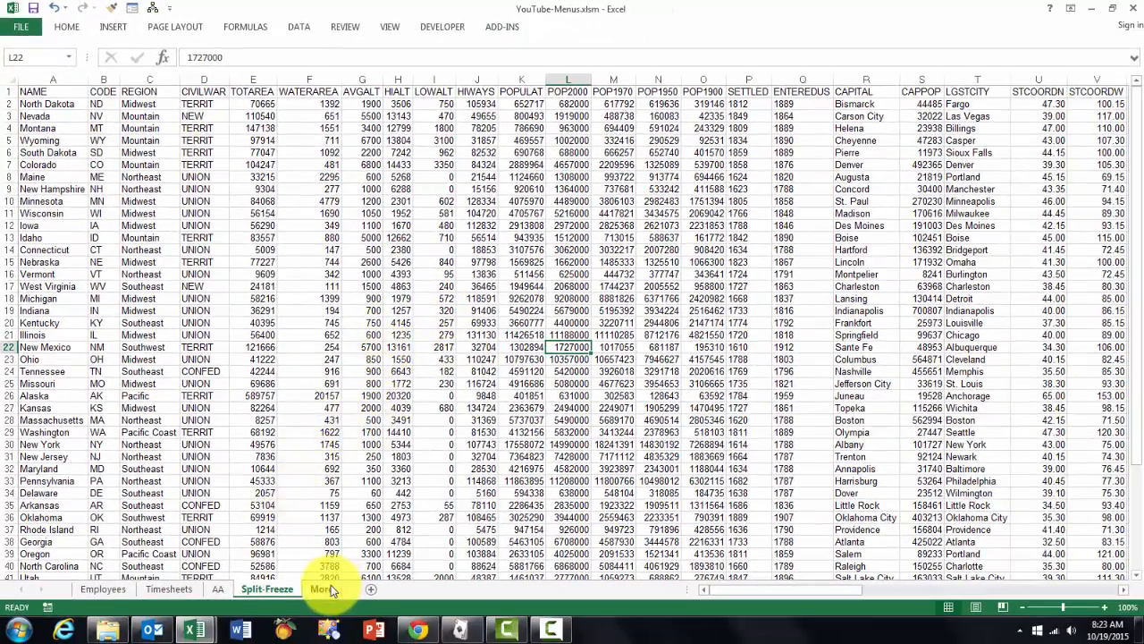
# Open the More worksheet showing the VBA course module outline and website link
pyautogui.click(321, 589)
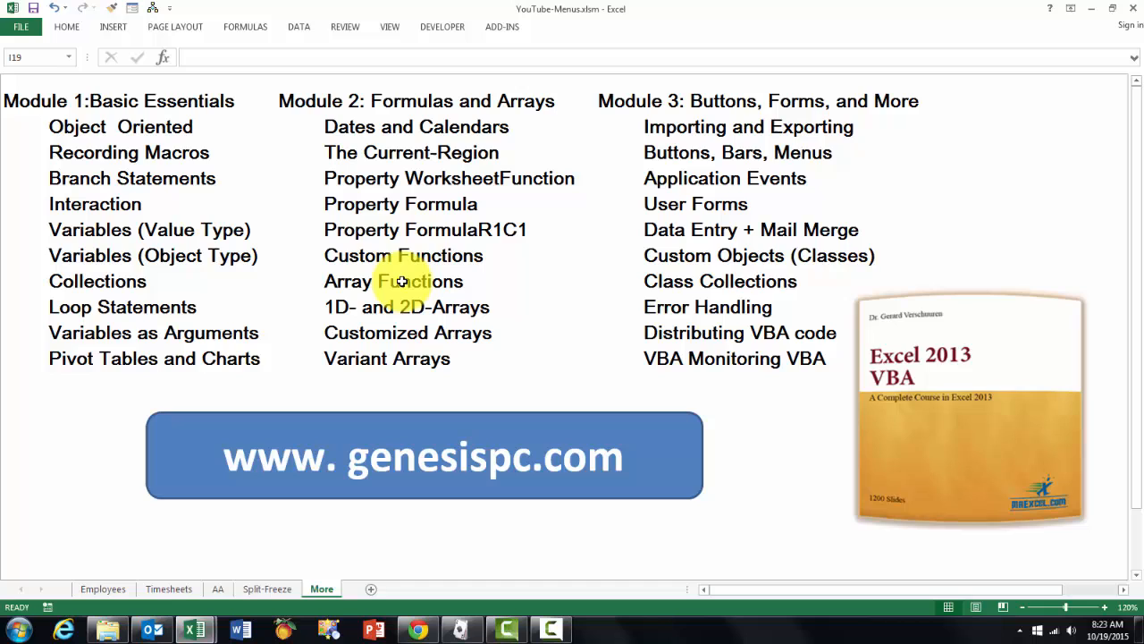
pyautogui.moveTo(829, 281)
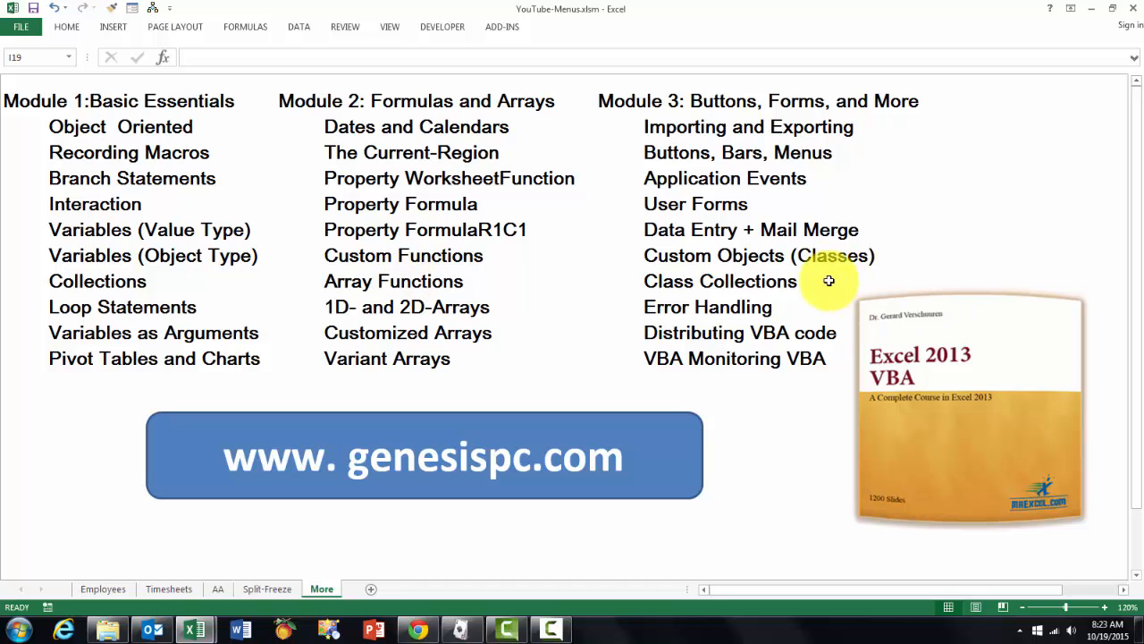
pyautogui.moveTo(554, 456)
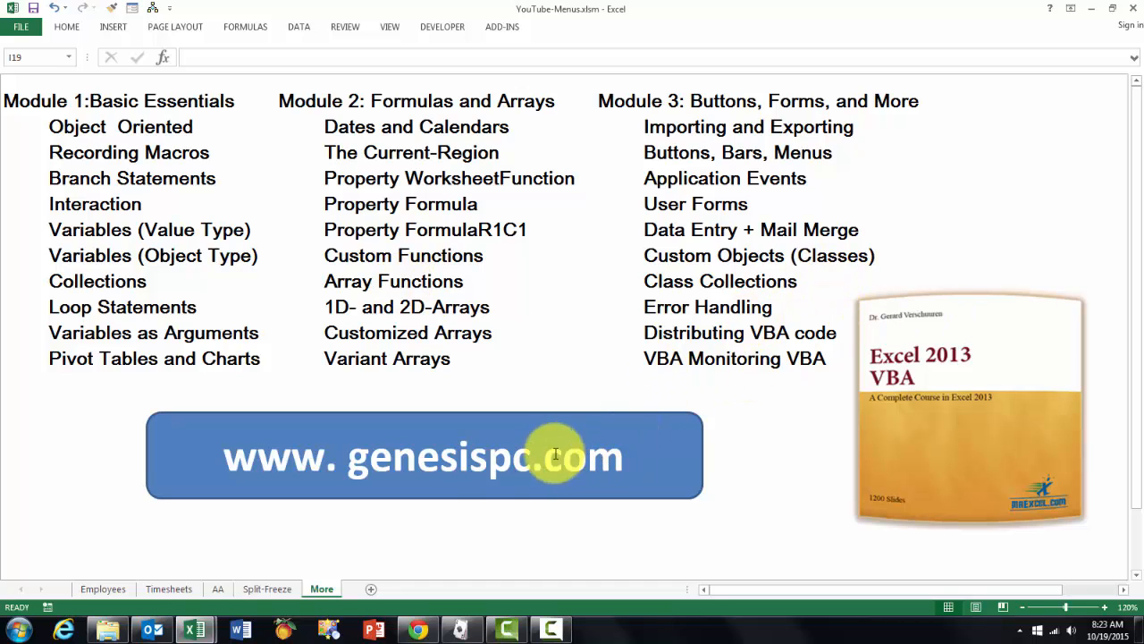
pyautogui.moveTo(772, 195)
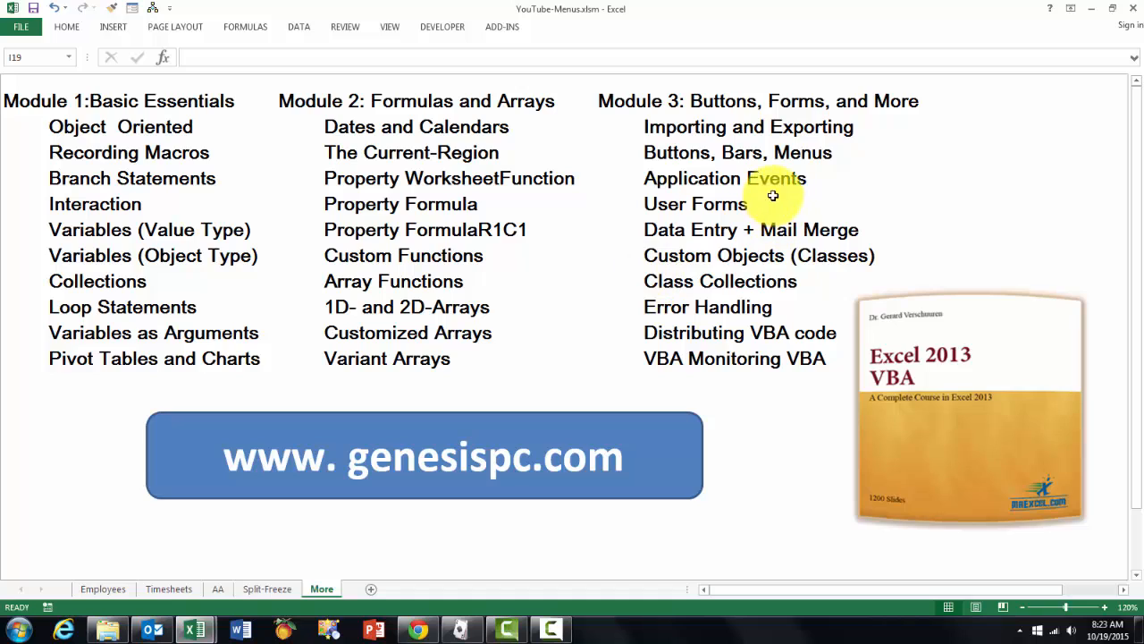